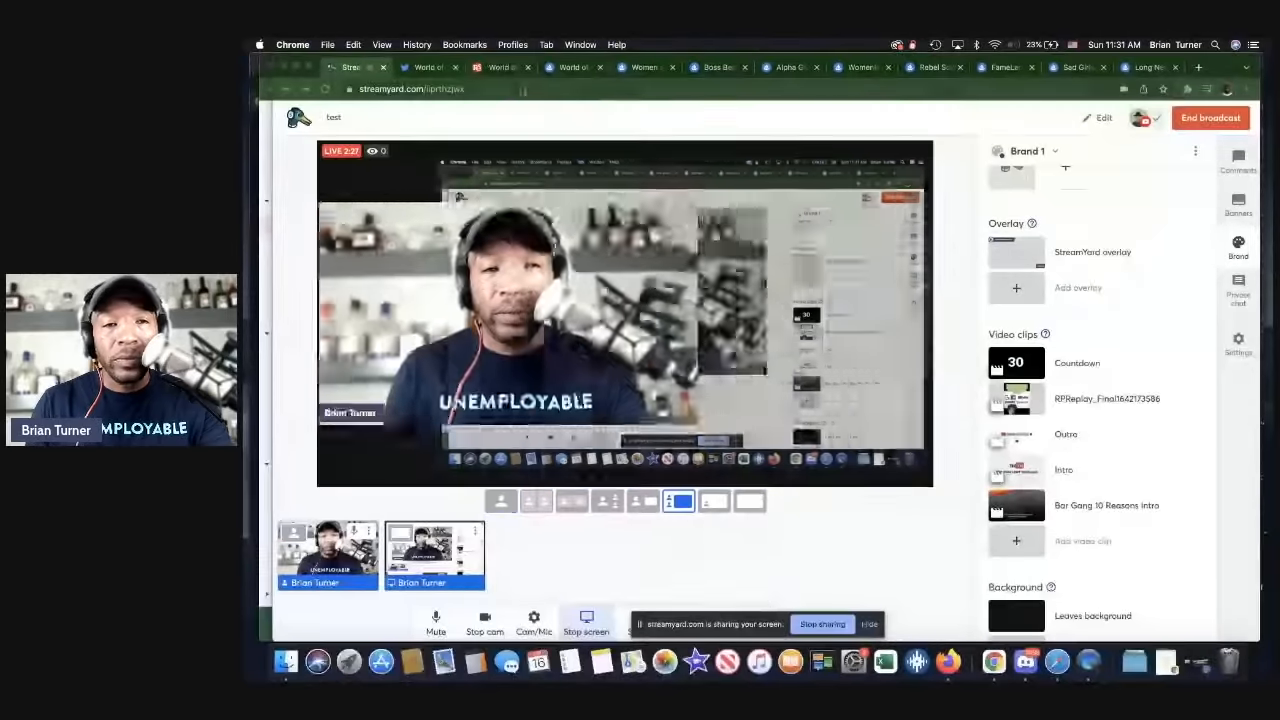
# Switch from the StreamYard studio to the Rolling Stone World of Women article.
pyautogui.click(498, 68)
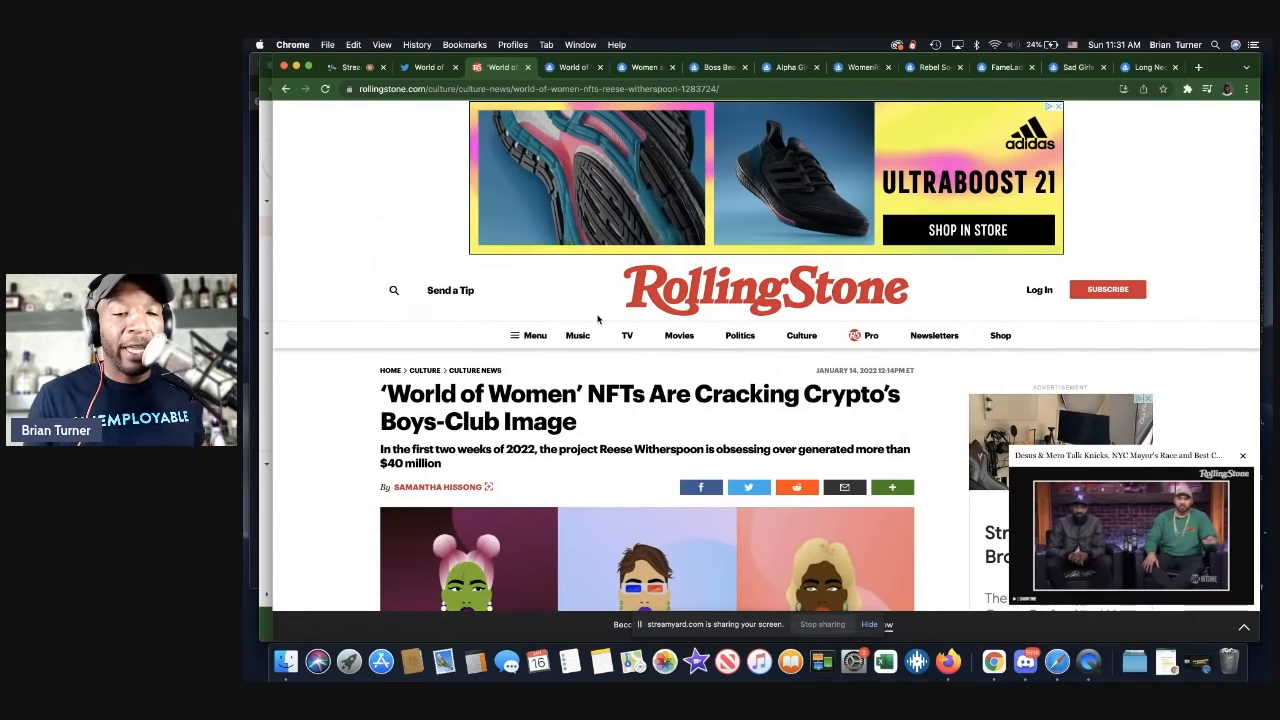
# Scroll the article past the header image to the manifesto quote on balancing representation.
pyautogui.scroll(-3)
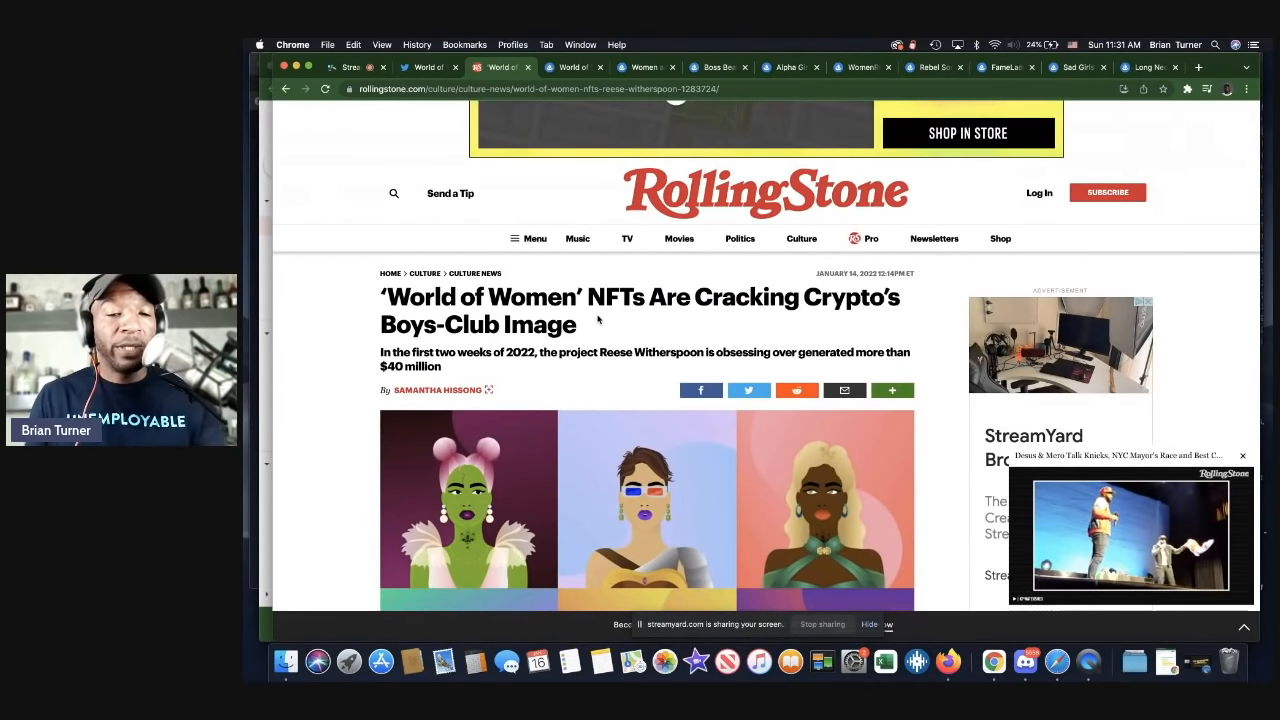
pyautogui.scroll(-3)
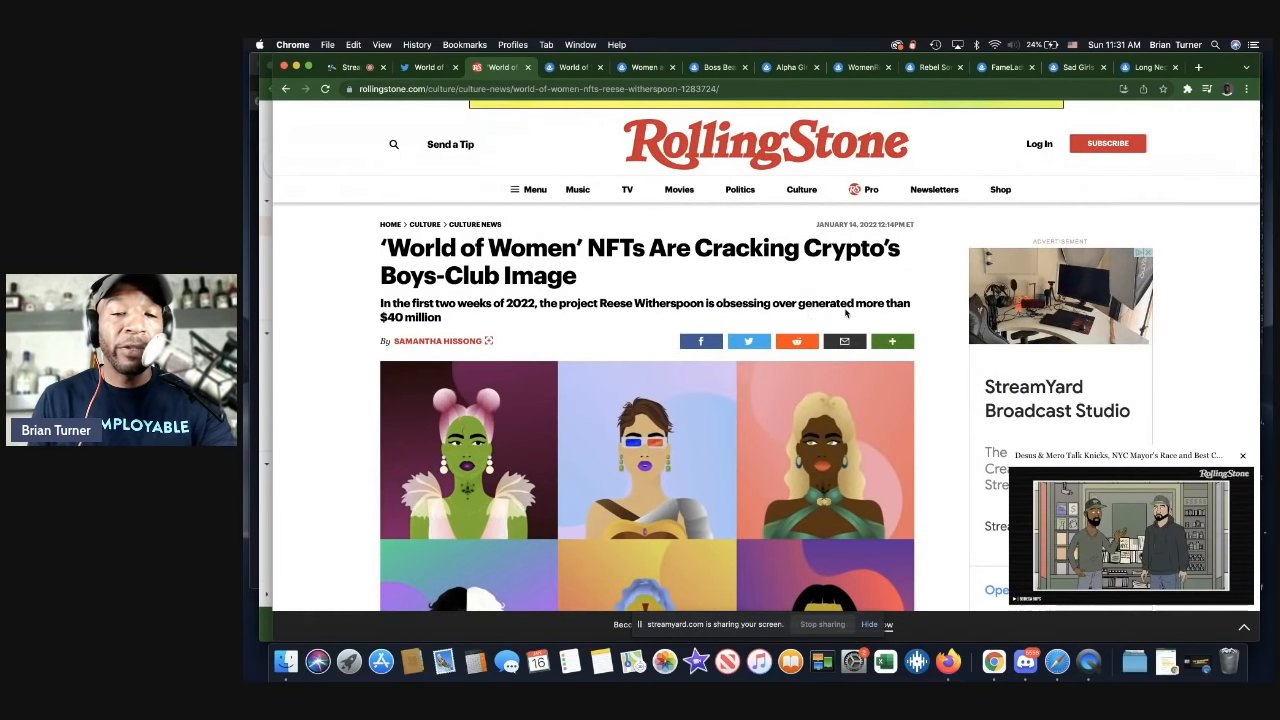
pyautogui.scroll(-3)
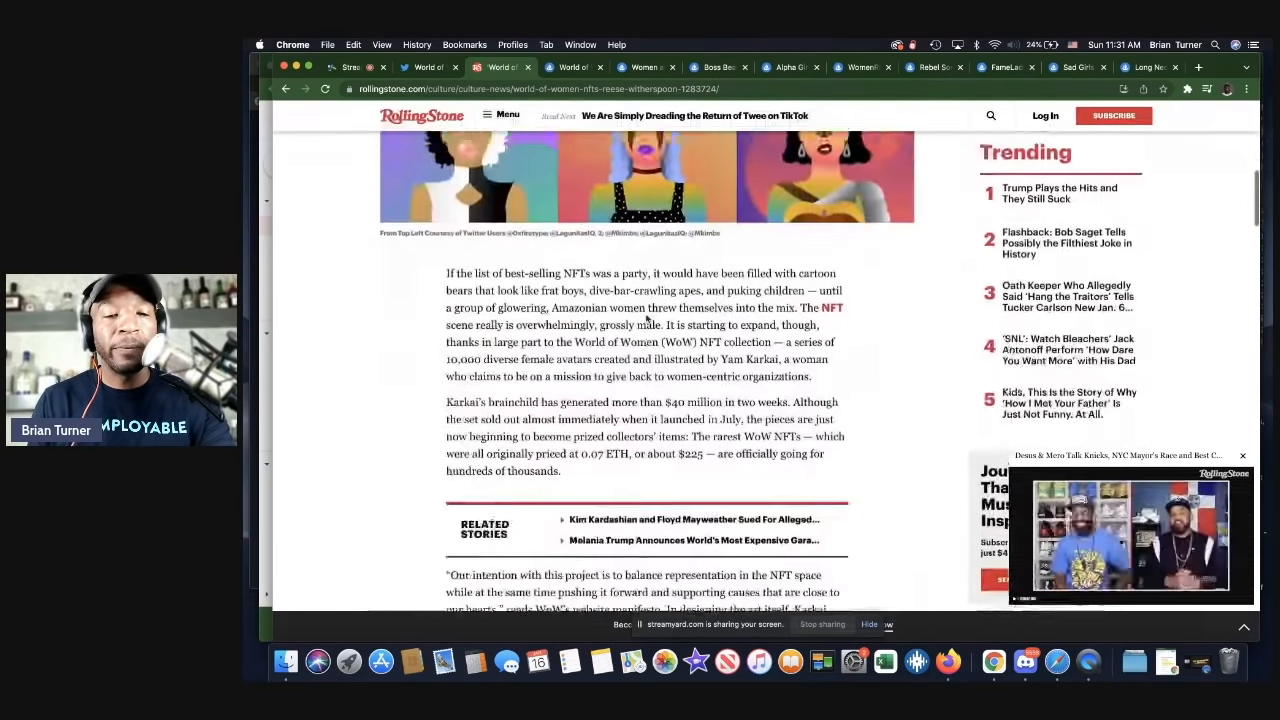
pyautogui.scroll(-3)
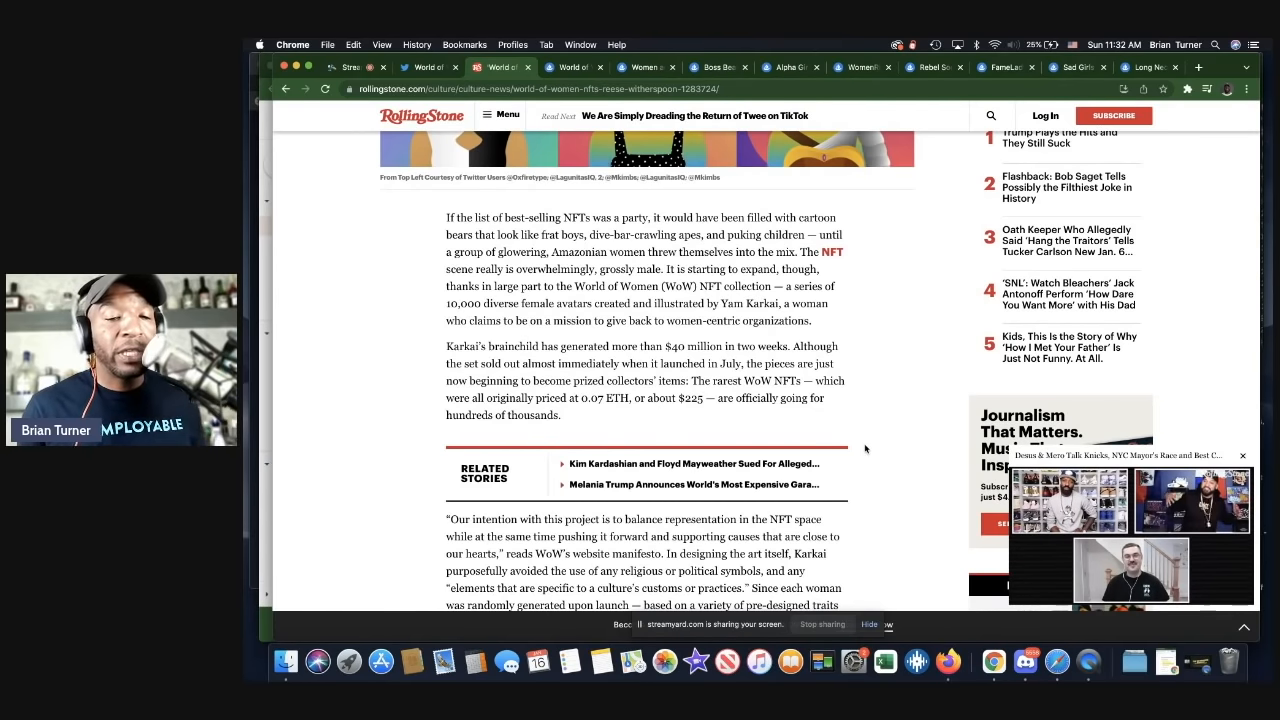
pyautogui.scroll(-3)
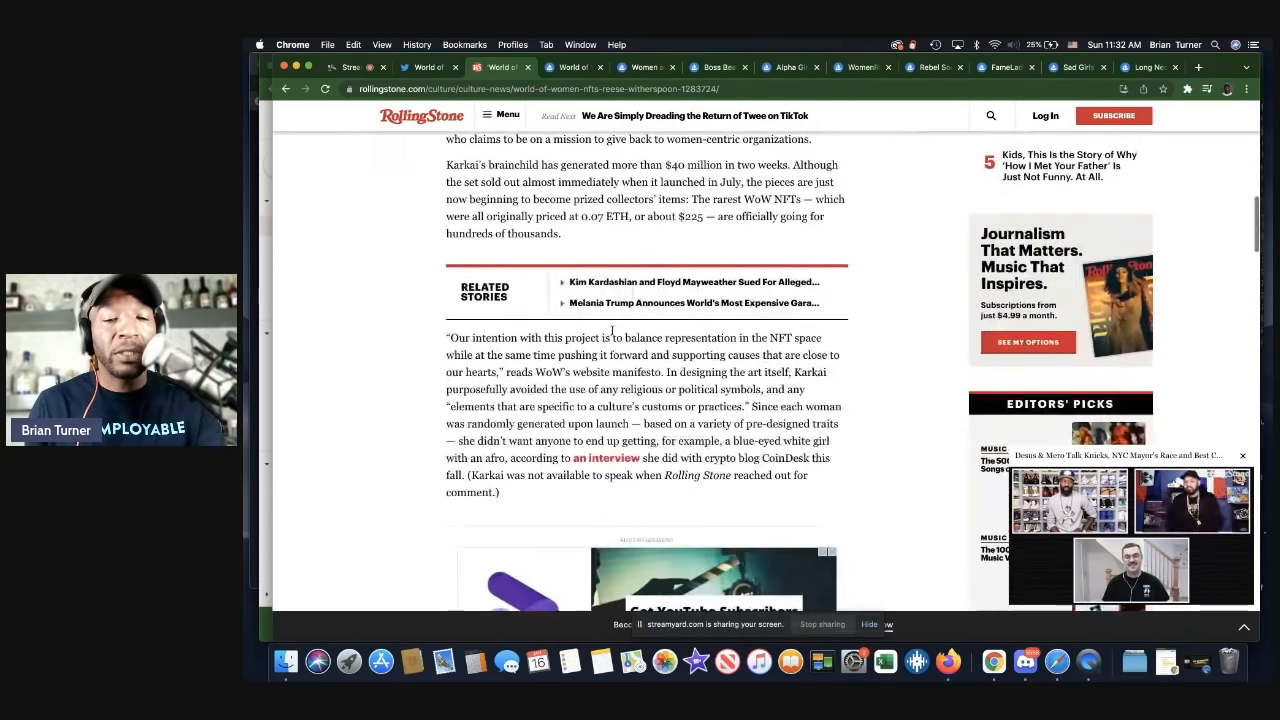
# Peek at the World of Women OpenSea collection, then return to the article's 'Fans of the project' passage.
pyautogui.scroll(-3)
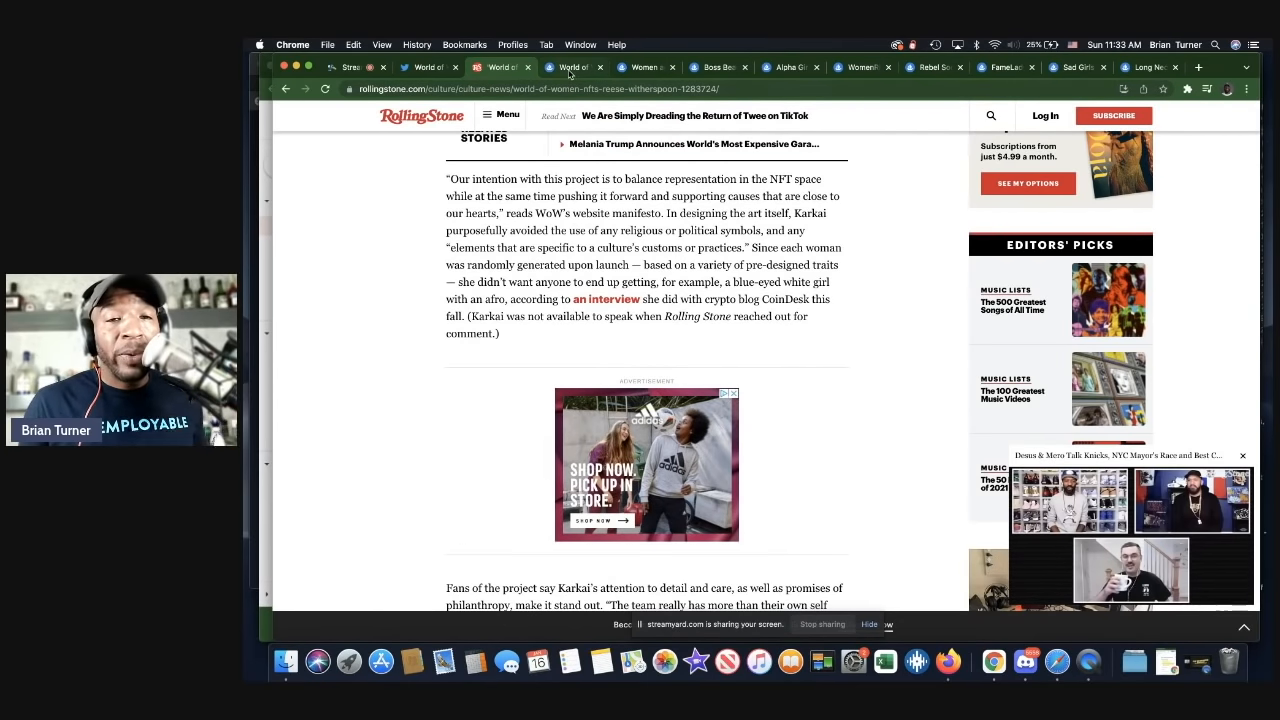
pyautogui.click(574, 68)
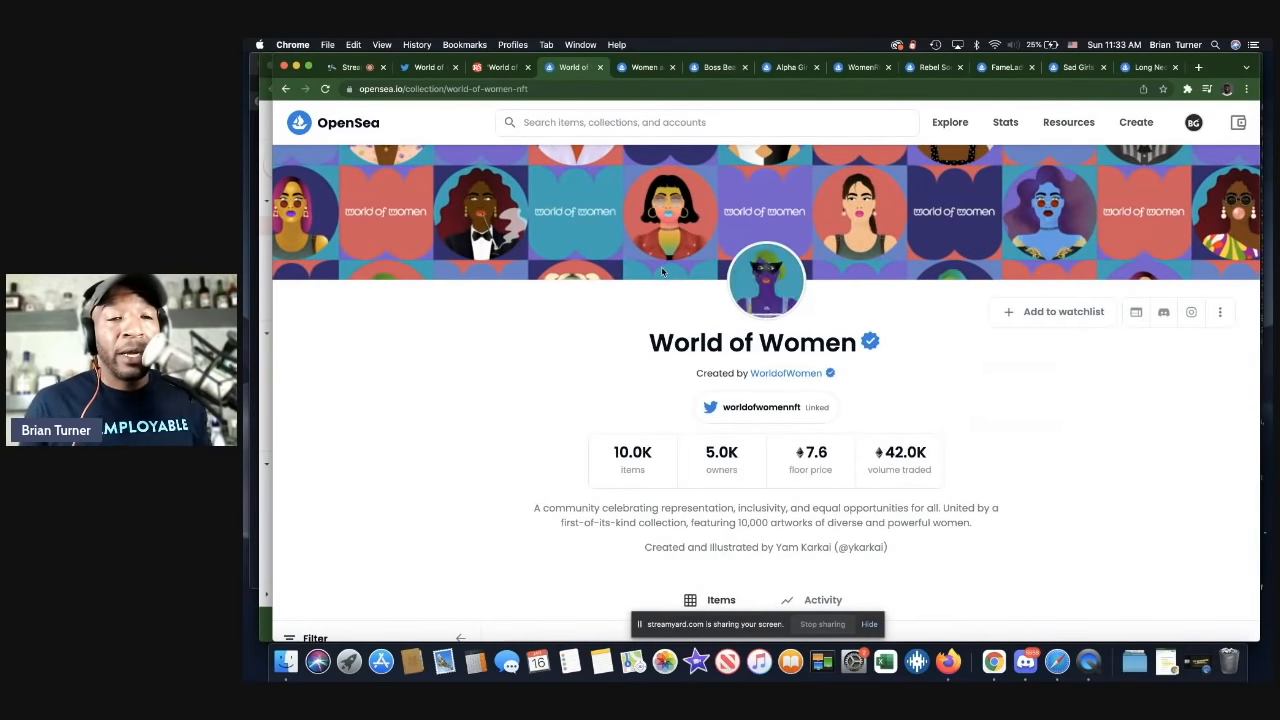
pyautogui.click(500, 68)
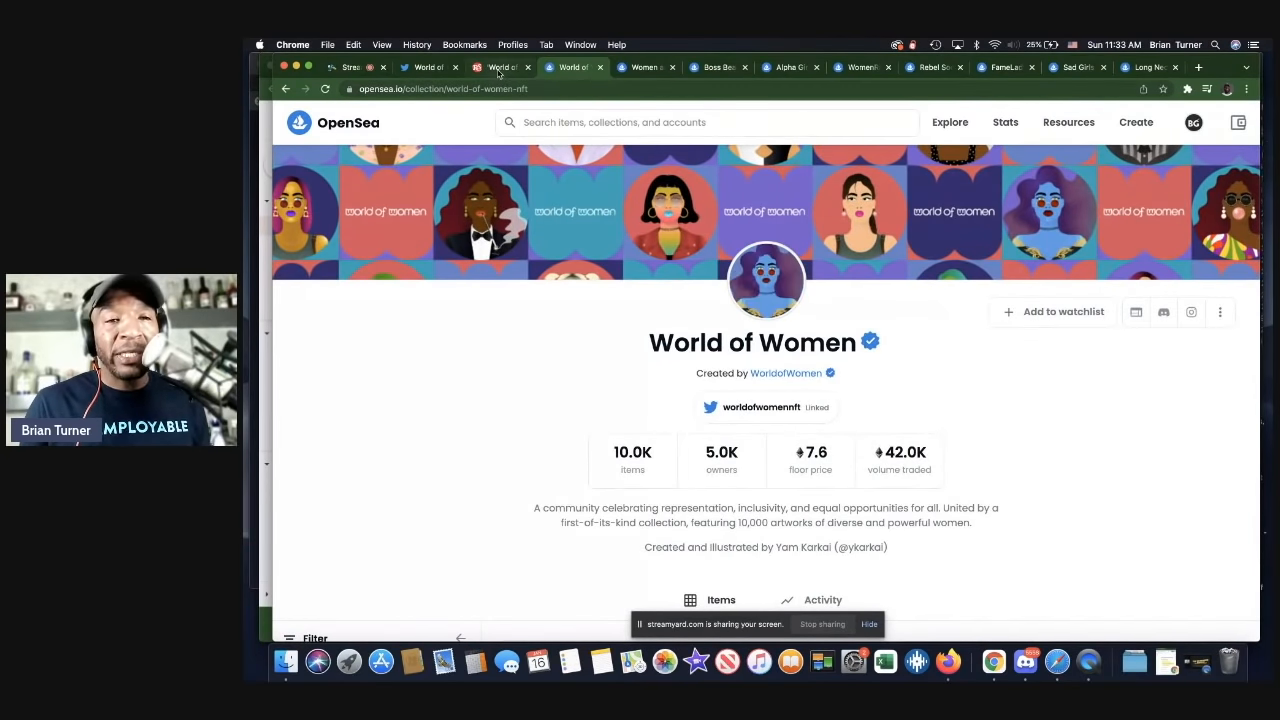
pyautogui.click(498, 68)
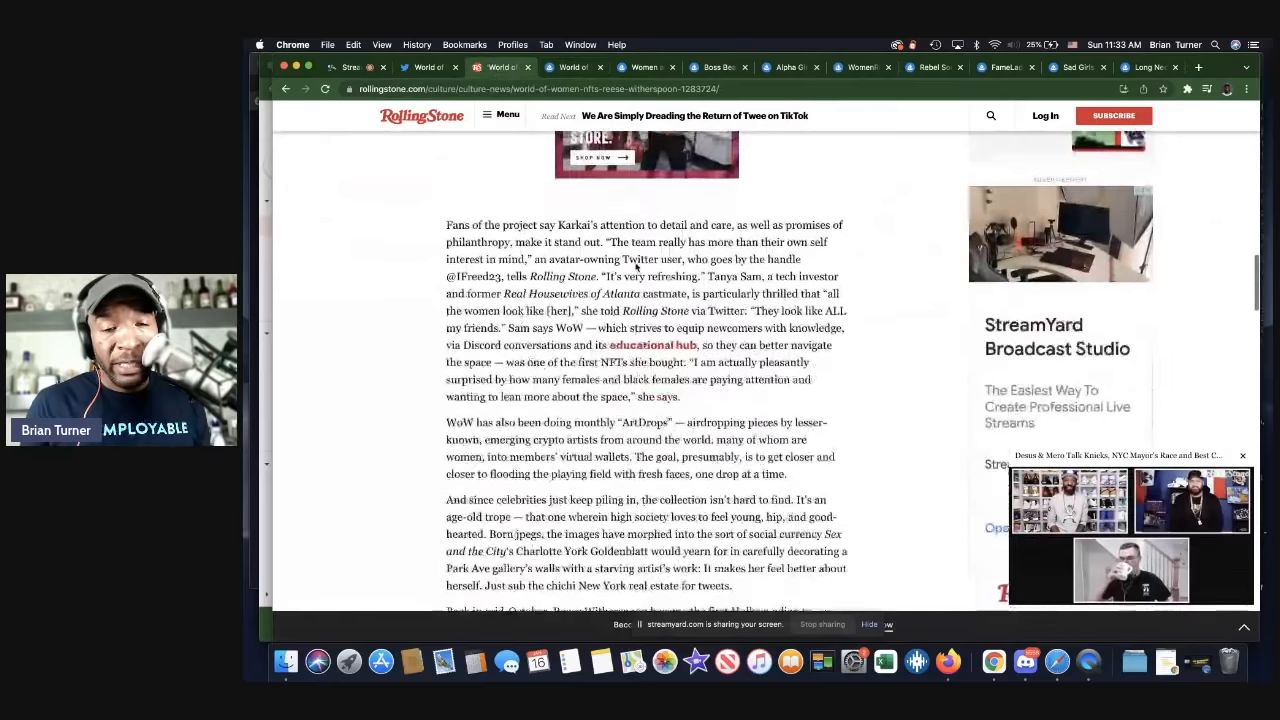
# Scroll to the paragraph on celebrities like Reese Witherspoon adopting WoW avatars as profile pictures.
pyautogui.scroll(-3)
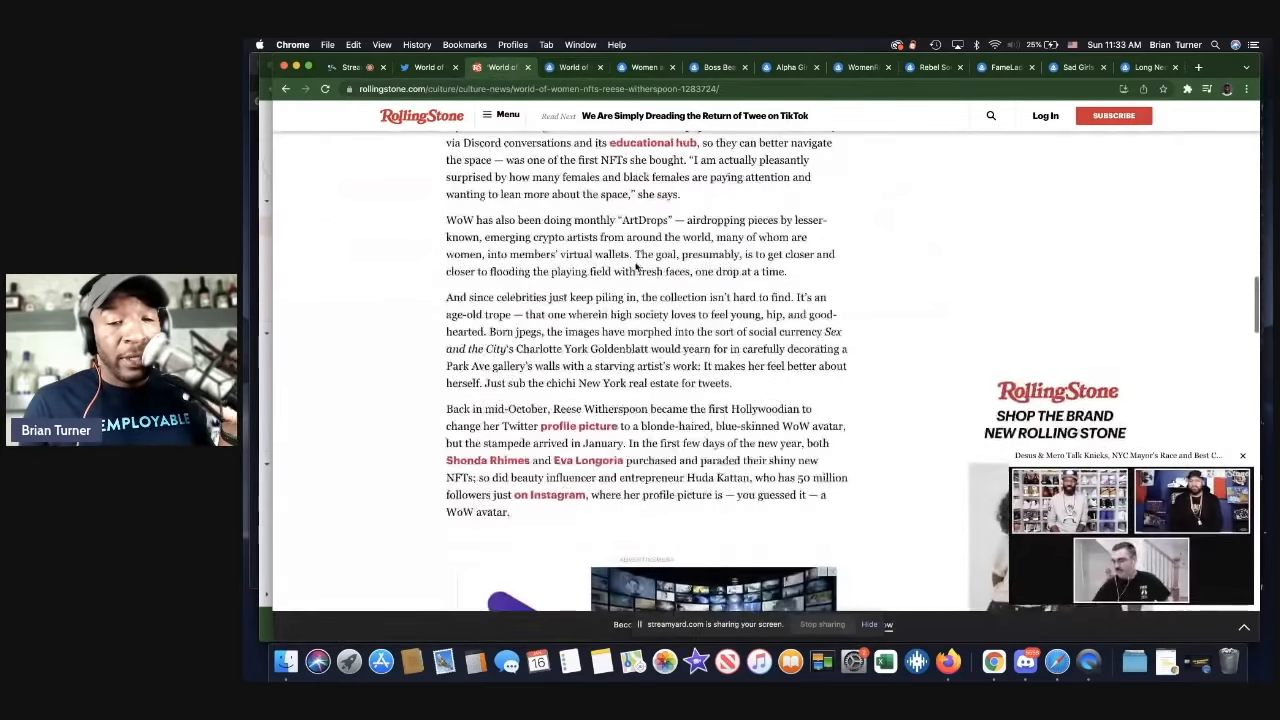
pyautogui.scroll(-3)
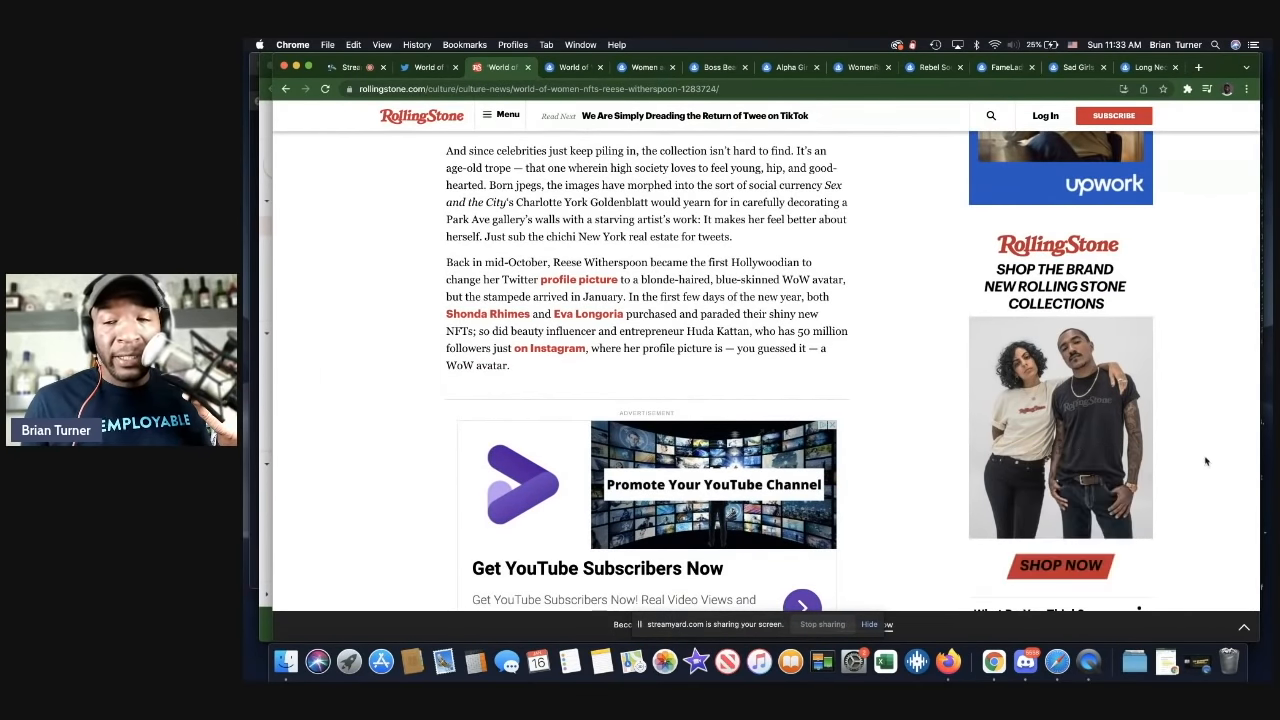
pyautogui.moveTo(916, 408)
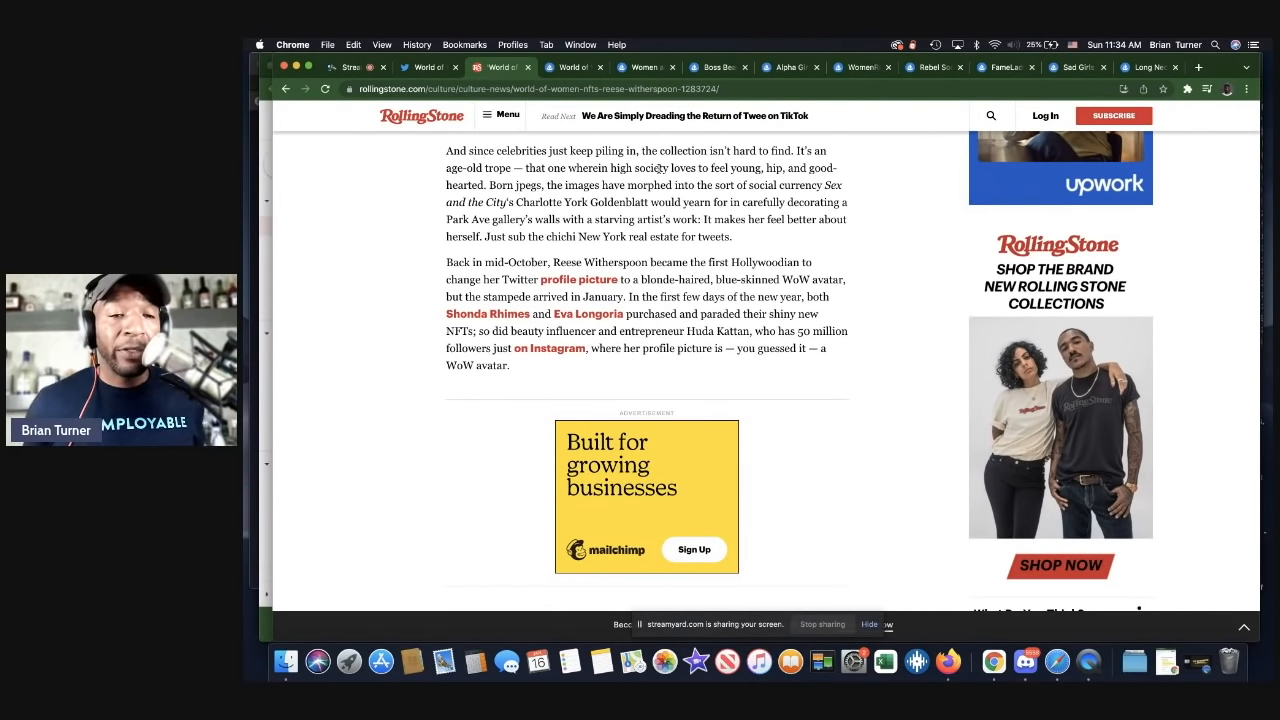
# Scroll to the passage on Logan Paul buying a WoW avatar for The Sandbox.
pyautogui.scroll(-3)
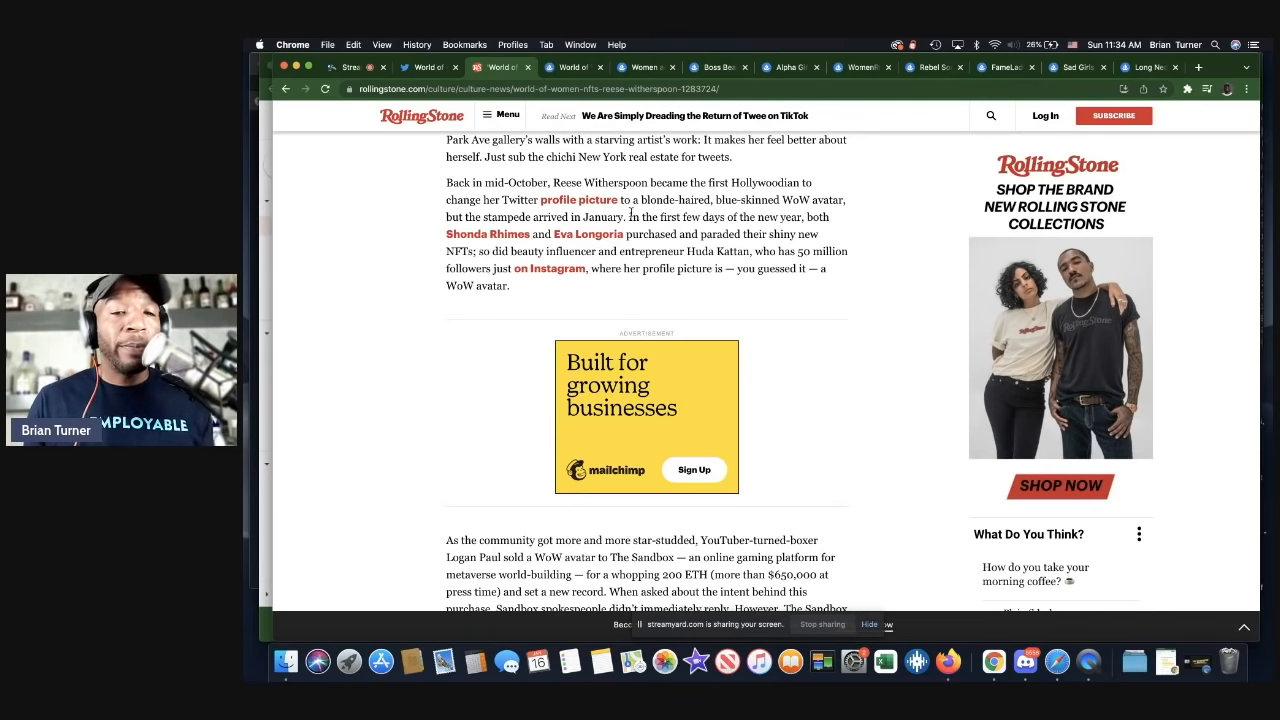
pyautogui.scroll(-3)
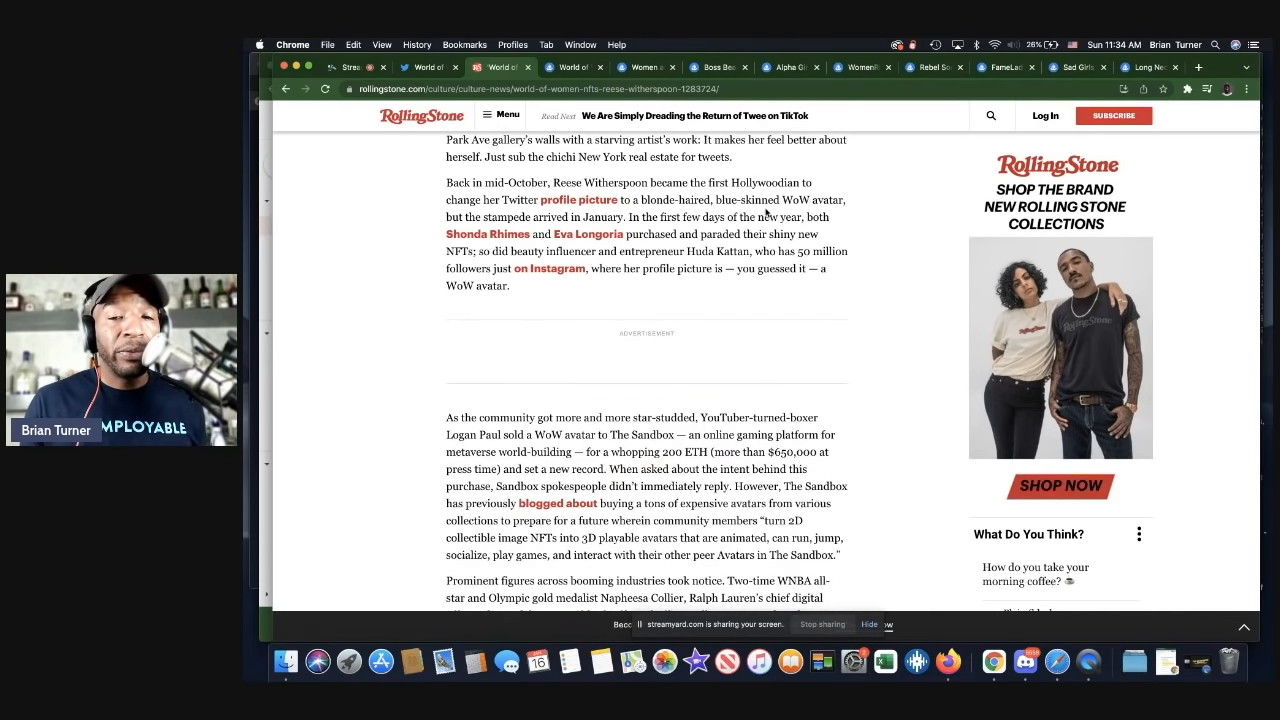
pyautogui.scroll(-3)
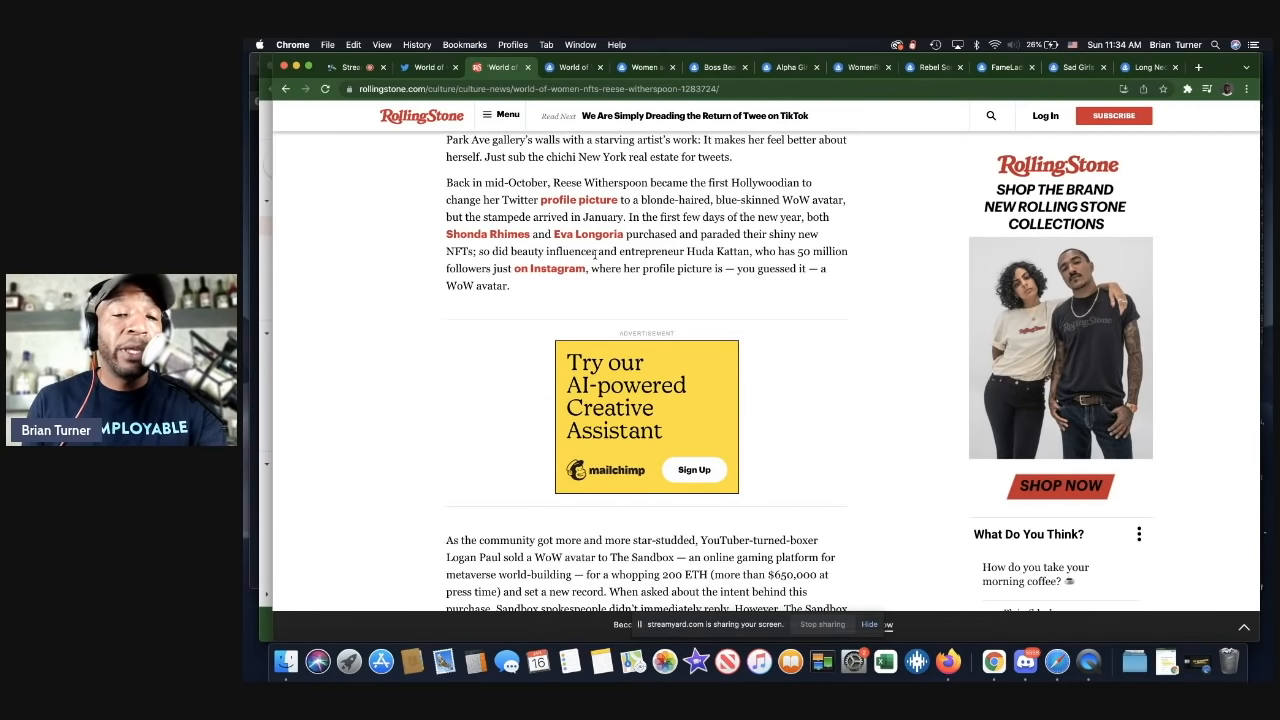
pyautogui.moveTo(764, 264)
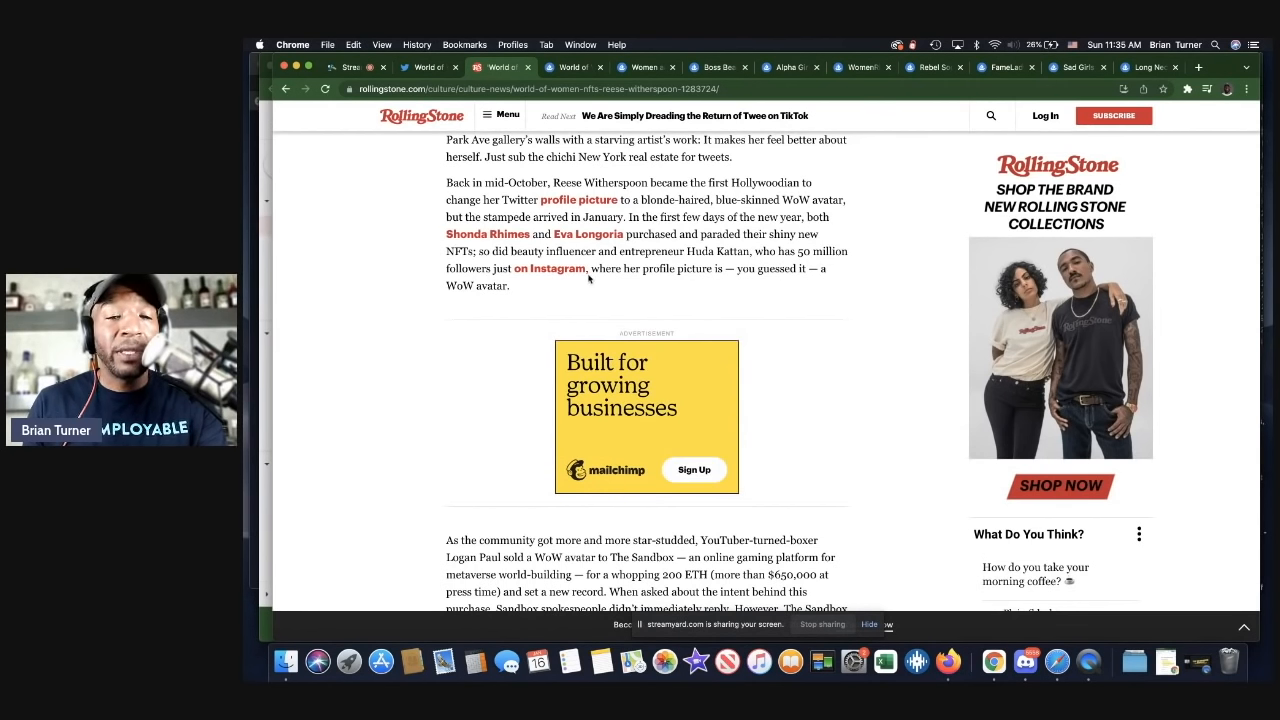
pyautogui.moveTo(750, 280)
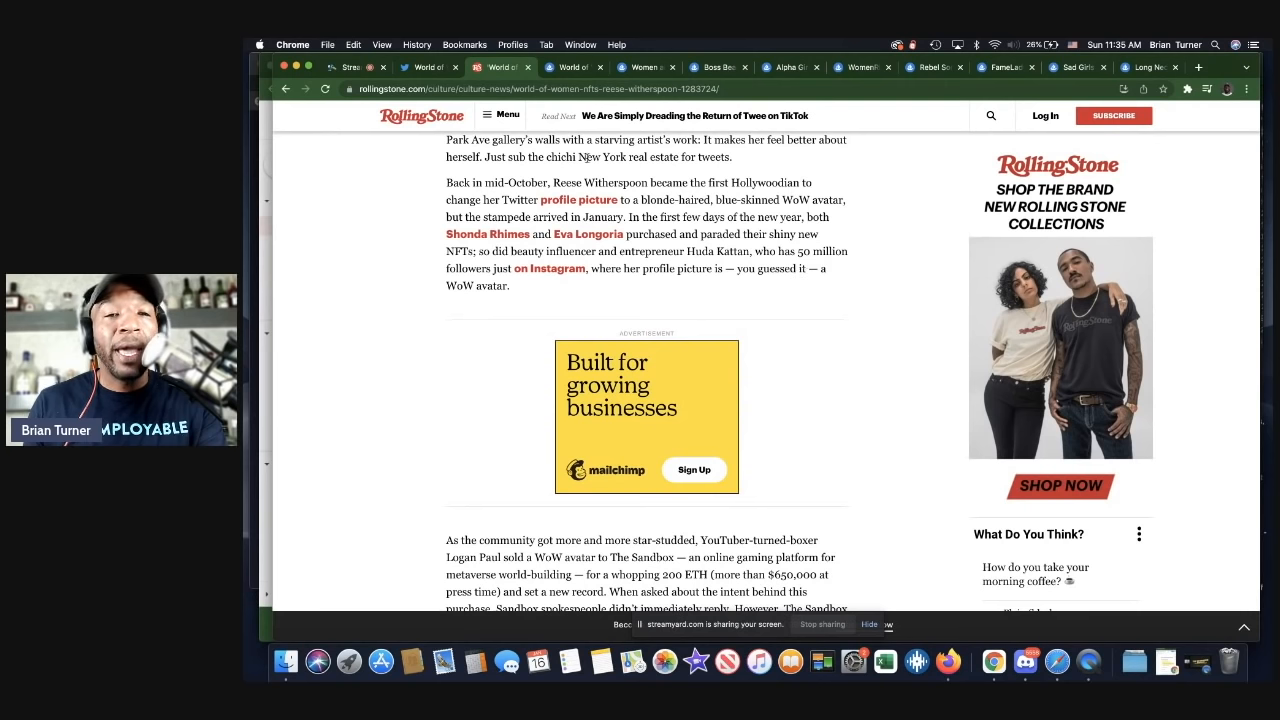
# Show the World of Women collection page with its 10.0K items and 5.0K owners stats.
pyautogui.click(576, 68)
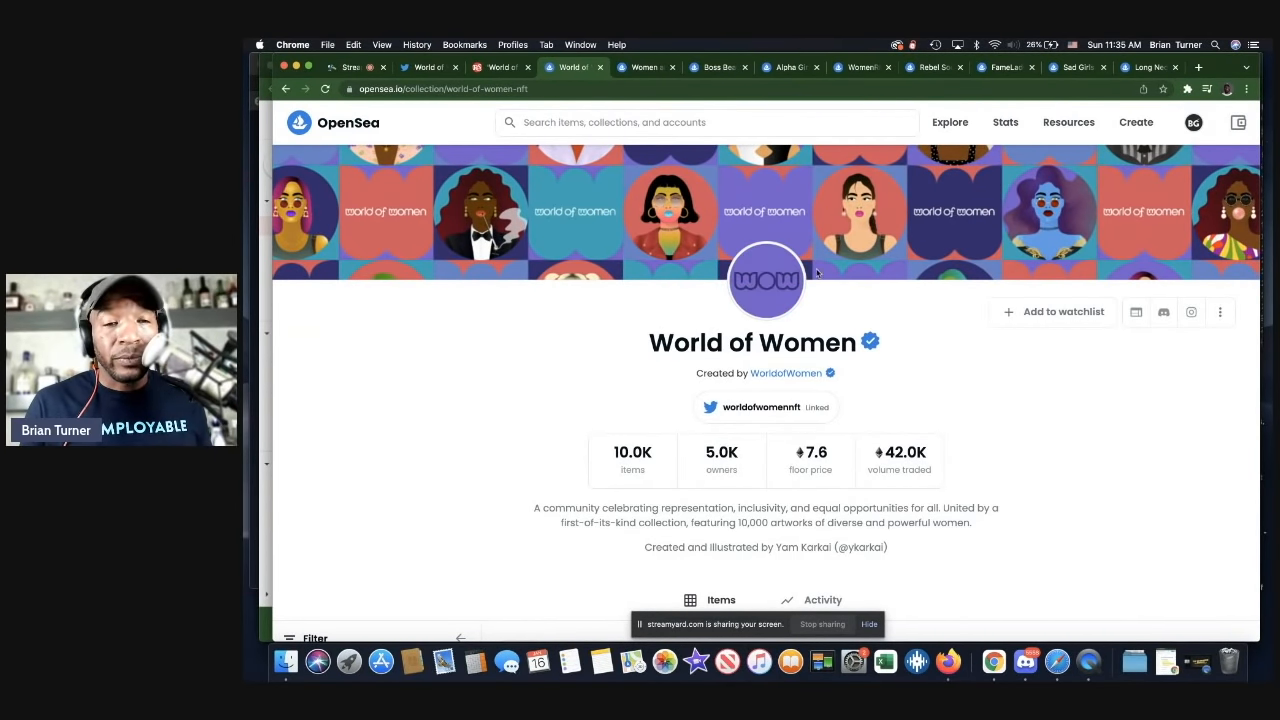
pyautogui.scroll(-3)
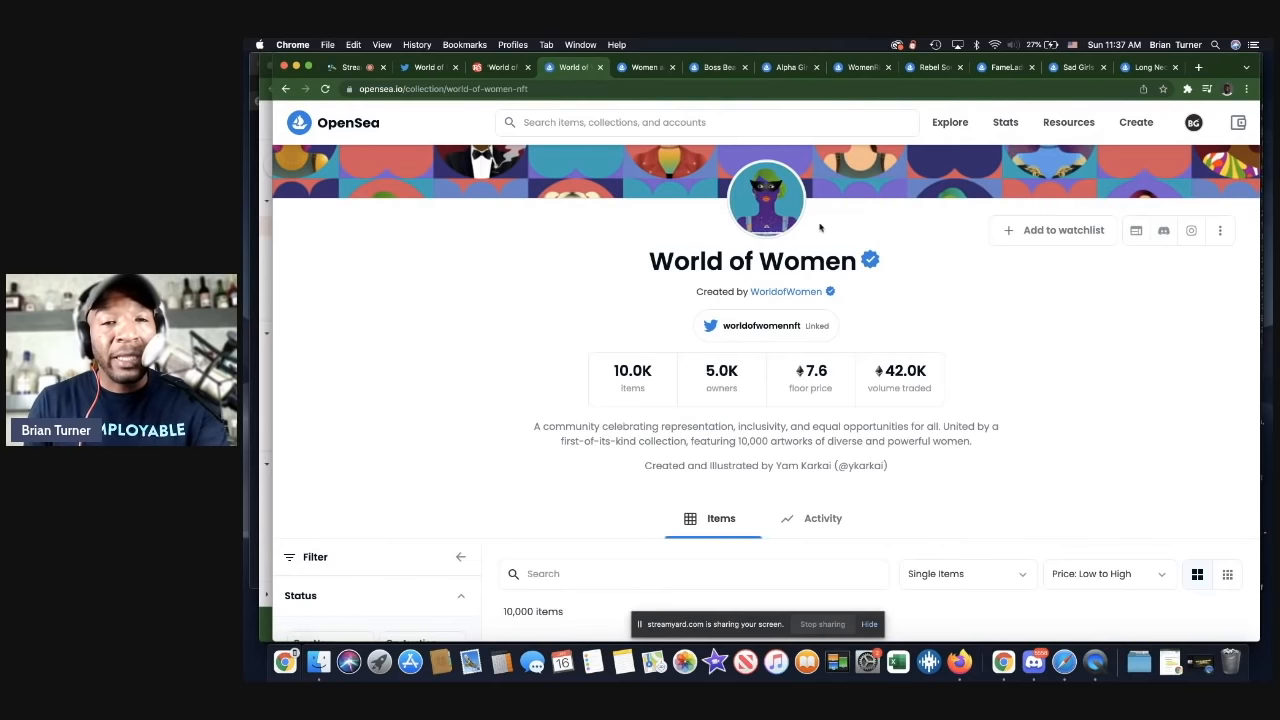
pyautogui.moveTo(644, 68)
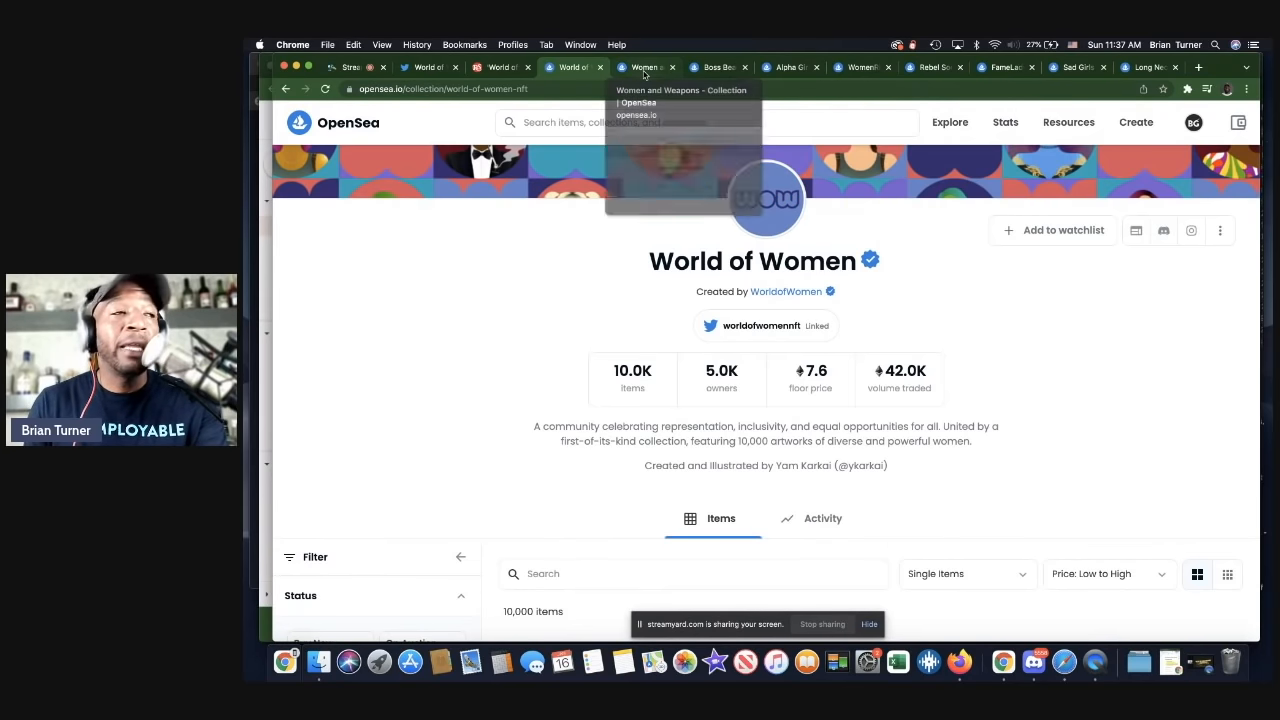
# Look over the Women and Weapons stats and item grid, then move to the Boss Beauties page.
pyautogui.click(644, 68)
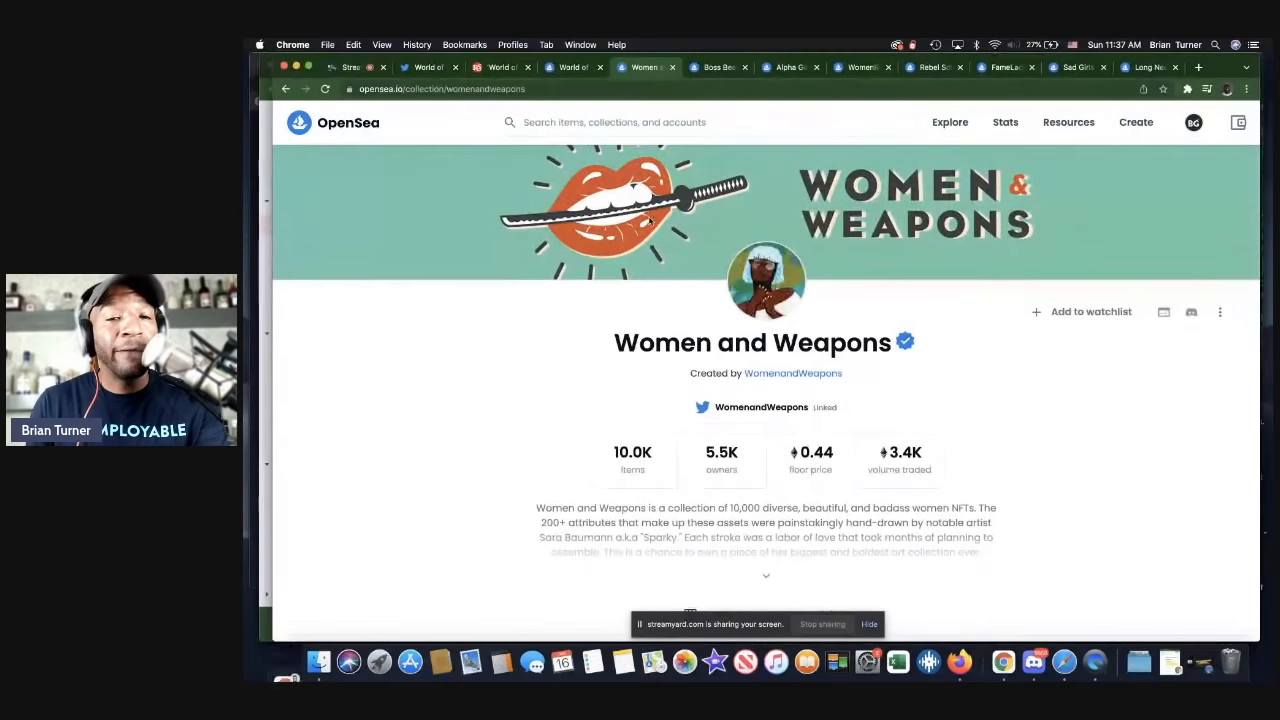
pyautogui.scroll(-3)
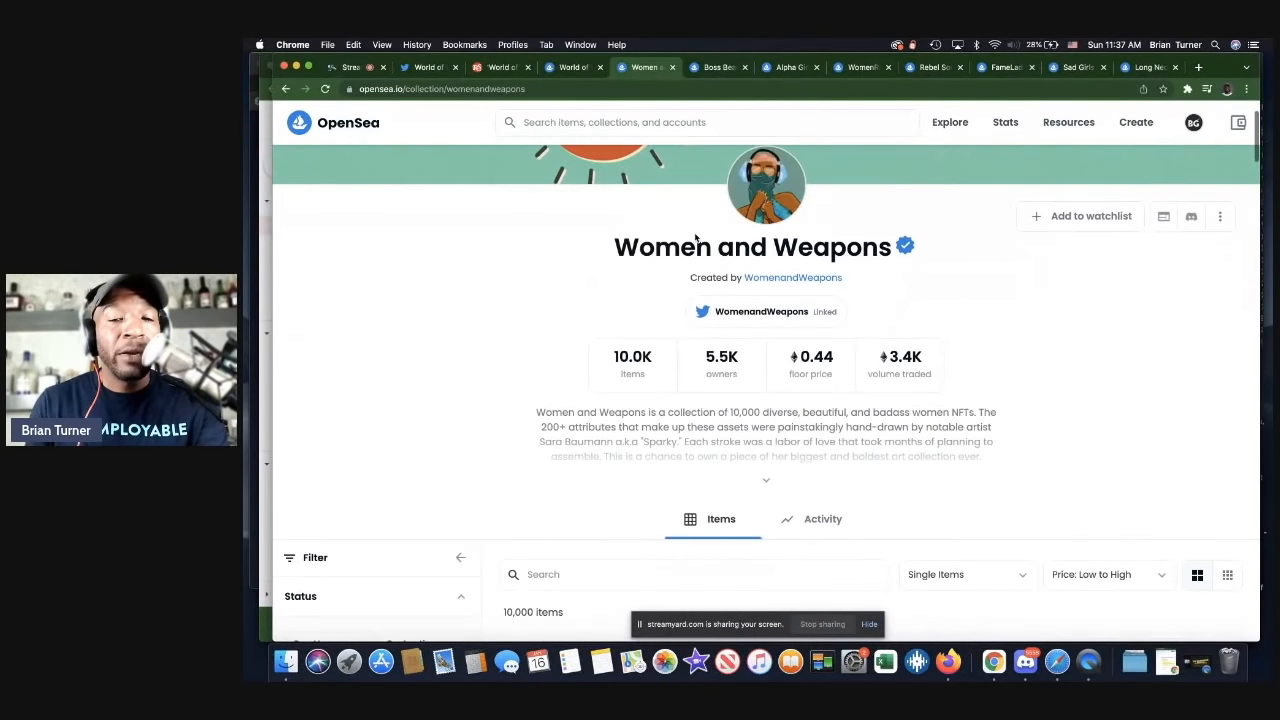
pyautogui.scroll(-3)
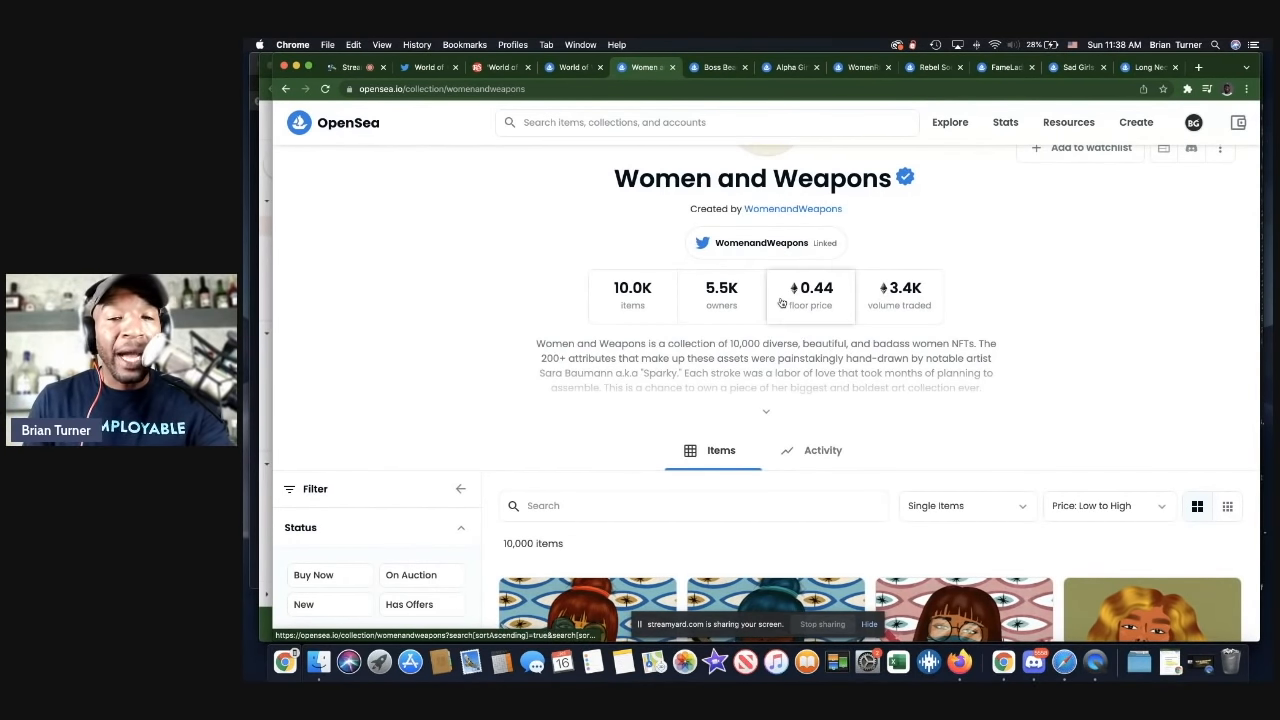
pyautogui.scroll(-3)
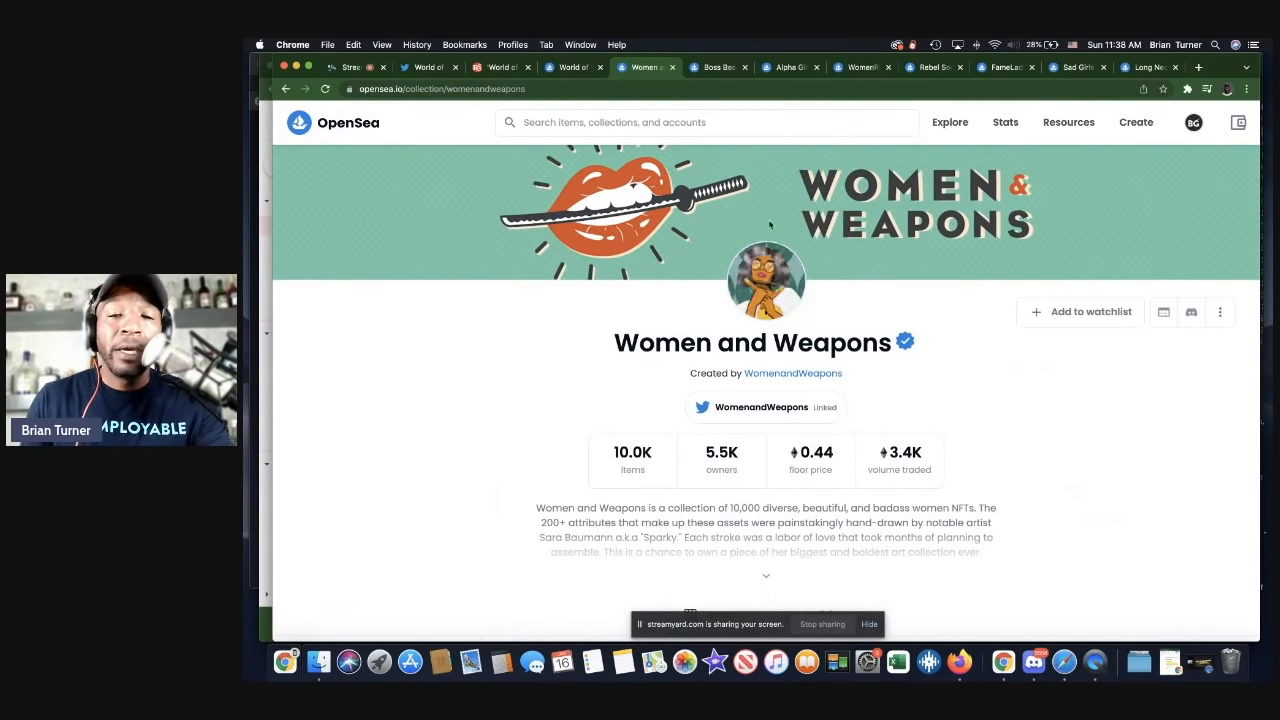
pyautogui.click(718, 68)
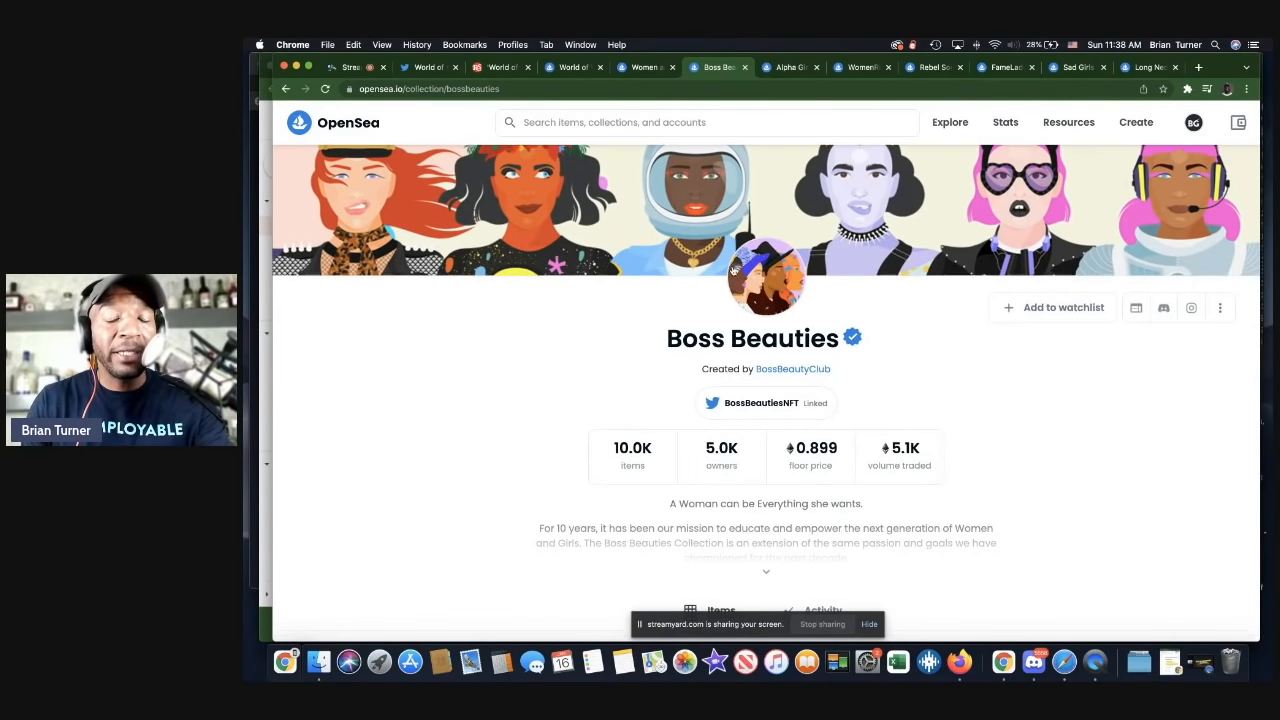
# Scroll Boss Beauties to its Items section, then switch to the Alpha Girl Club collection page.
pyautogui.scroll(-3)
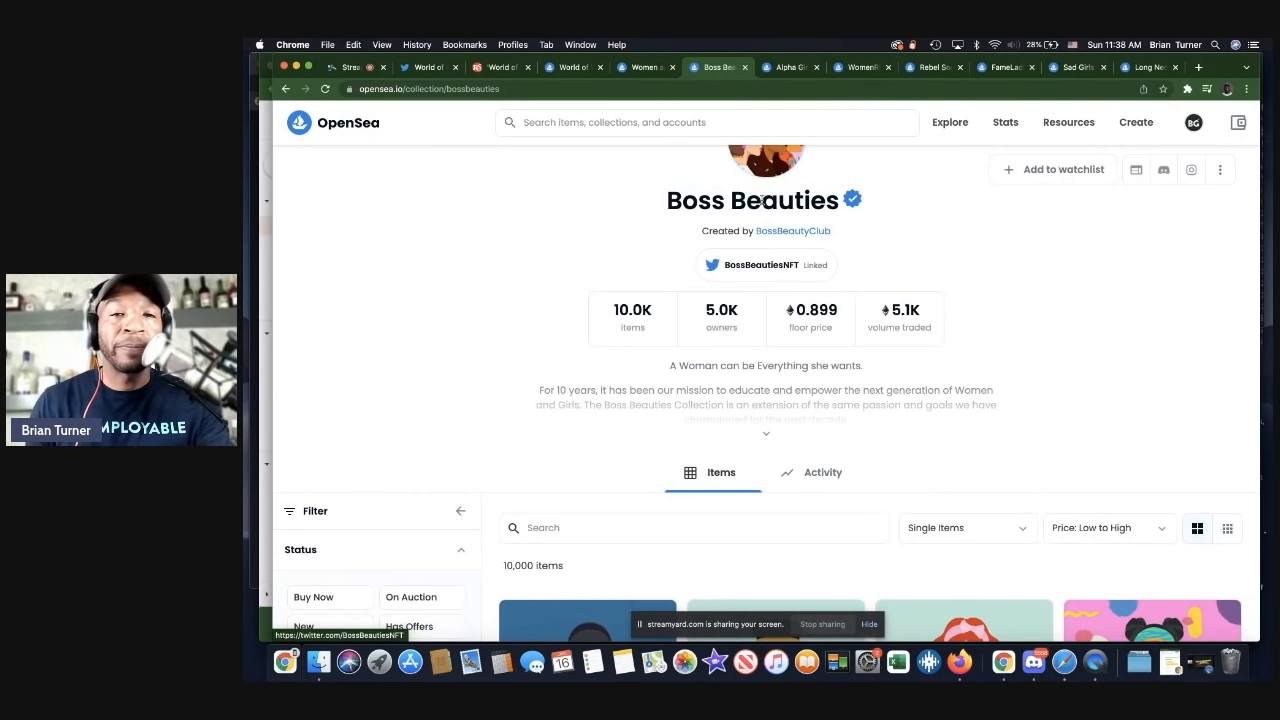
pyautogui.click(784, 68)
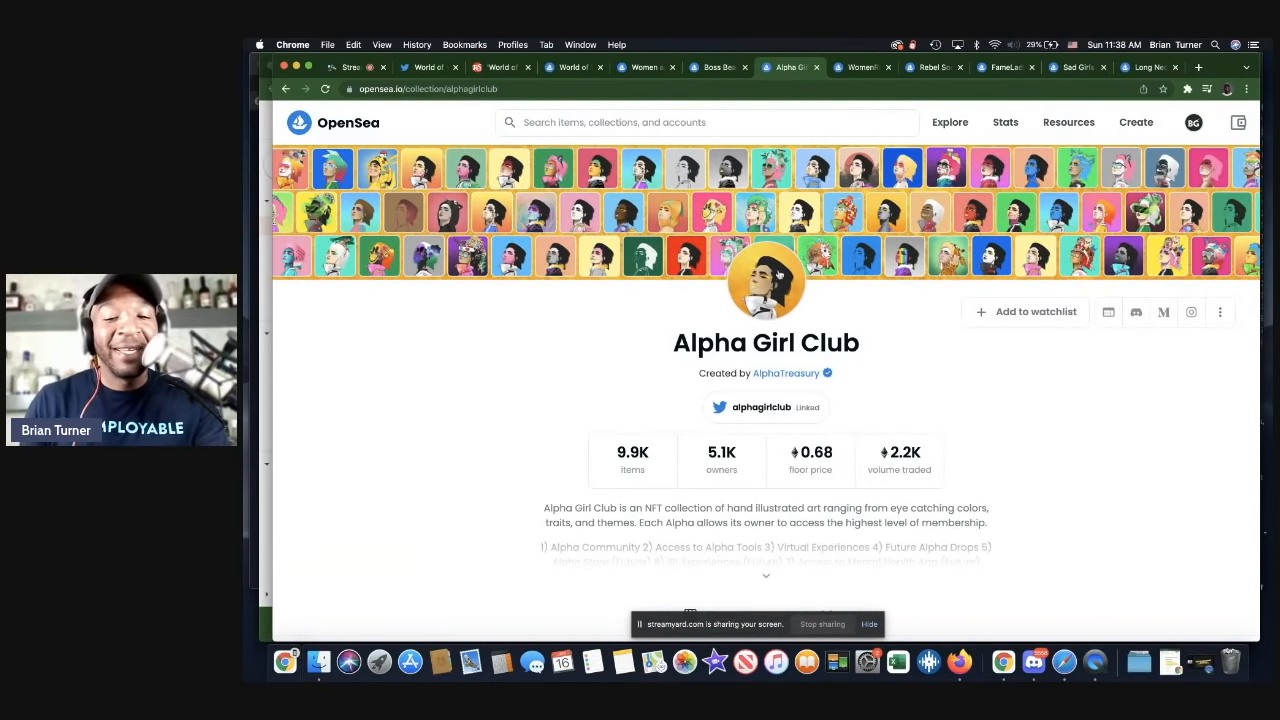
pyautogui.moveTo(810, 320)
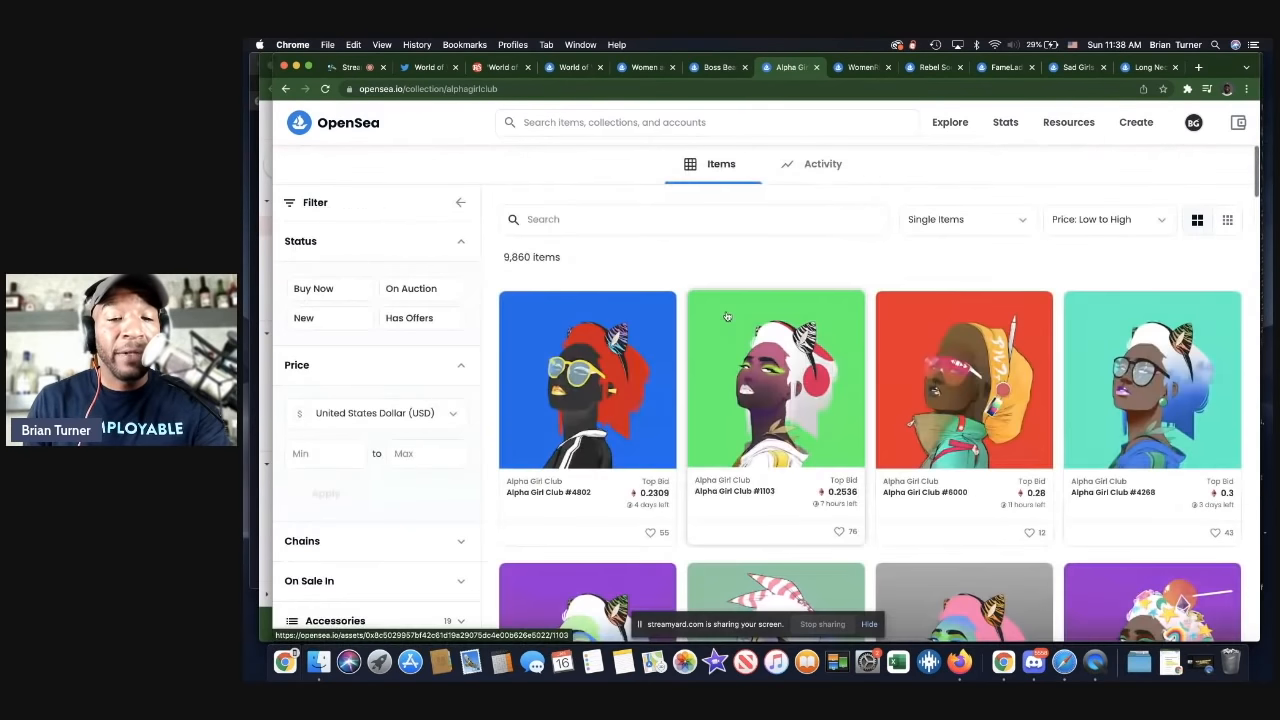
# Browse the Alpha Girl Club item grid, then switch to the WomenRise collection page.
pyautogui.scroll(-3)
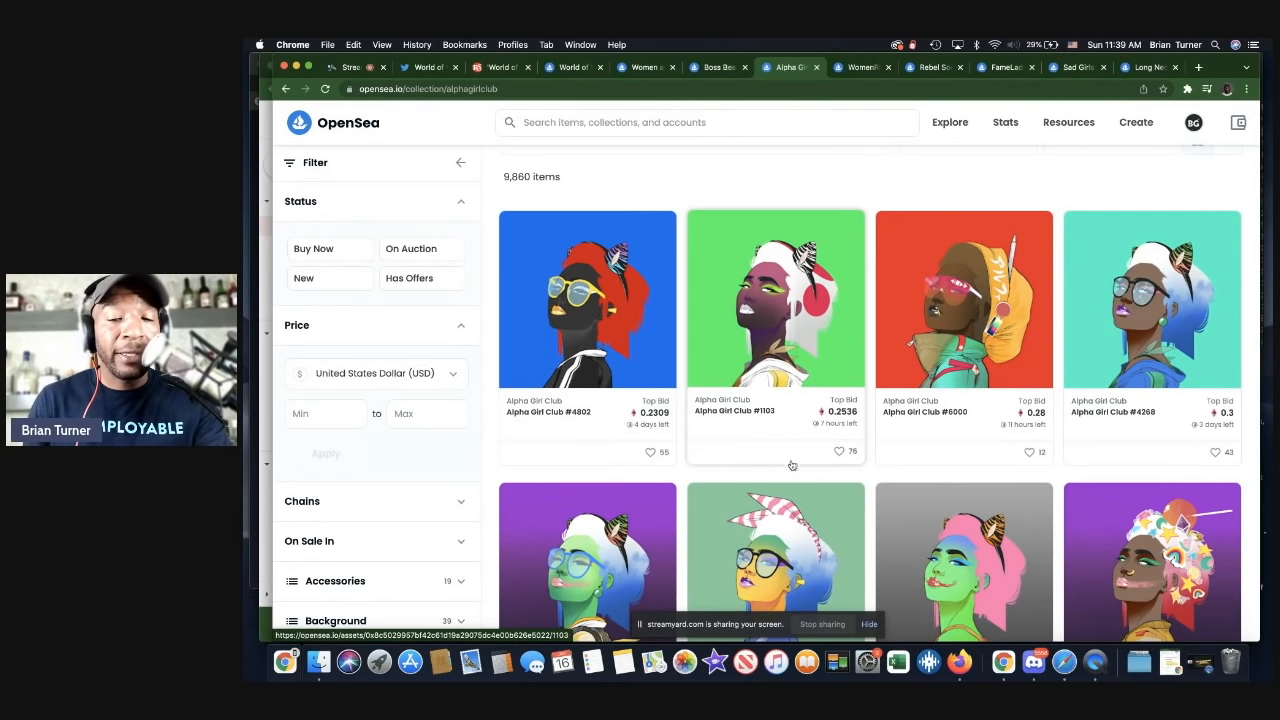
pyautogui.scroll(-3)
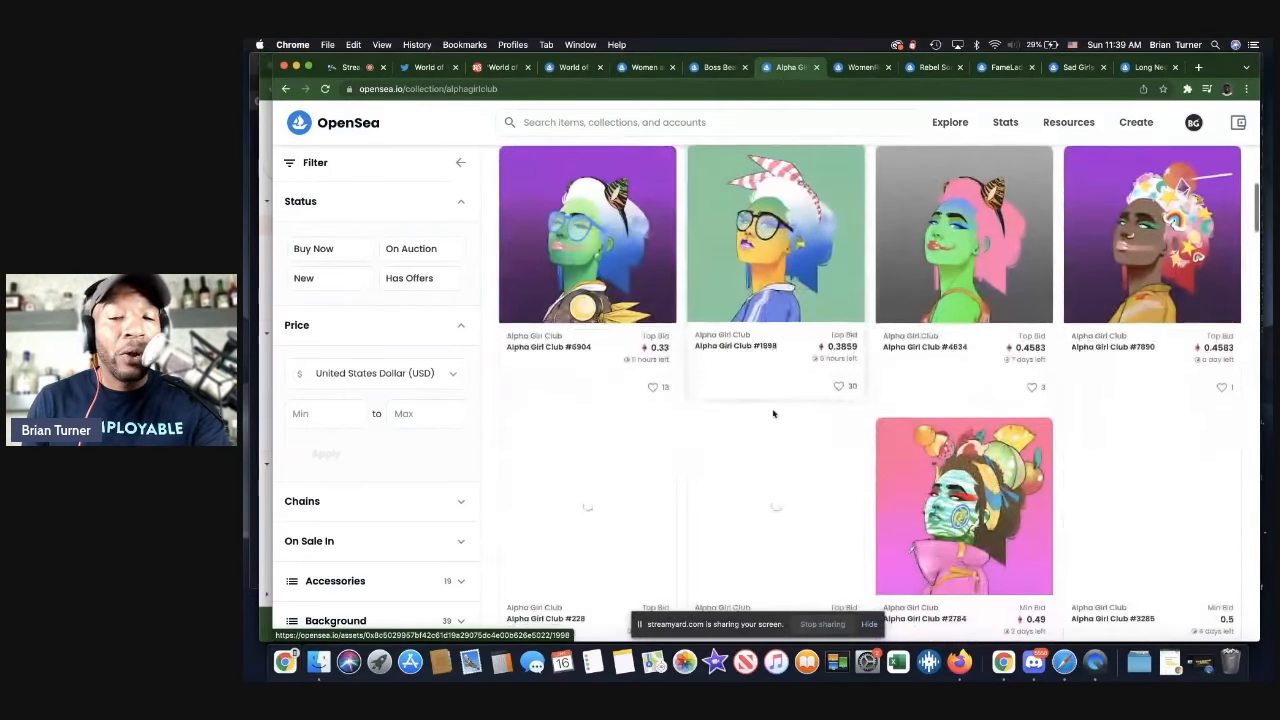
pyautogui.scroll(-3)
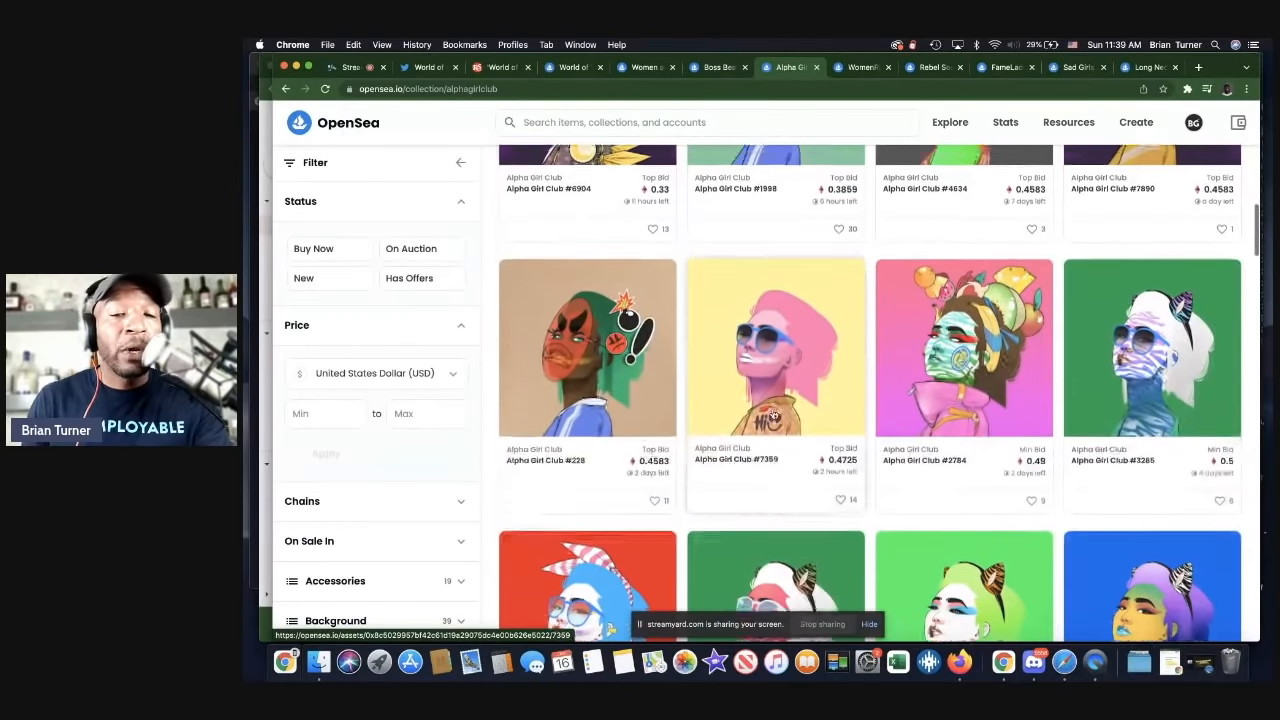
pyautogui.scroll(-3)
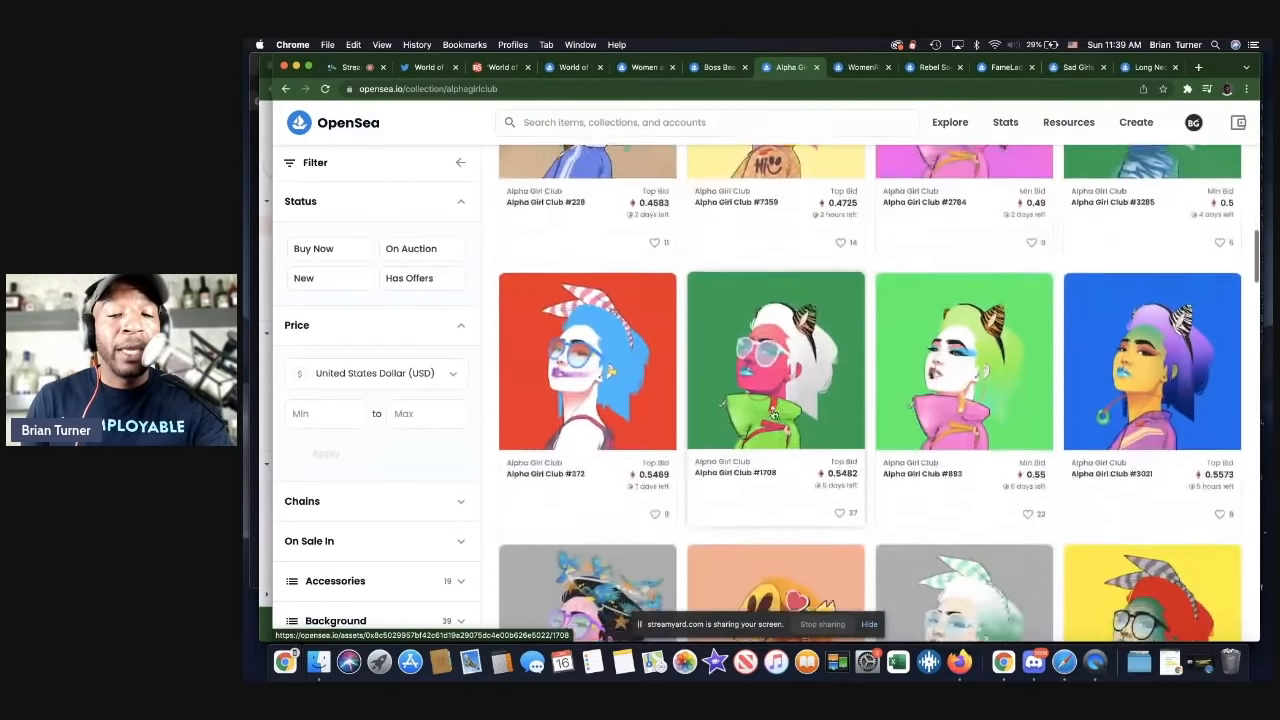
pyautogui.scroll(-3)
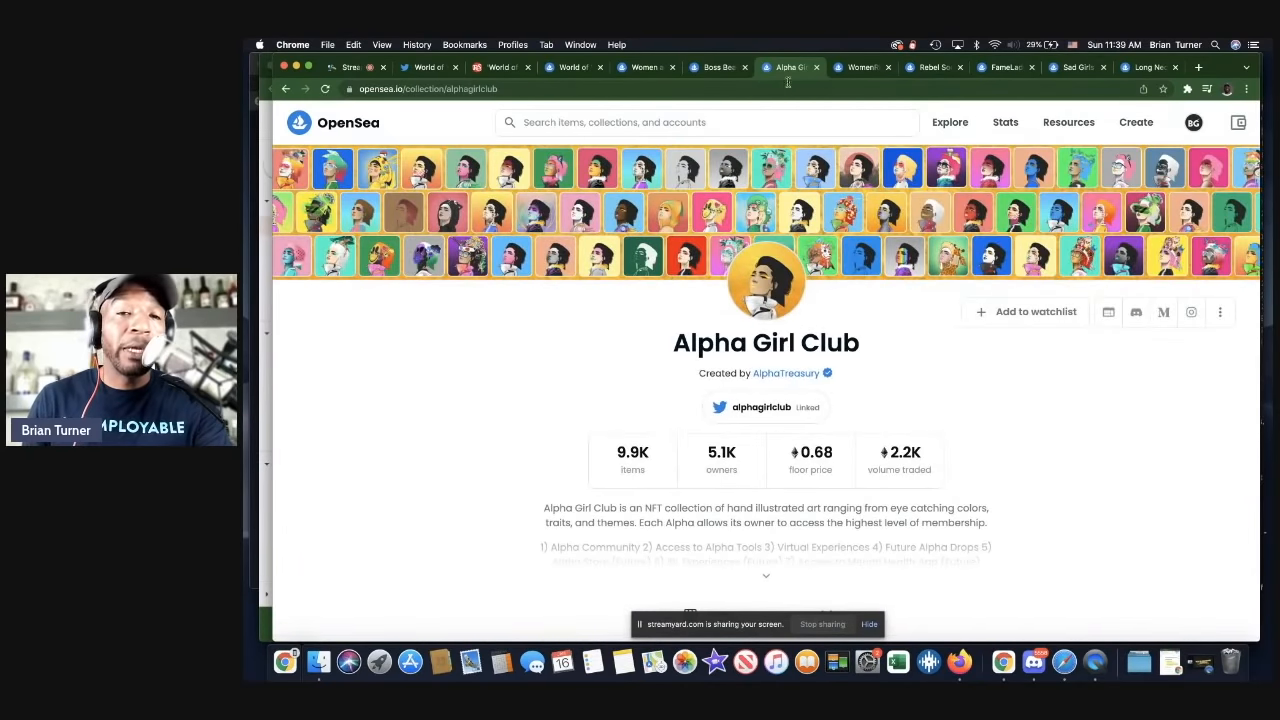
pyautogui.click(860, 68)
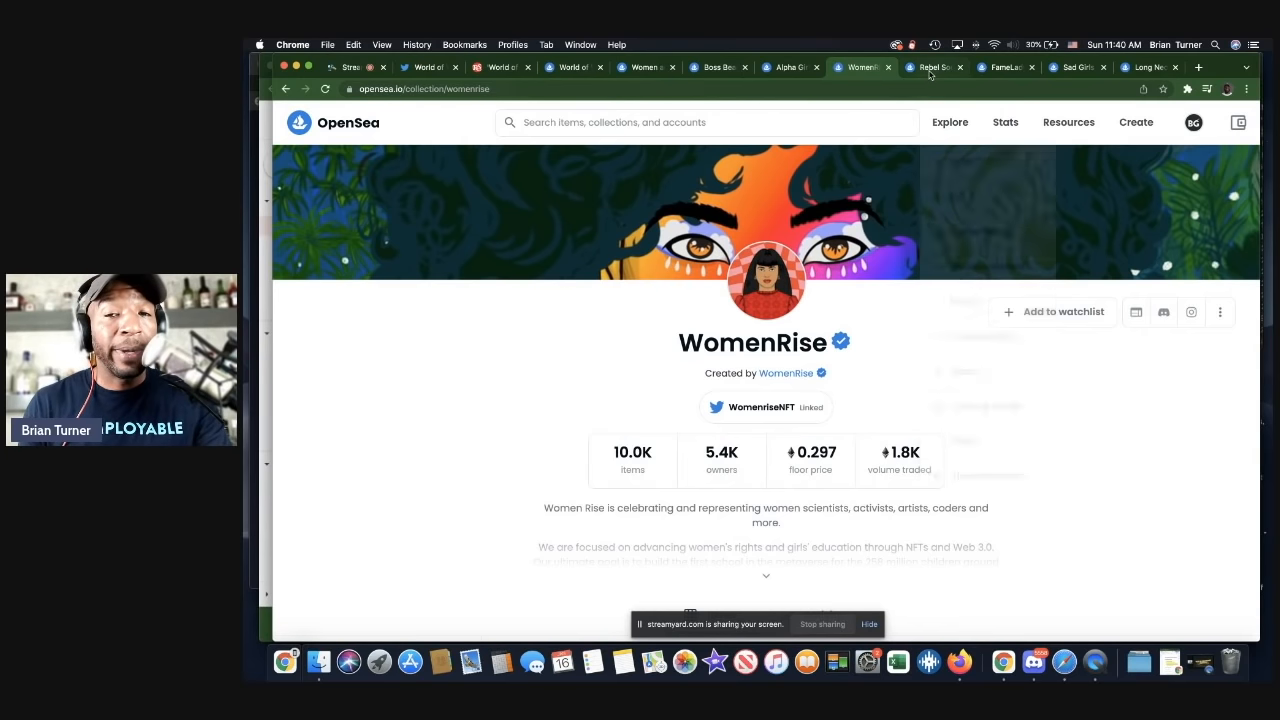
# Switch from WomenRise to the Rebel Society collection page.
pyautogui.click(932, 68)
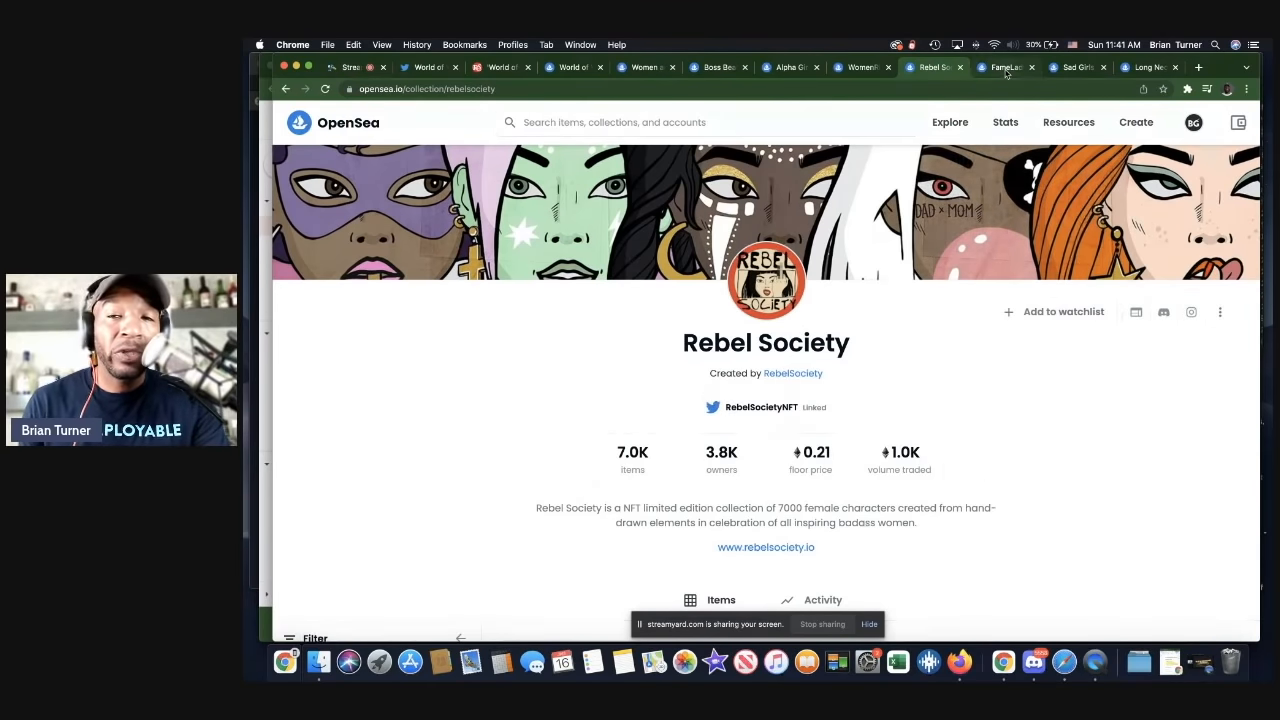
pyautogui.moveTo(1004, 68)
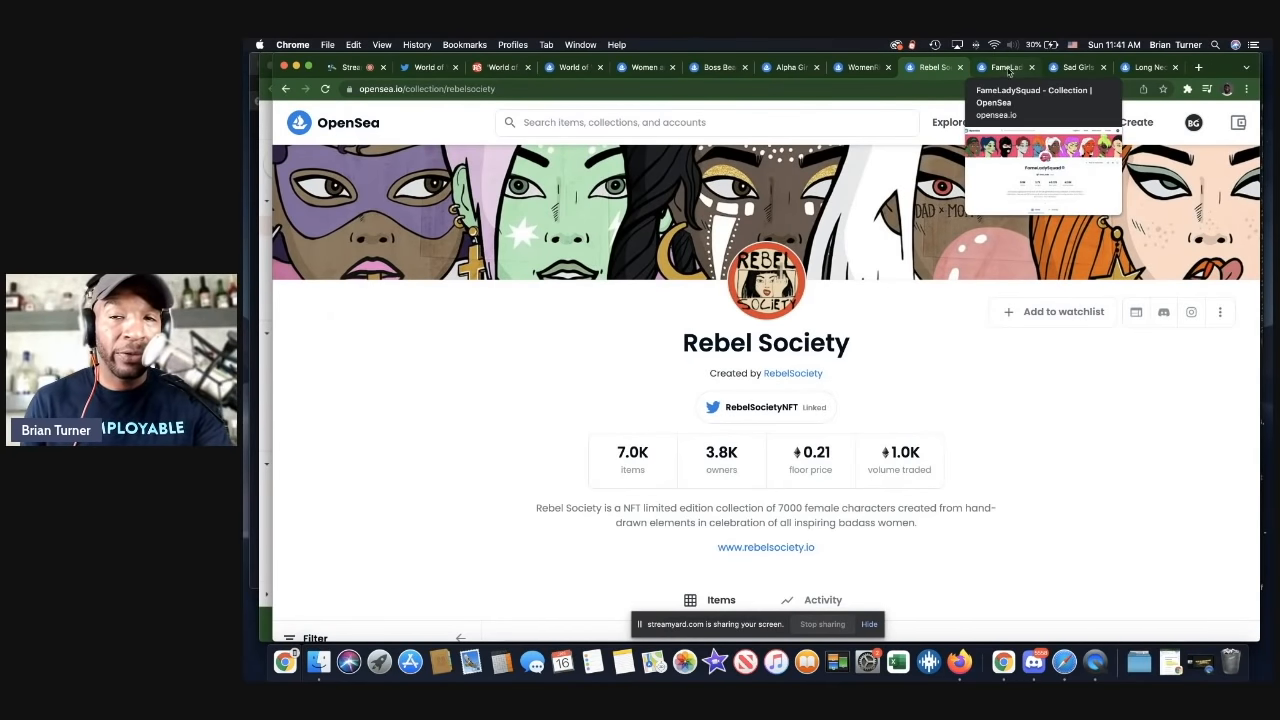
# Switch from the Rebel Society page to the FameLadySquad collection tab.
pyautogui.click(1004, 68)
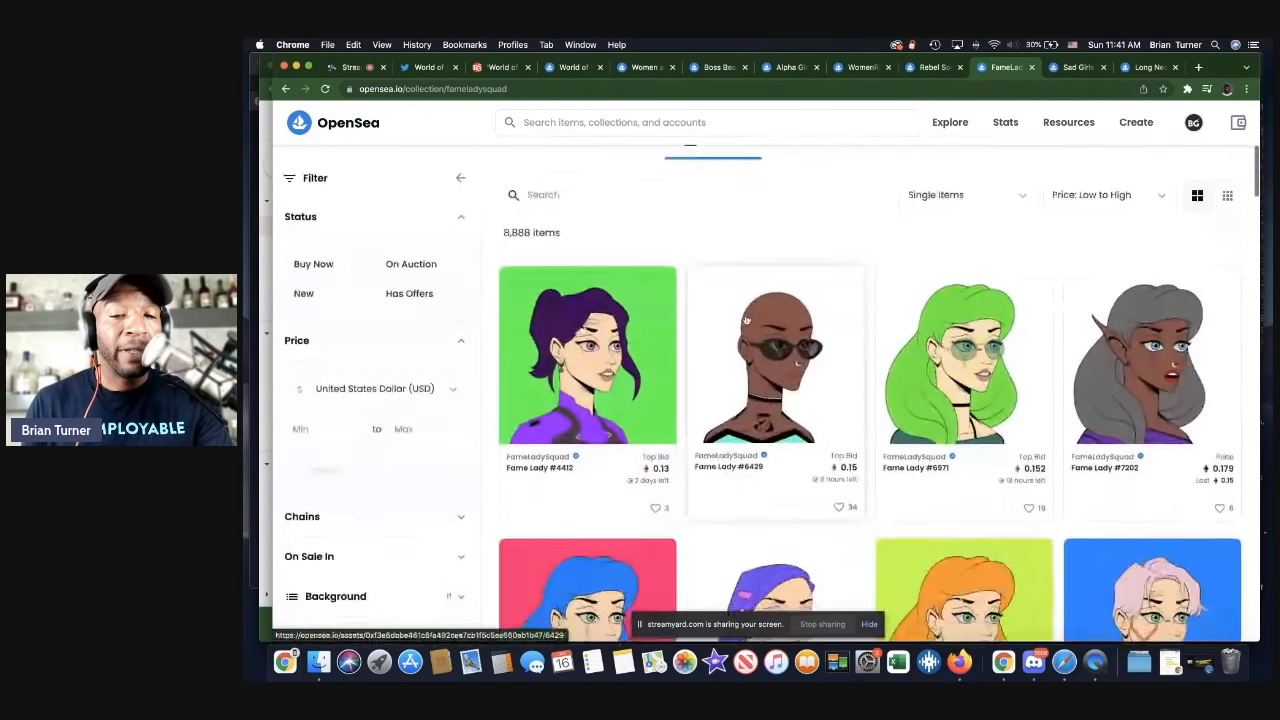
# Scroll through the FameLadySquad item grid, then switch to the Sad Girls Bar collection tab.
pyautogui.scroll(-3)
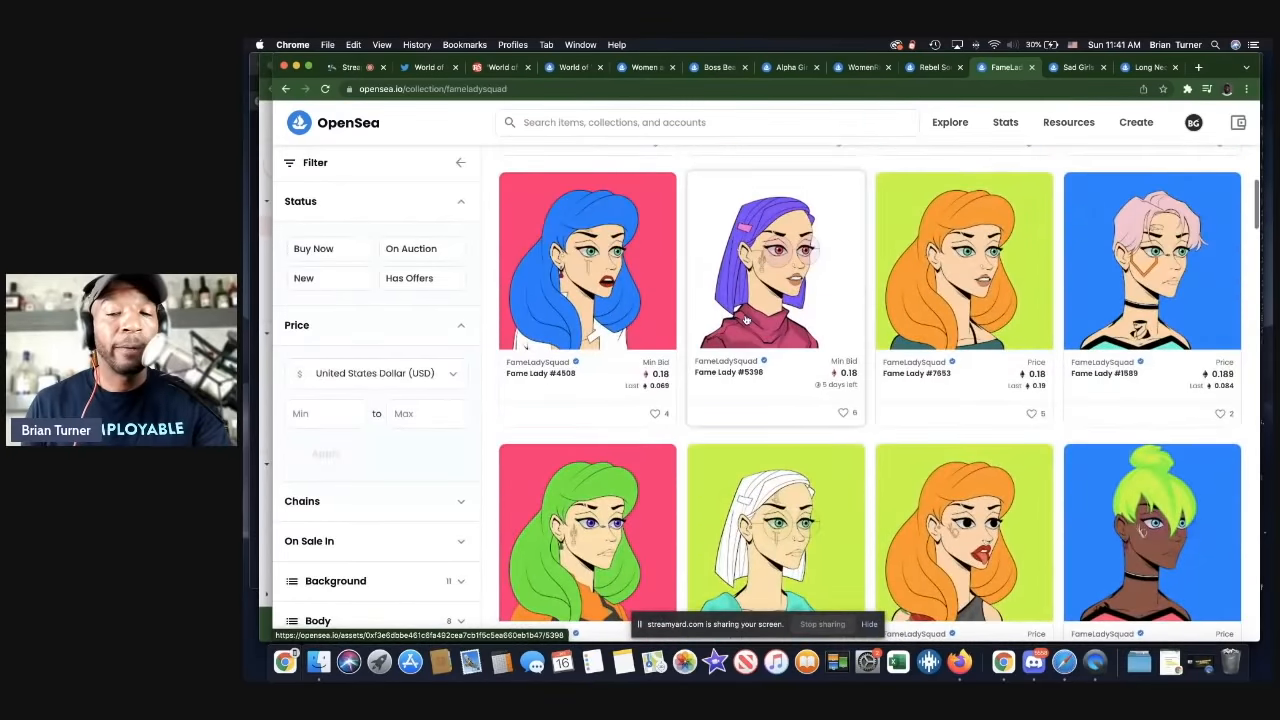
pyautogui.scroll(-3)
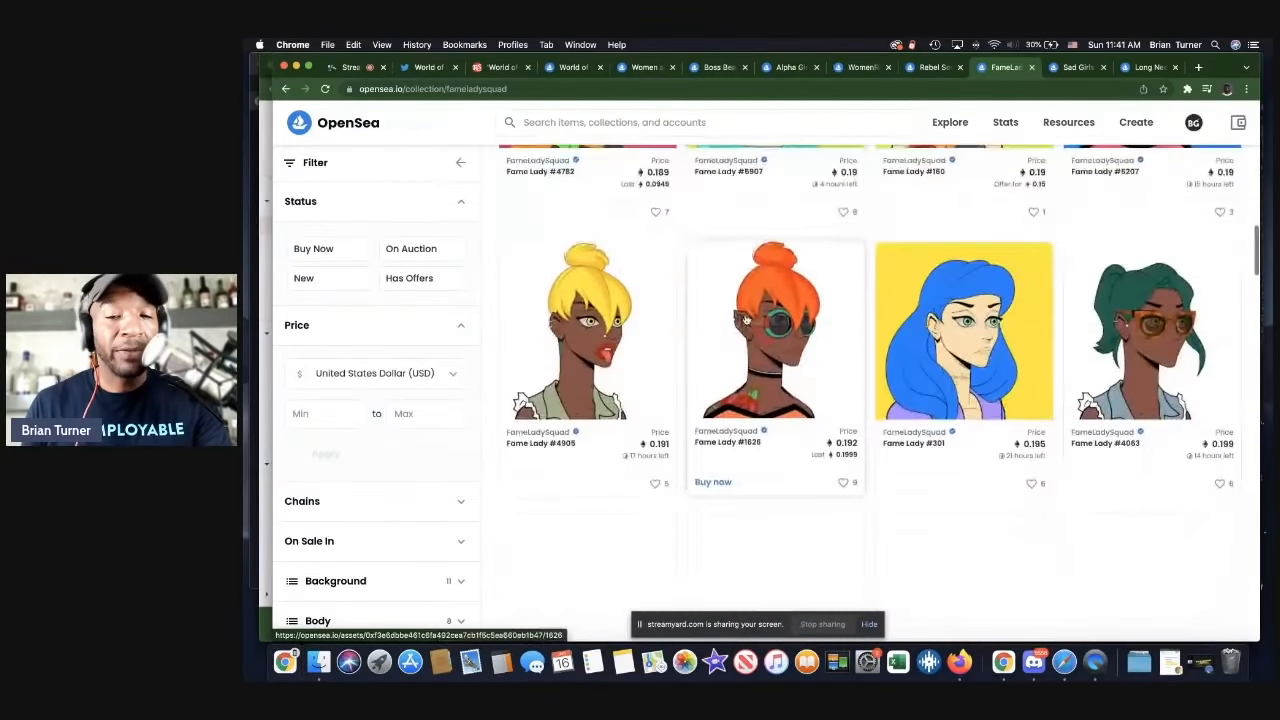
pyautogui.scroll(-3)
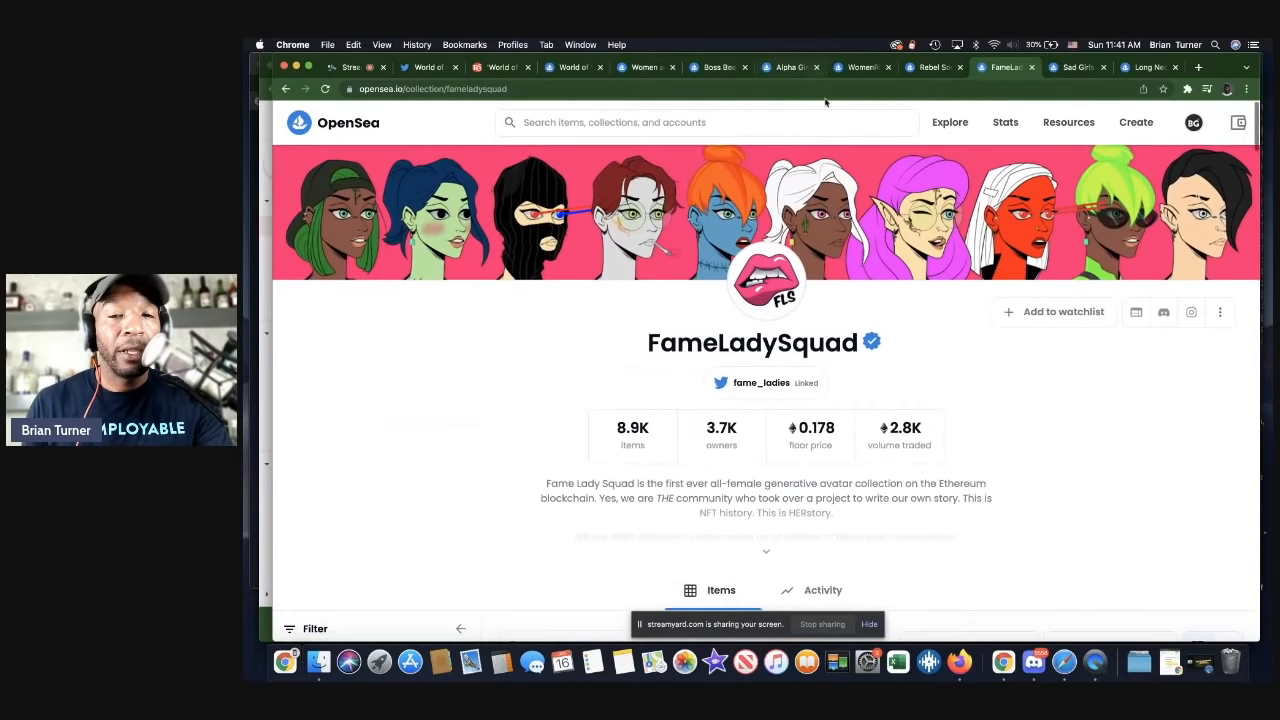
pyautogui.click(1076, 68)
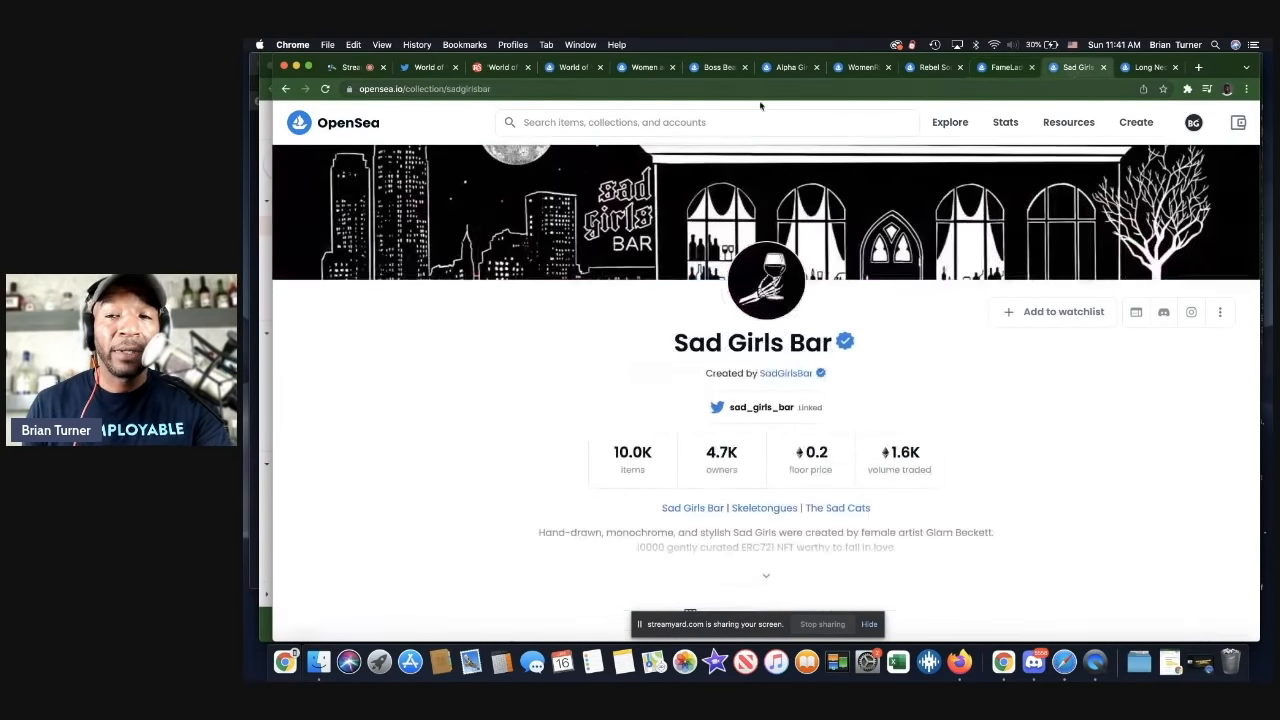
# Scroll down the Sad Girls Bar item grid, then return to the Rebel Society collection tab.
pyautogui.scroll(-3)
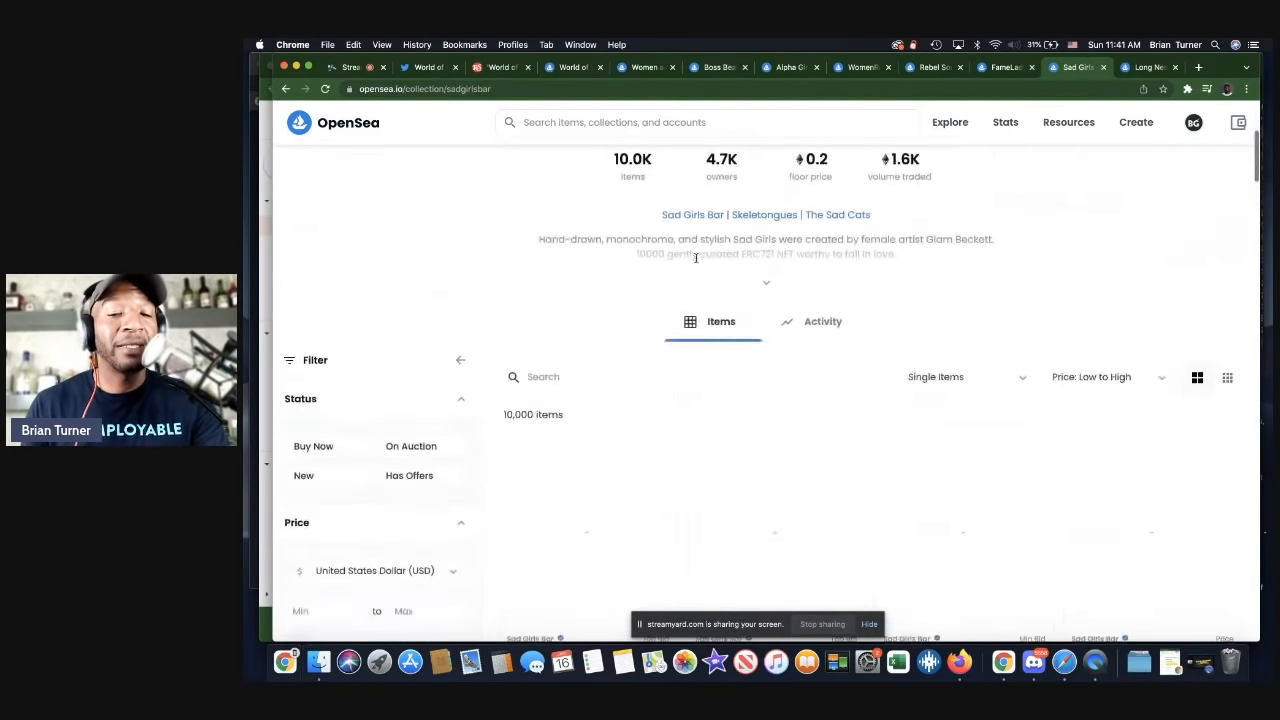
pyautogui.scroll(-3)
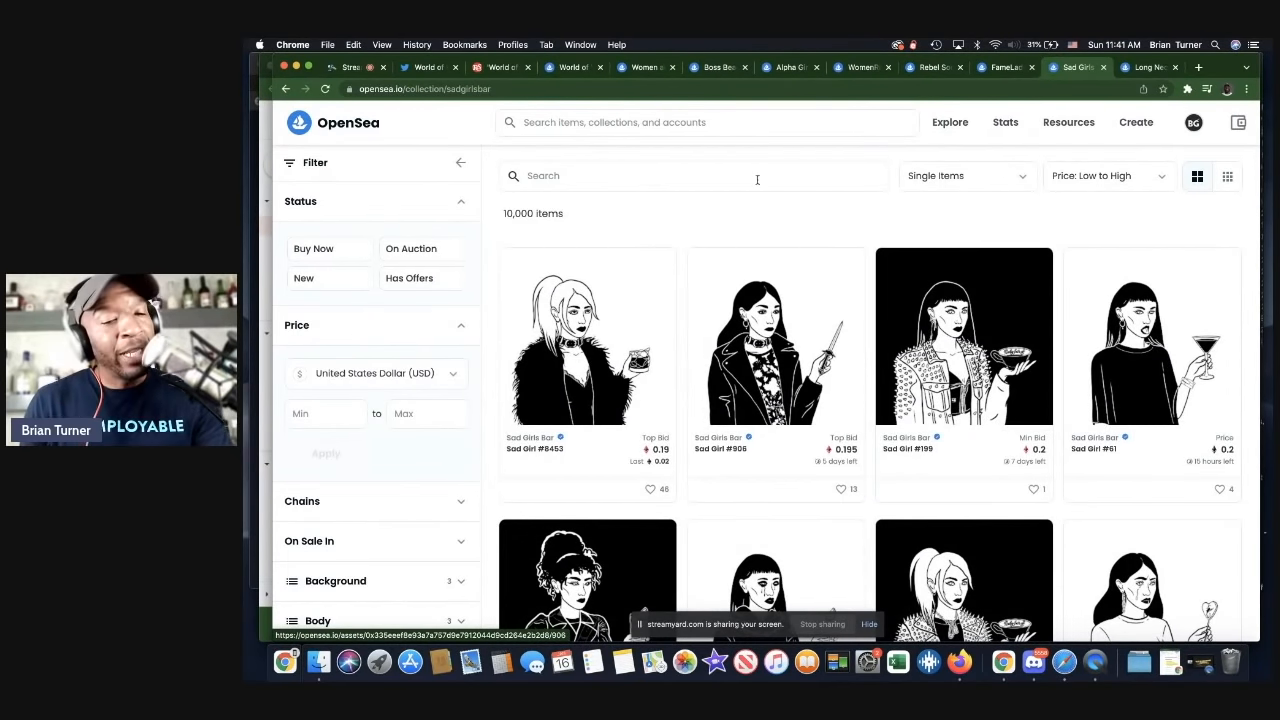
pyautogui.scroll(-3)
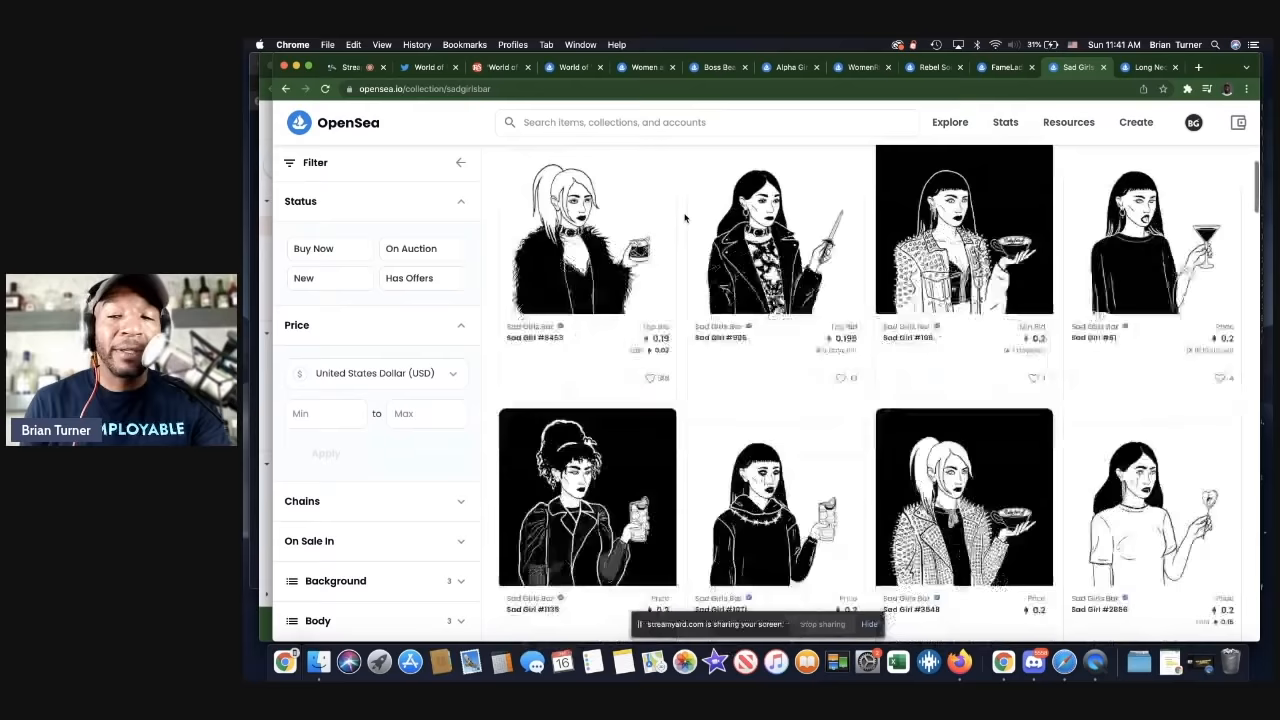
pyautogui.scroll(-3)
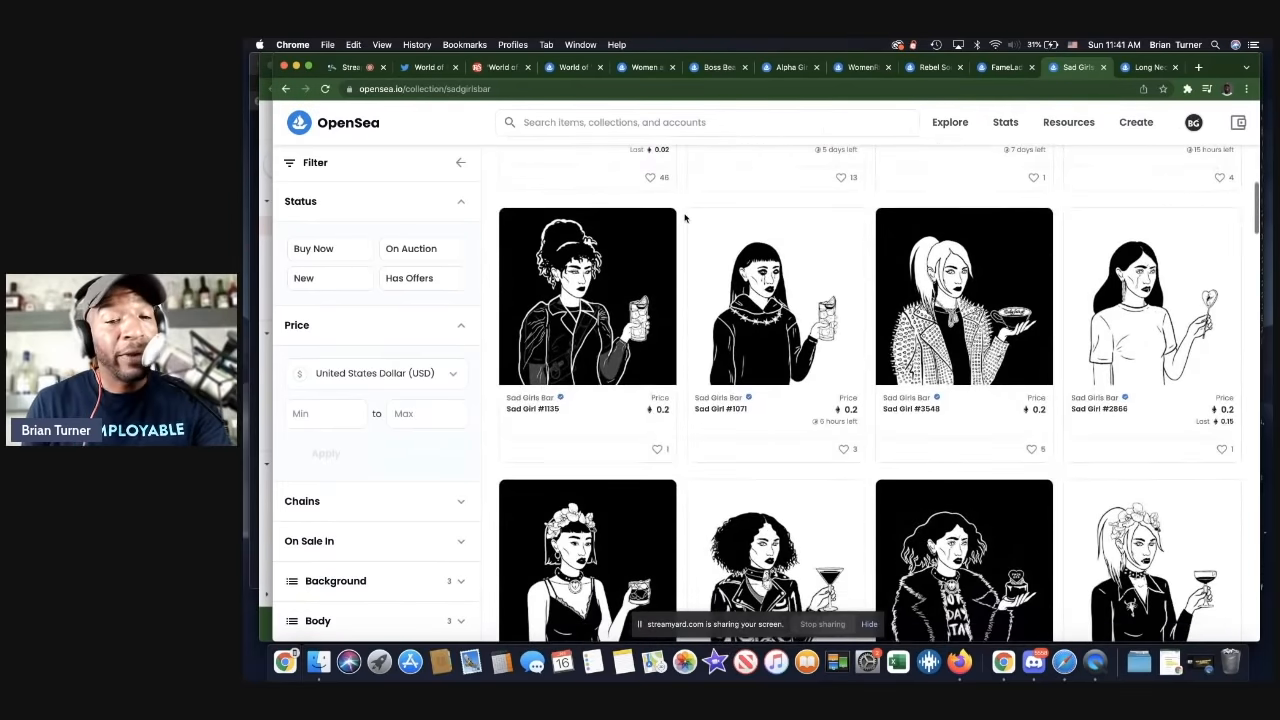
pyautogui.scroll(-3)
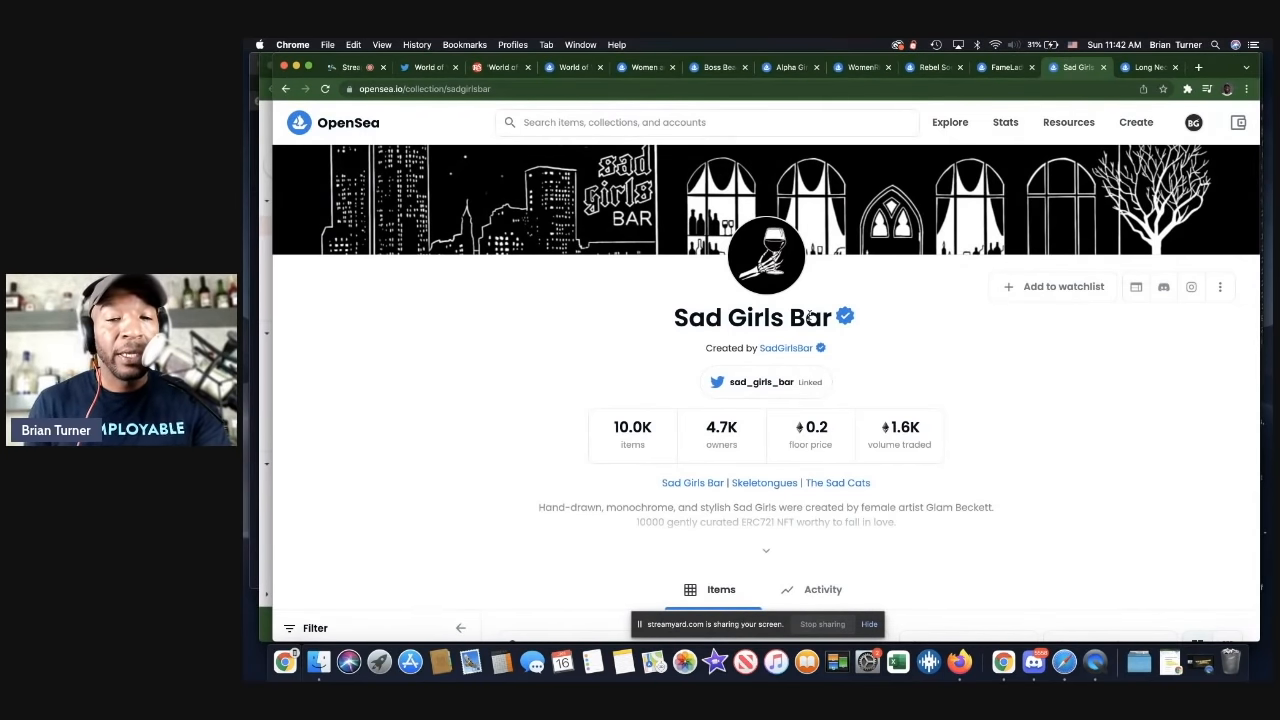
pyautogui.scroll(-3)
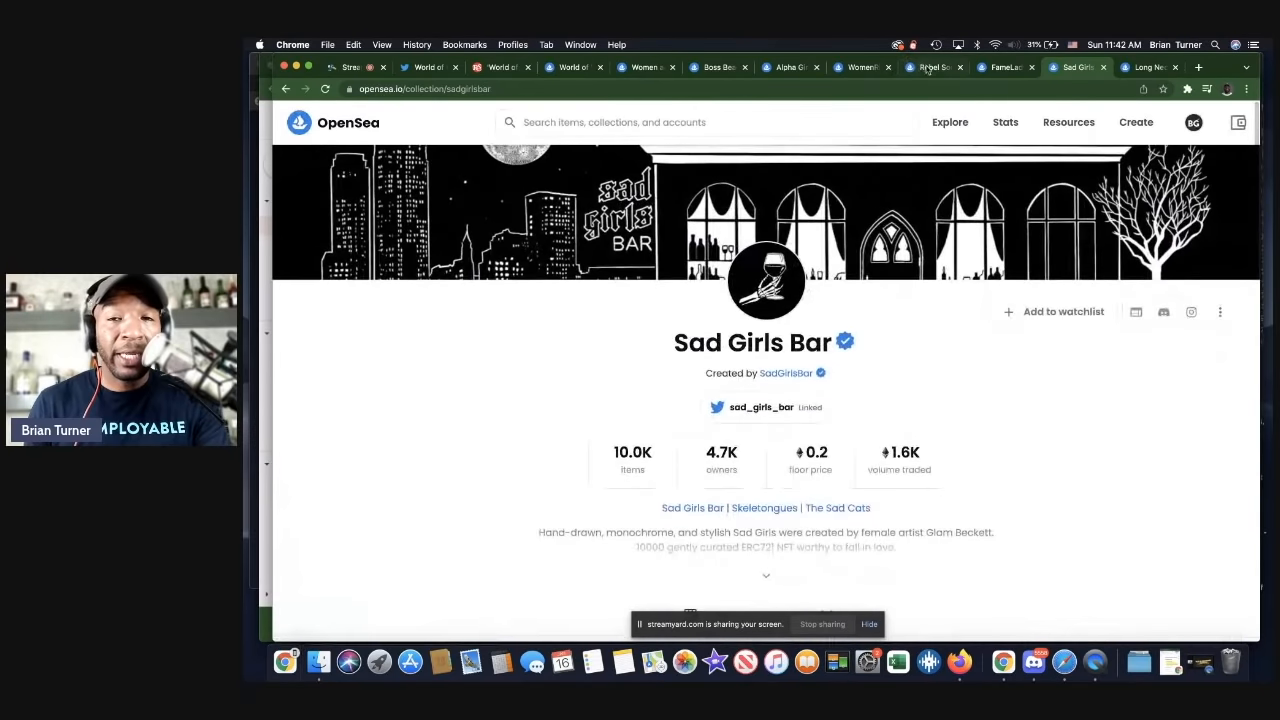
pyautogui.click(932, 68)
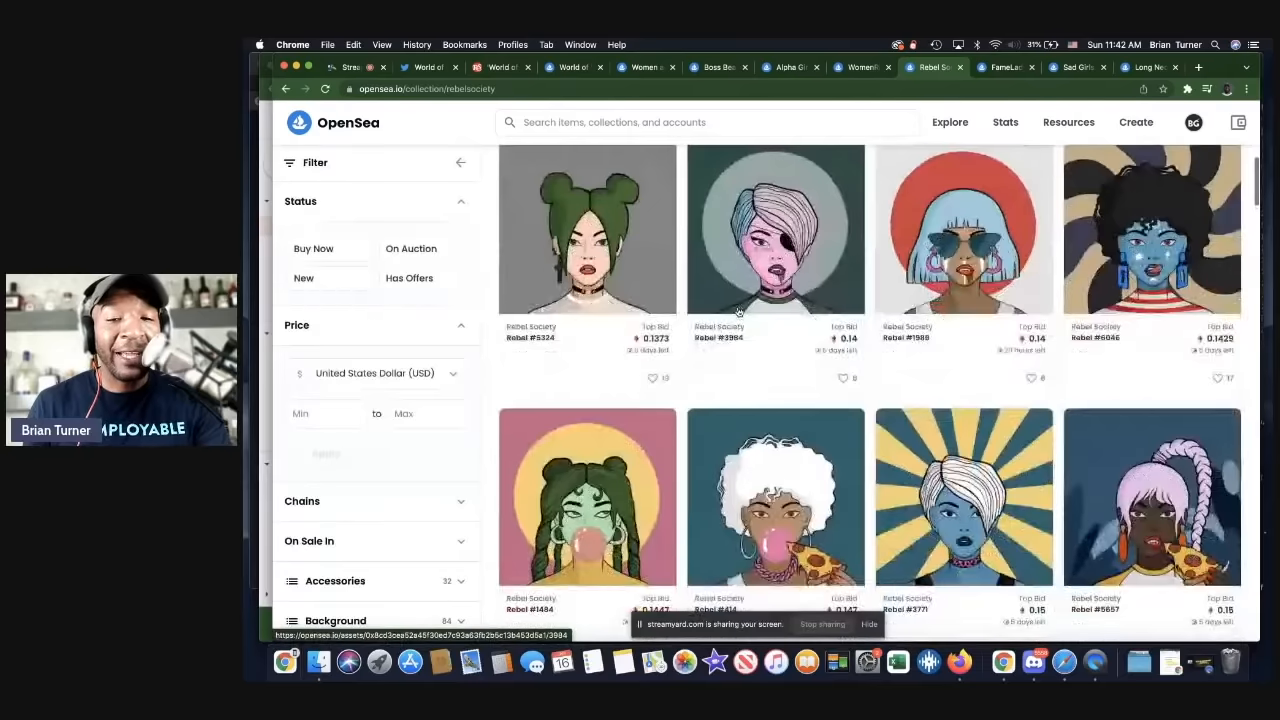
# Scroll the Rebel Society page, then switch to the Long Neckie Ladies collection tab.
pyautogui.scroll(-3)
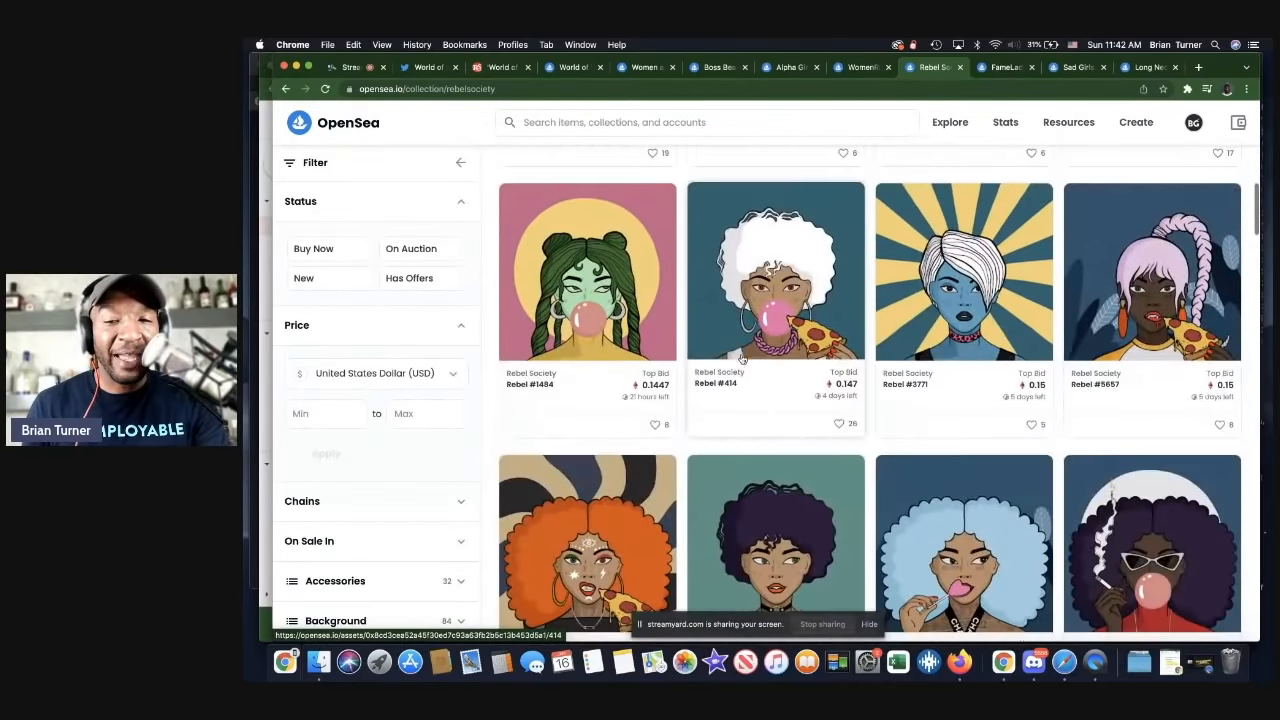
pyautogui.scroll(-3)
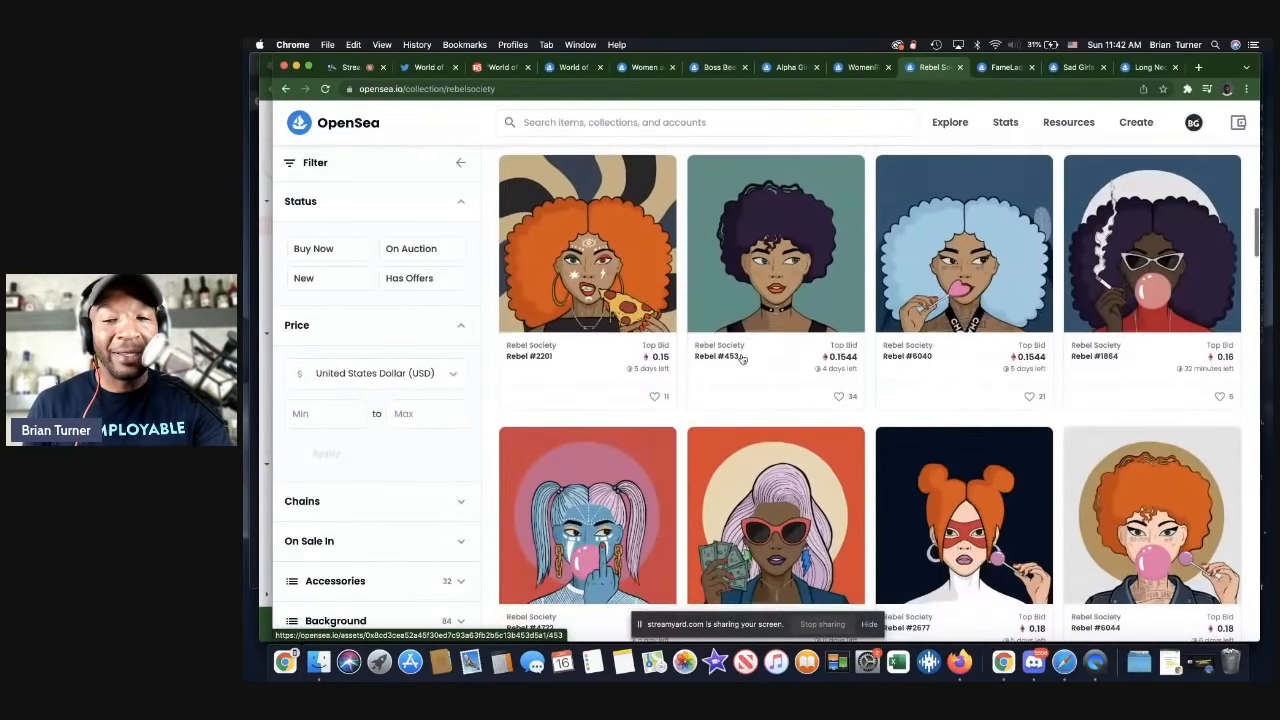
pyautogui.scroll(-3)
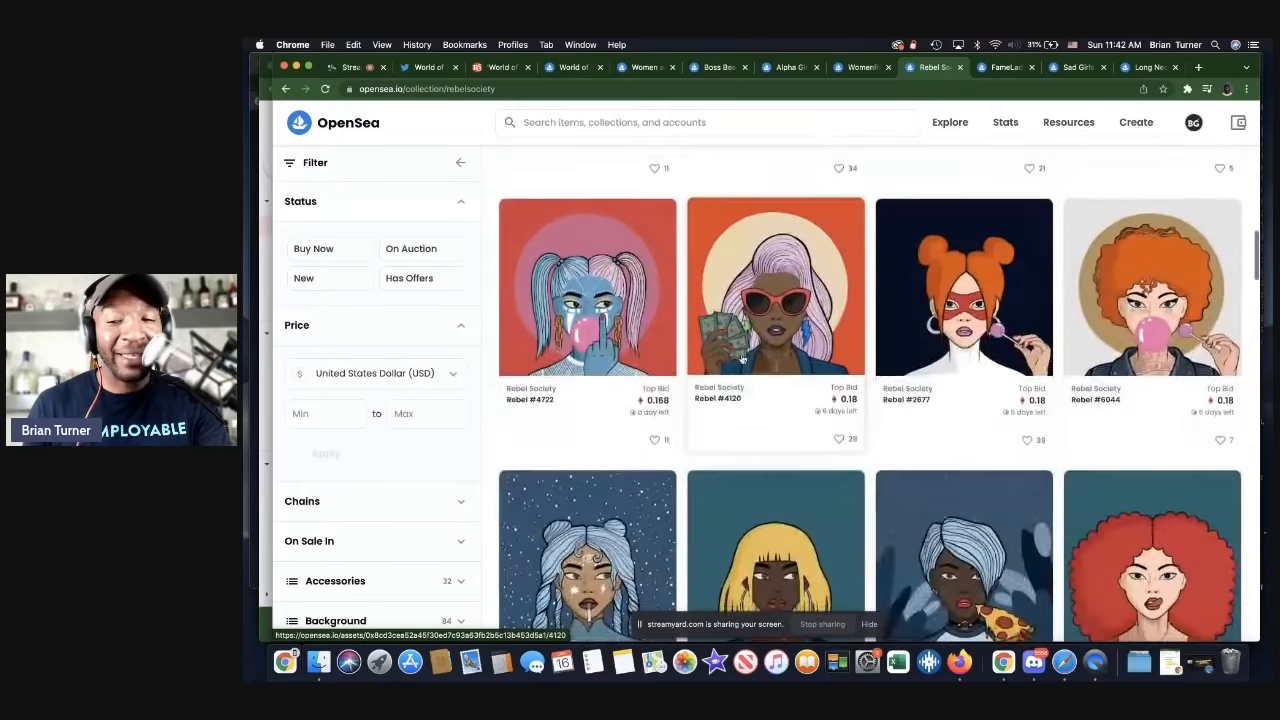
pyautogui.scroll(-3)
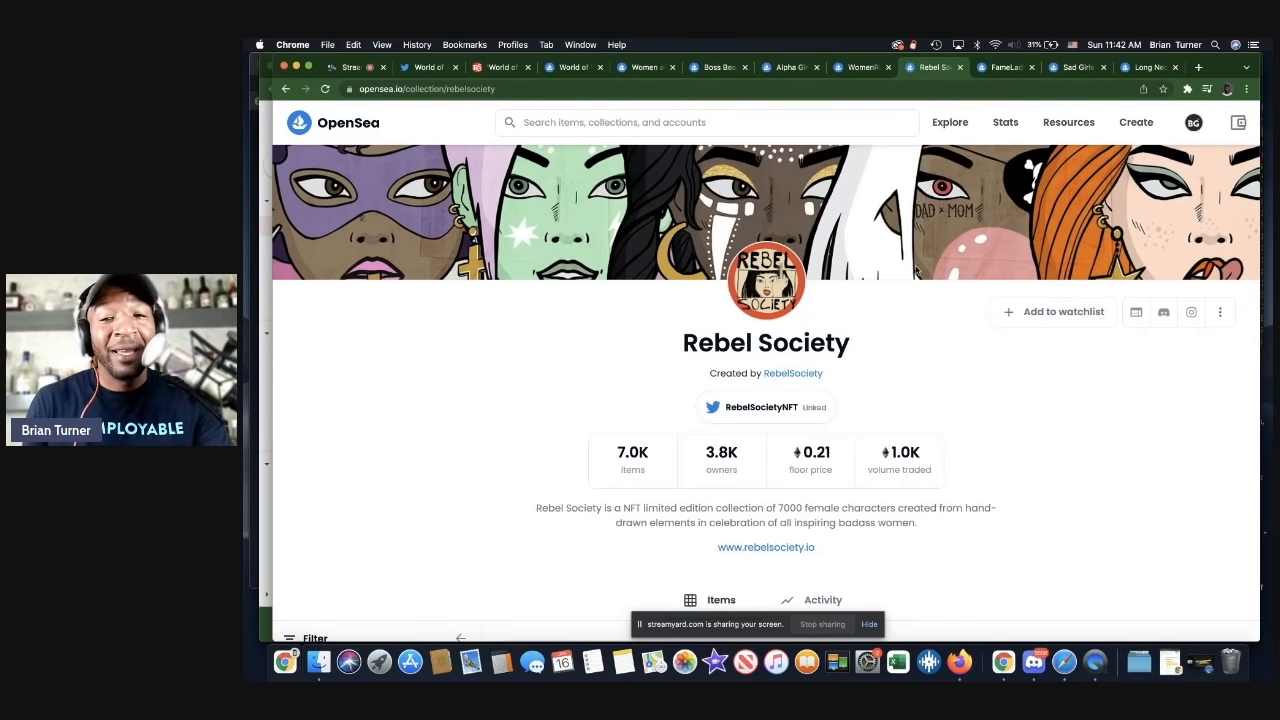
pyautogui.scroll(-3)
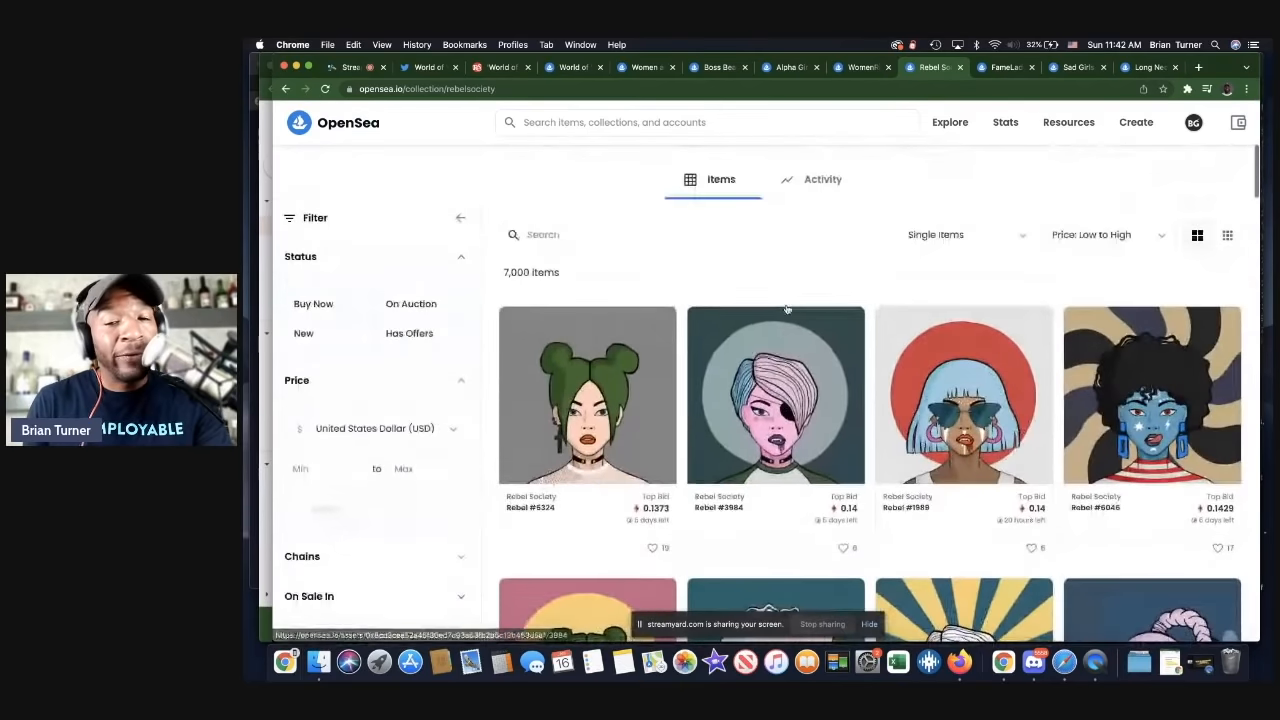
pyautogui.scroll(3)
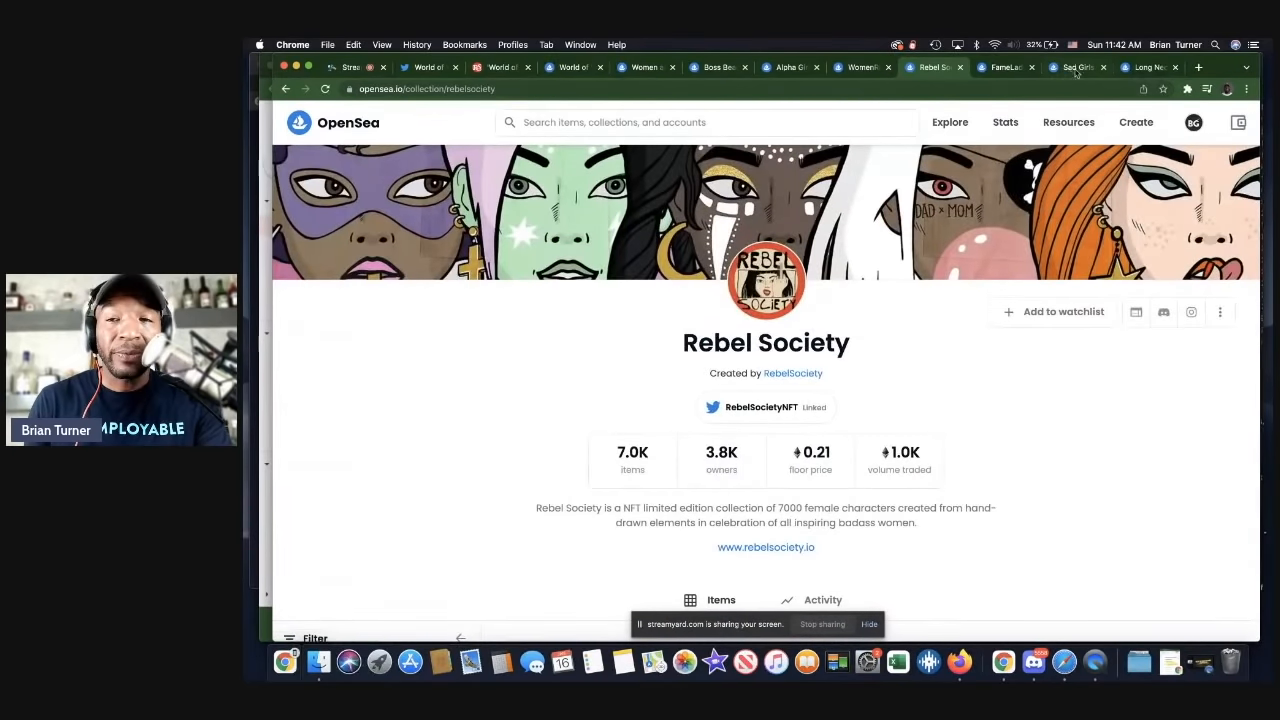
pyautogui.click(1150, 68)
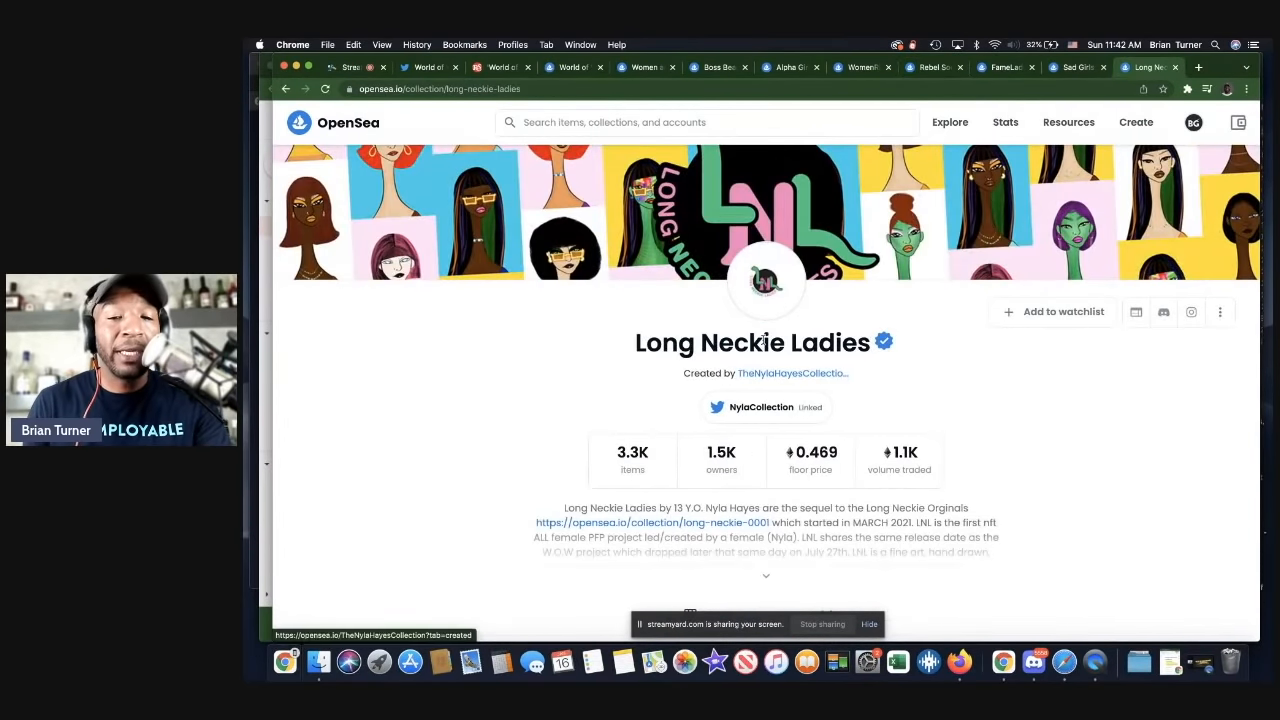
pyautogui.scroll(-3)
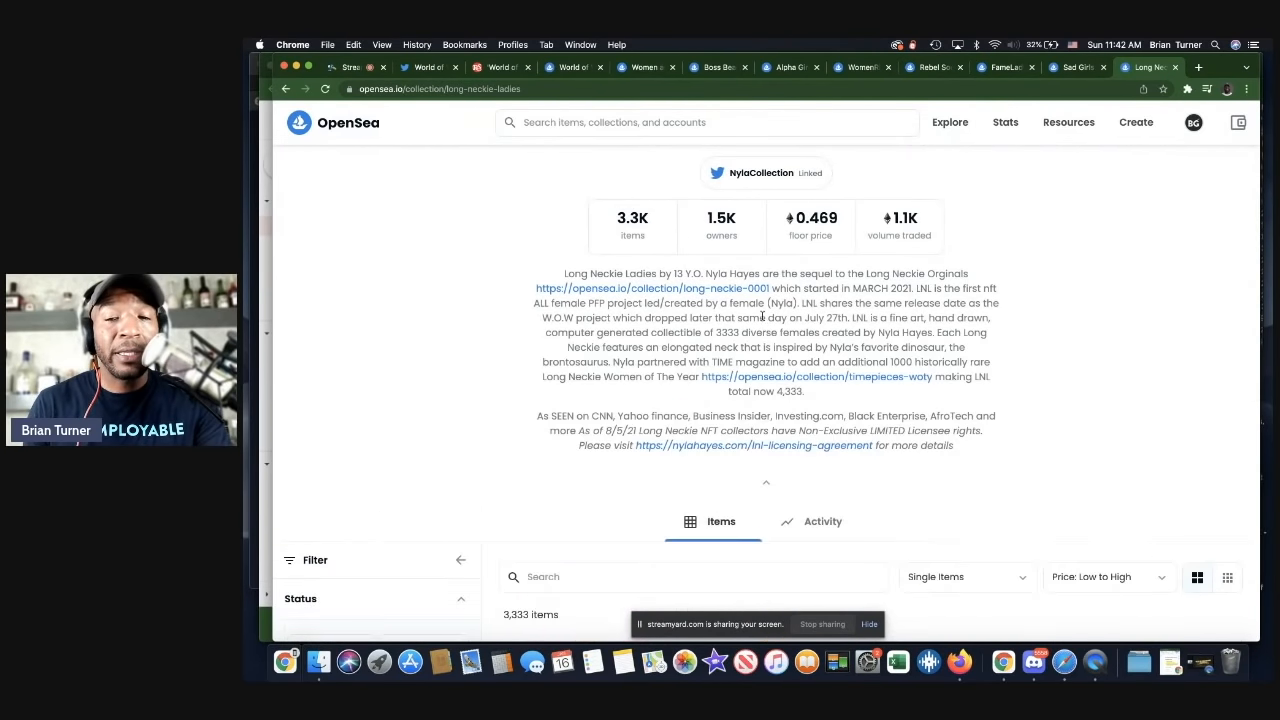
pyautogui.scroll(-3)
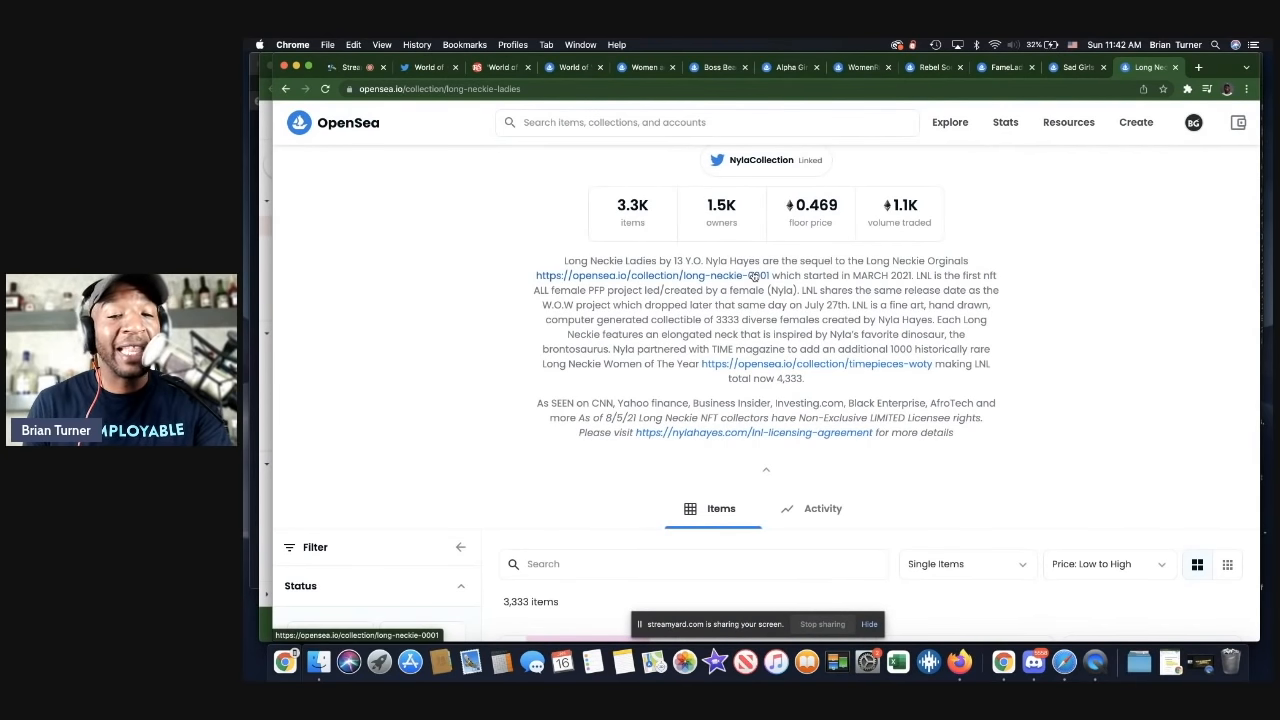
pyautogui.scroll(-3)
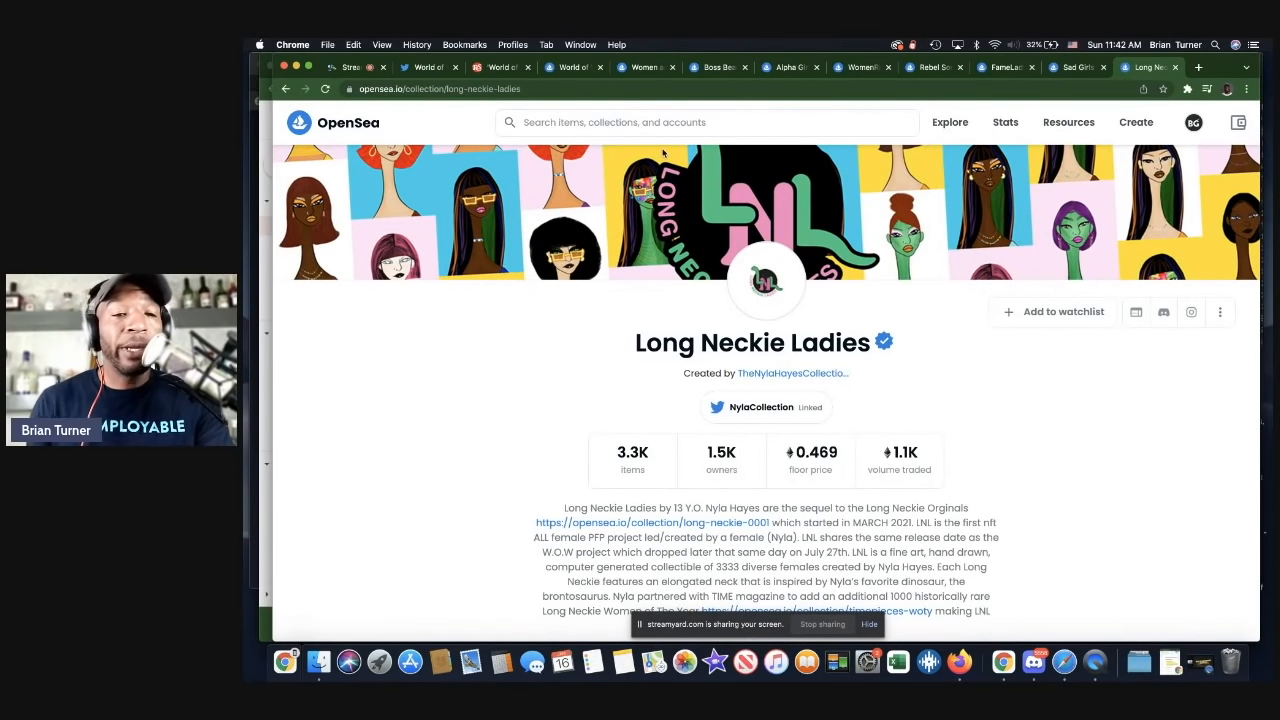
pyautogui.scroll(-3)
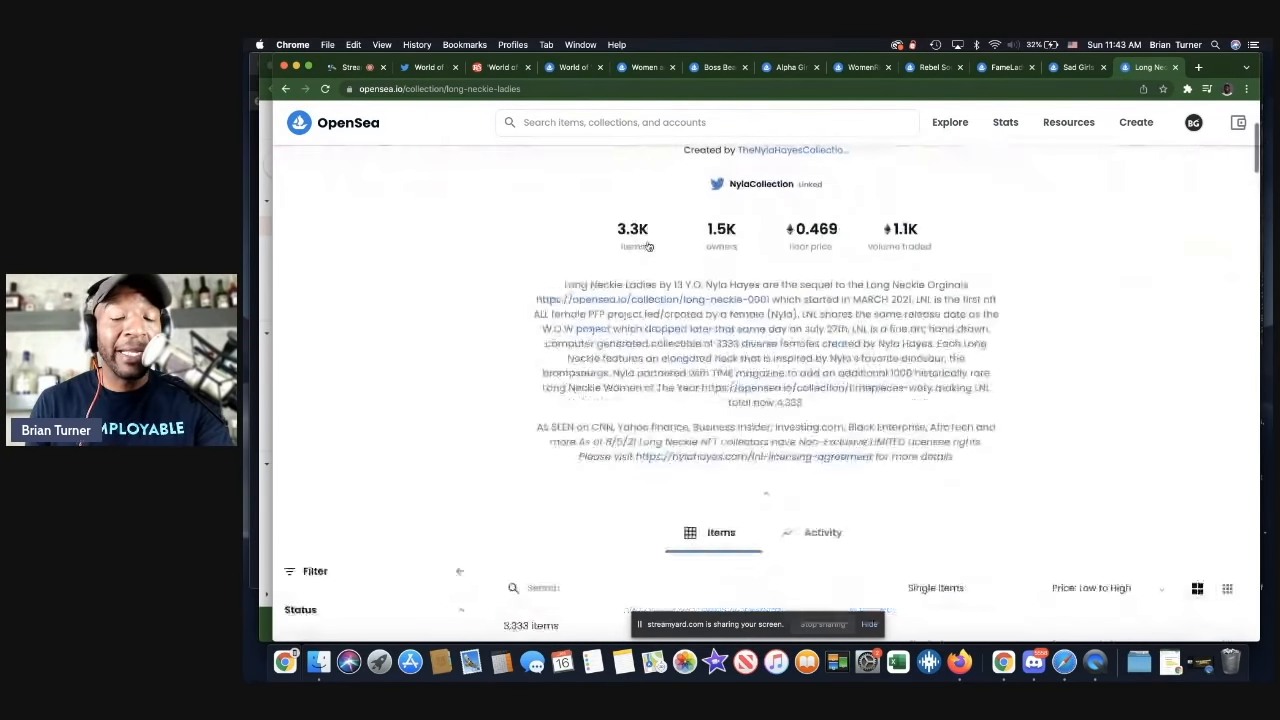
pyautogui.scroll(-3)
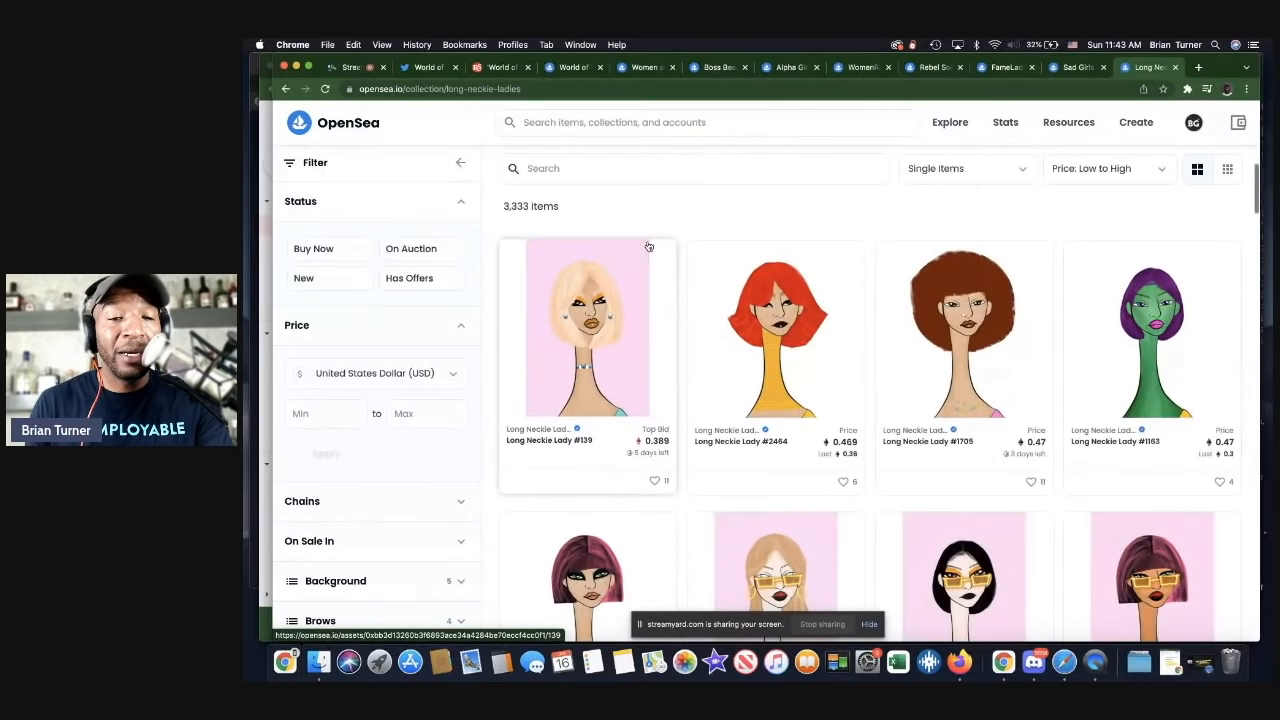
pyautogui.scroll(-3)
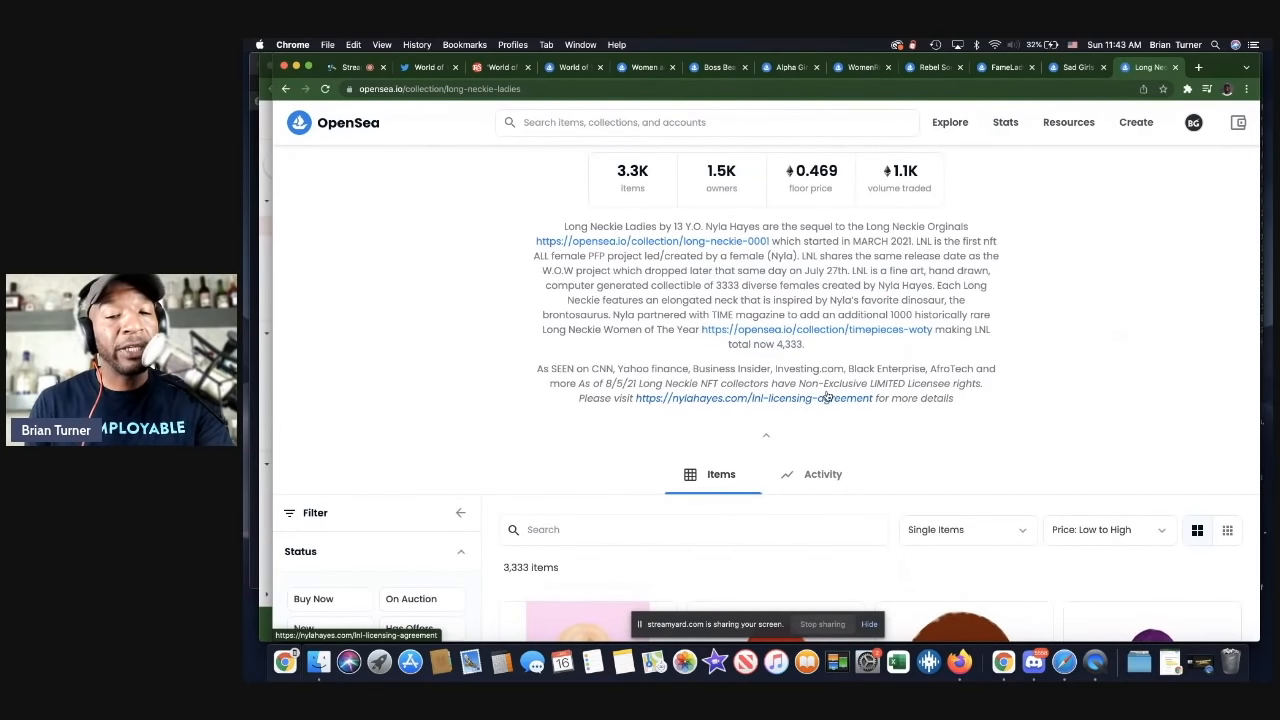
pyautogui.scroll(-3)
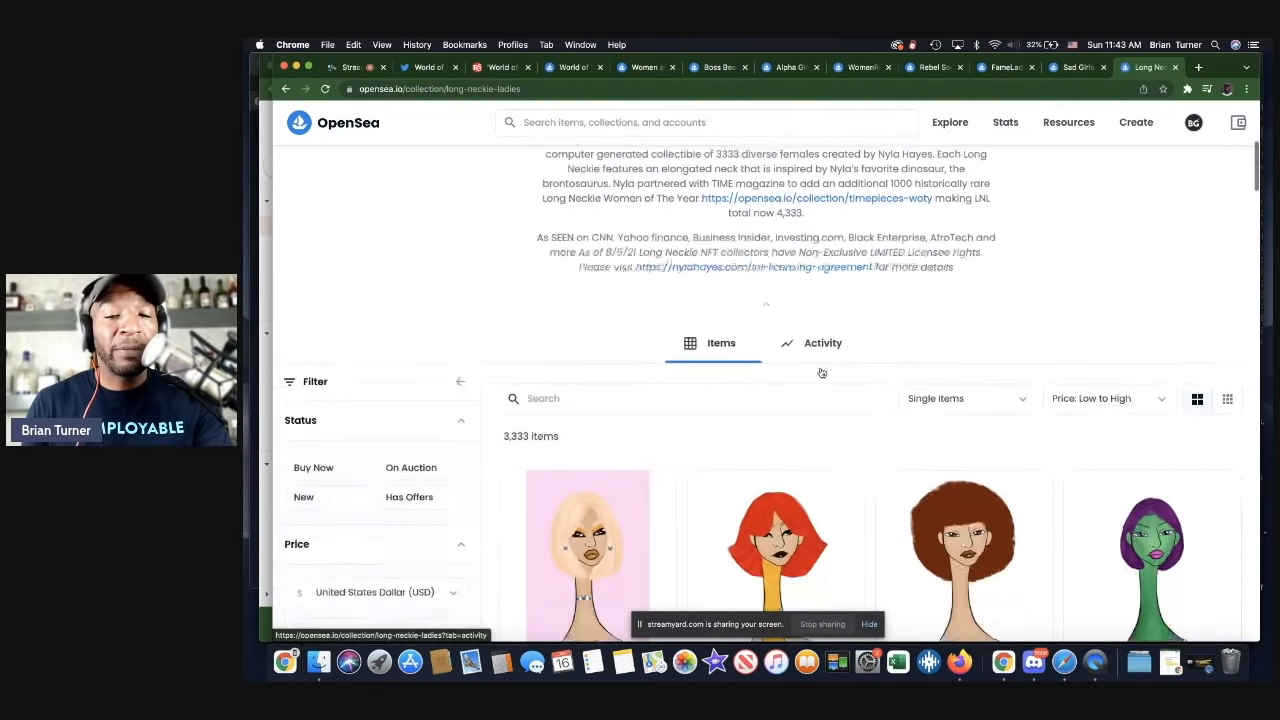
pyautogui.scroll(-3)
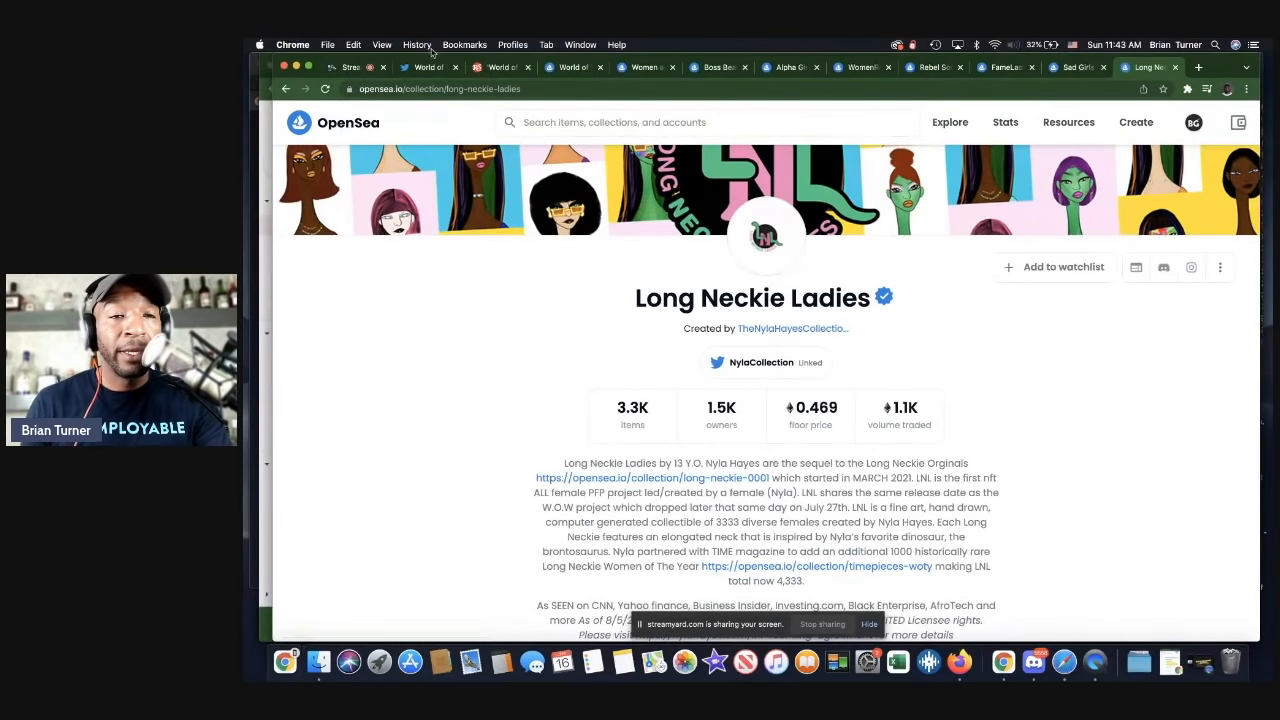
# Switch to the browser tab used to search OpenSea for the Crypto.Chicks collection.
pyautogui.click(350, 68)
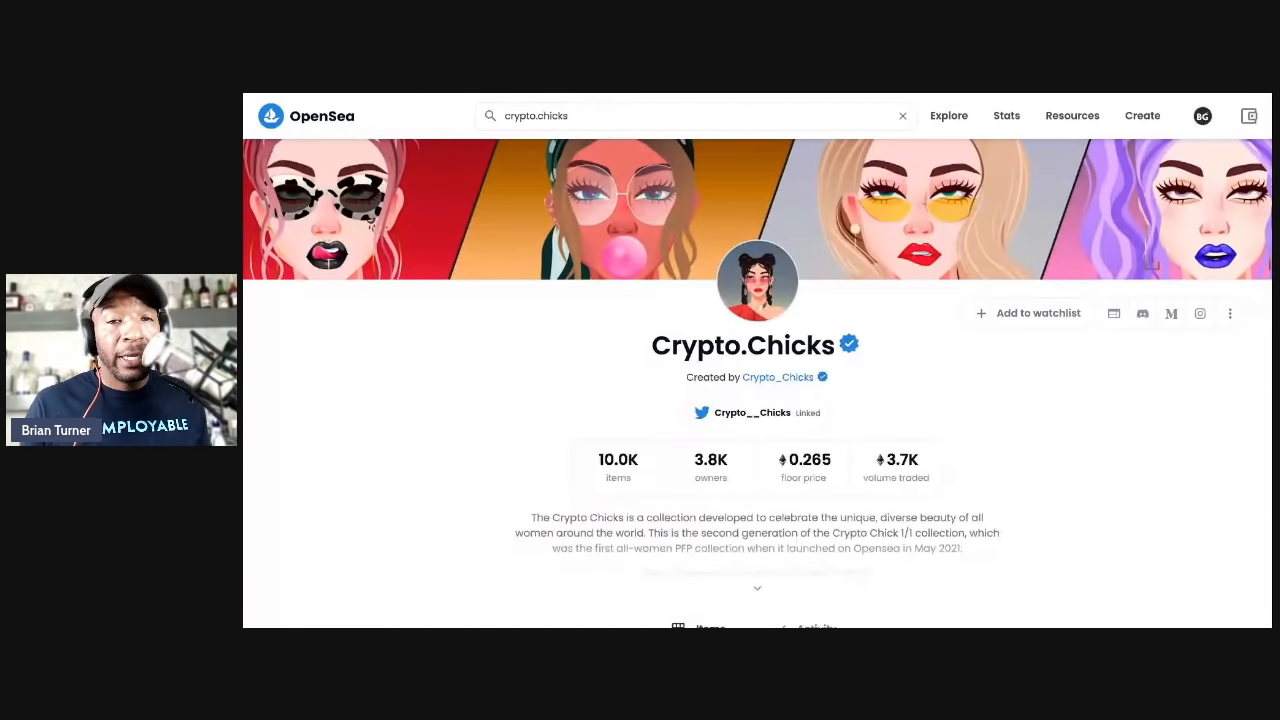
pyautogui.scroll(-3)
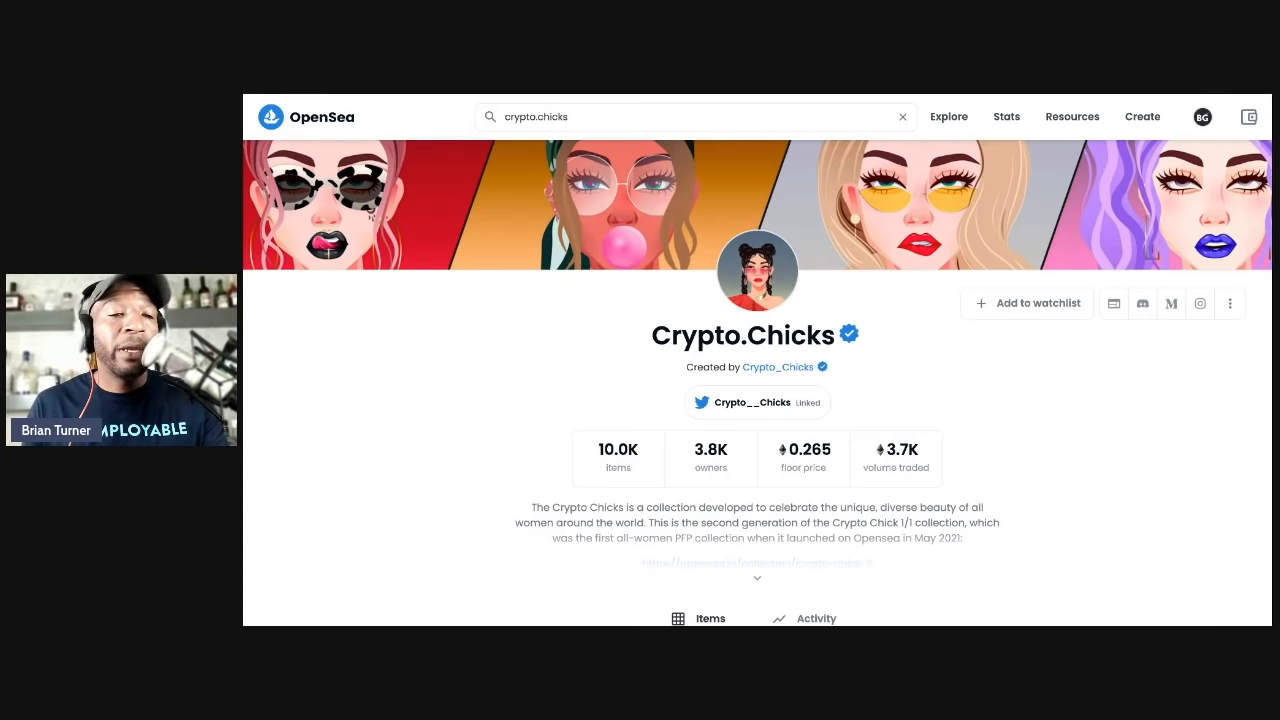
pyautogui.scroll(-3)
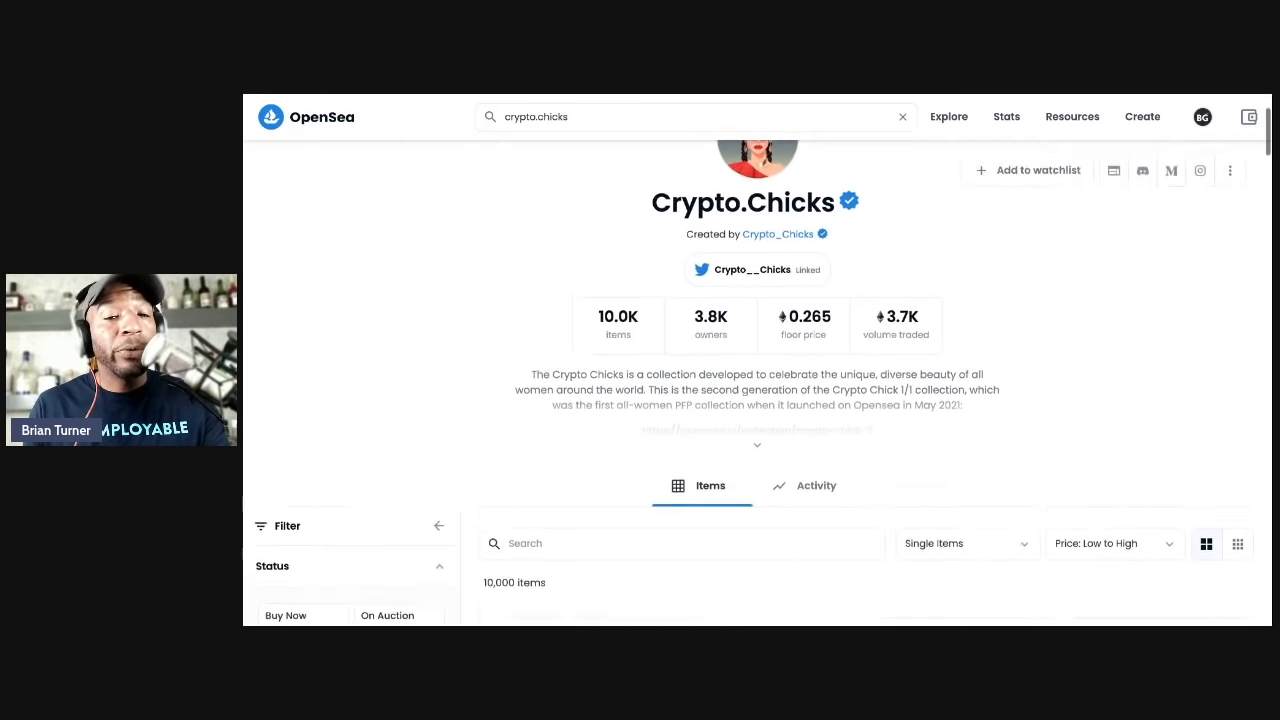
pyautogui.scroll(-3)
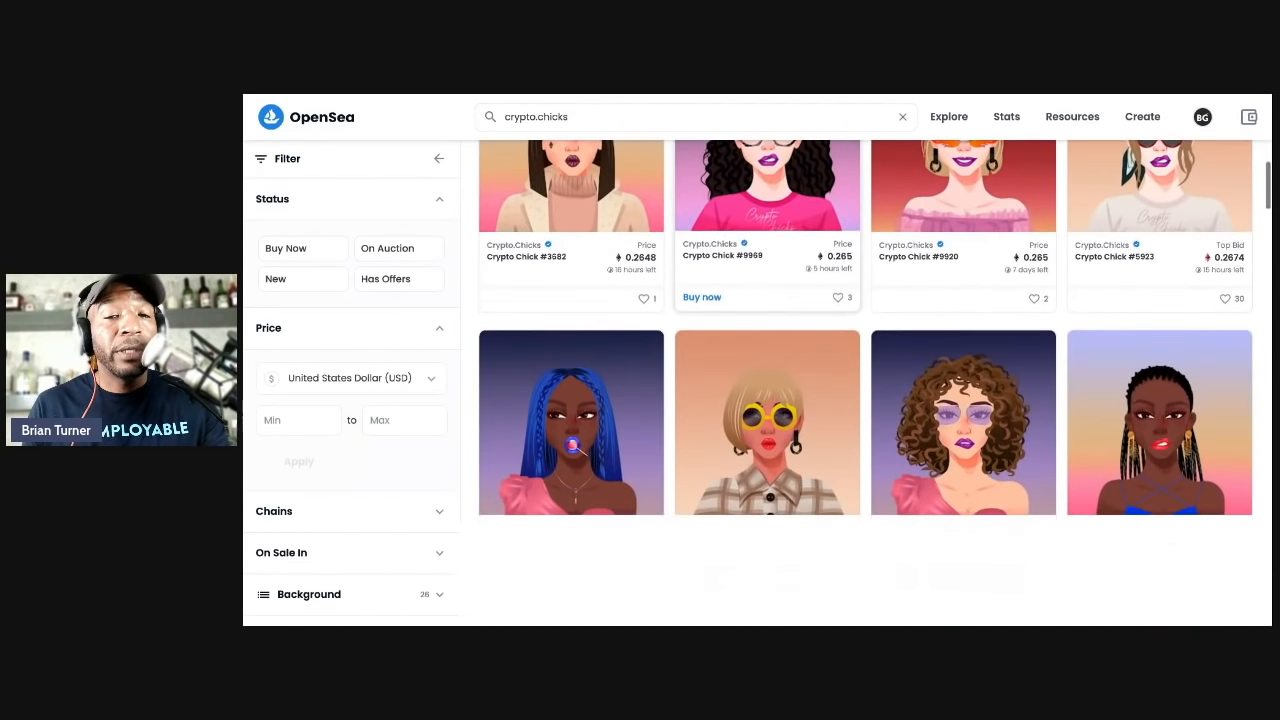
pyautogui.scroll(-3)
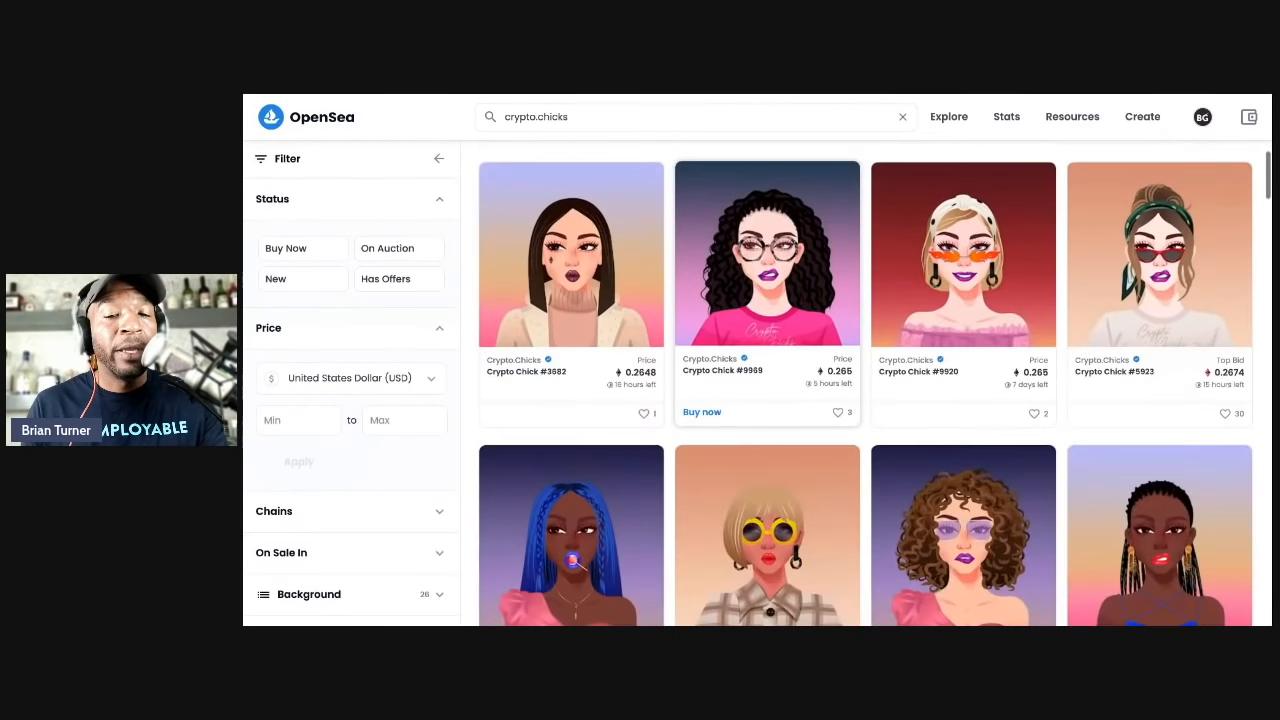
pyautogui.scroll(-3)
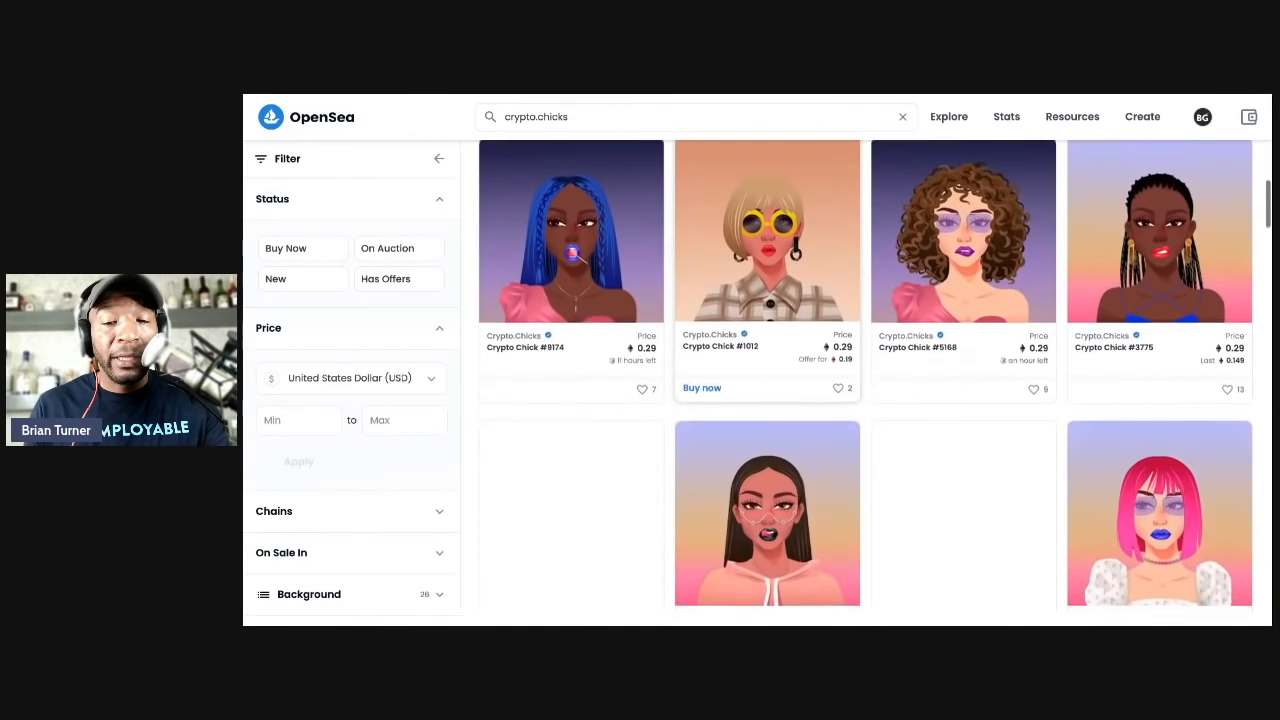
pyautogui.scroll(-3)
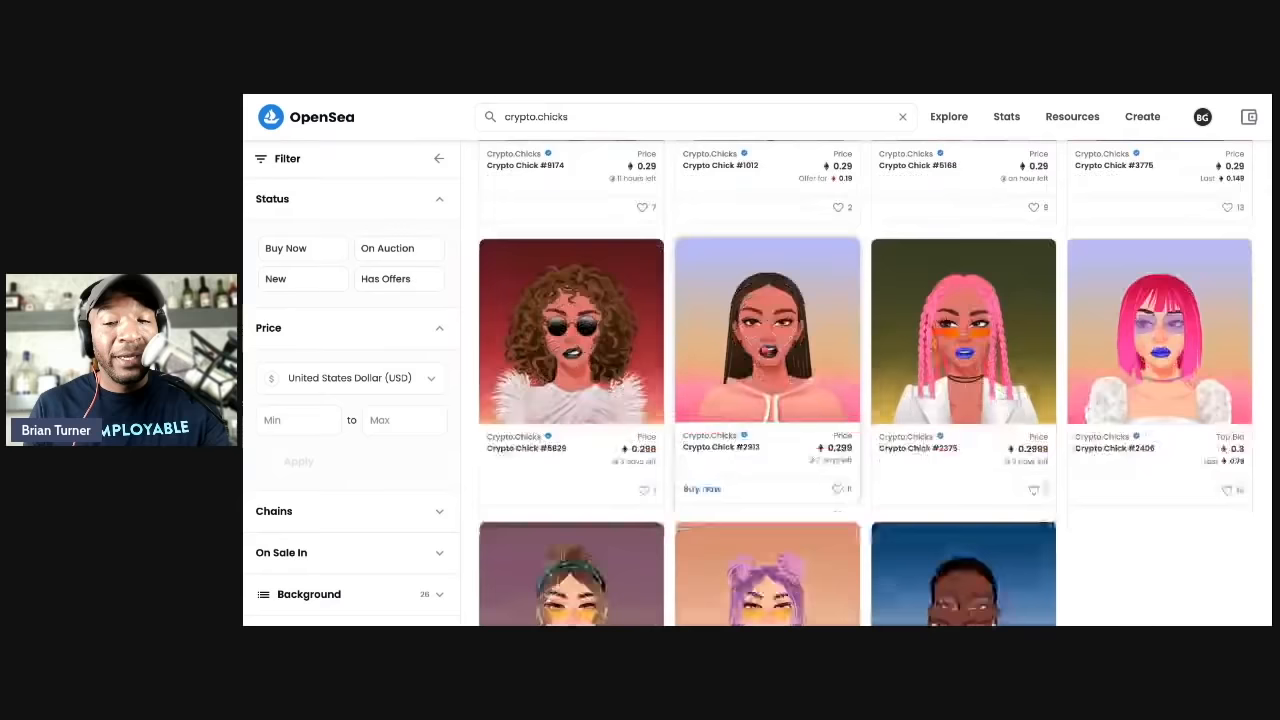
pyautogui.scroll(-3)
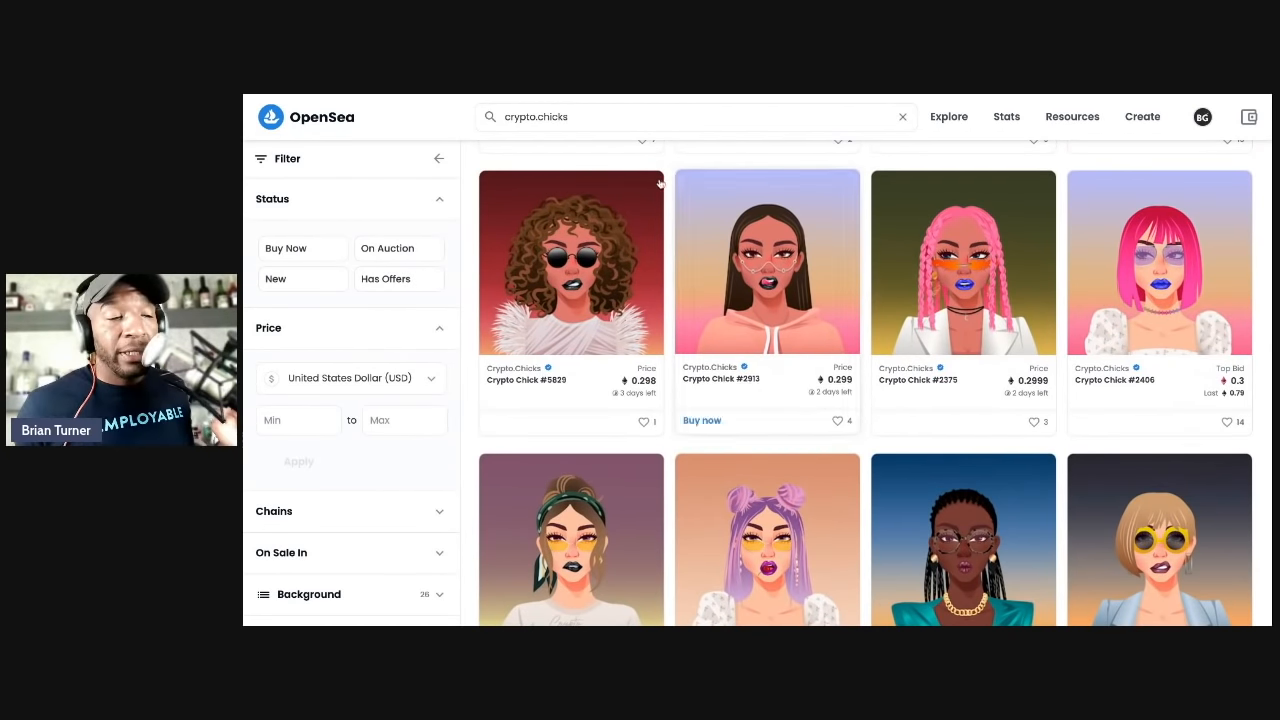
pyautogui.scroll(-3)
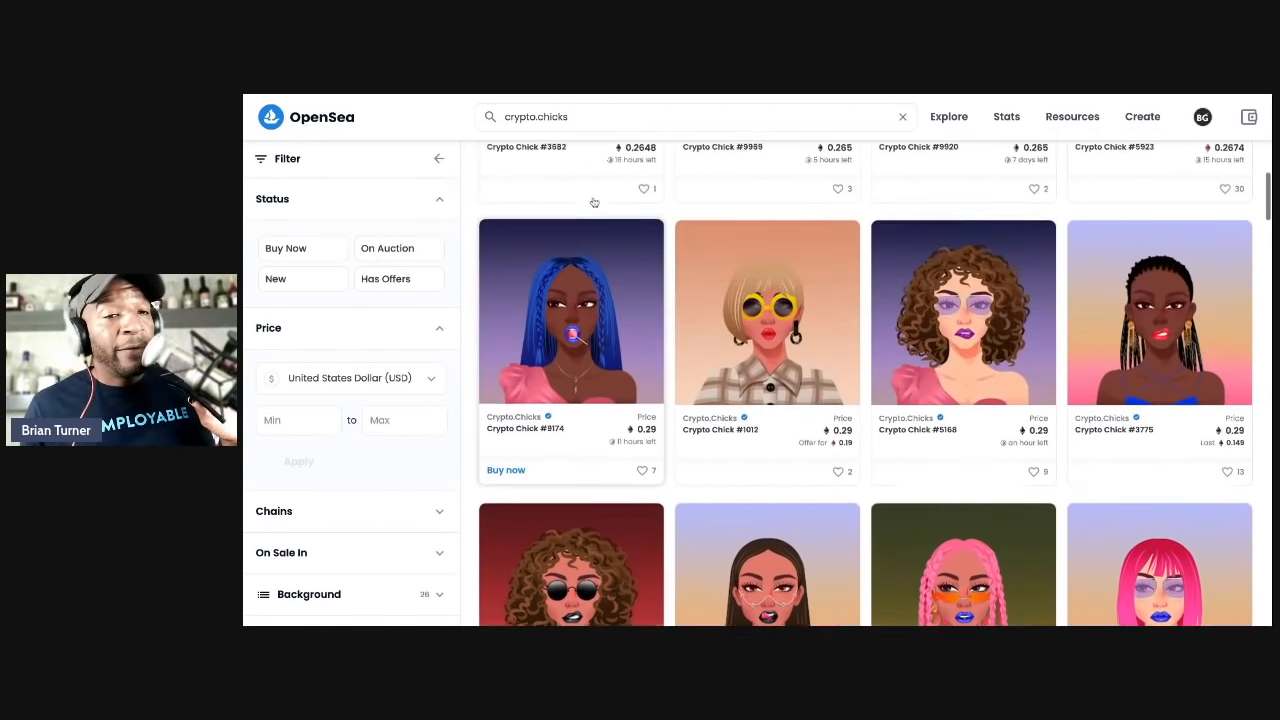
pyautogui.scroll(-3)
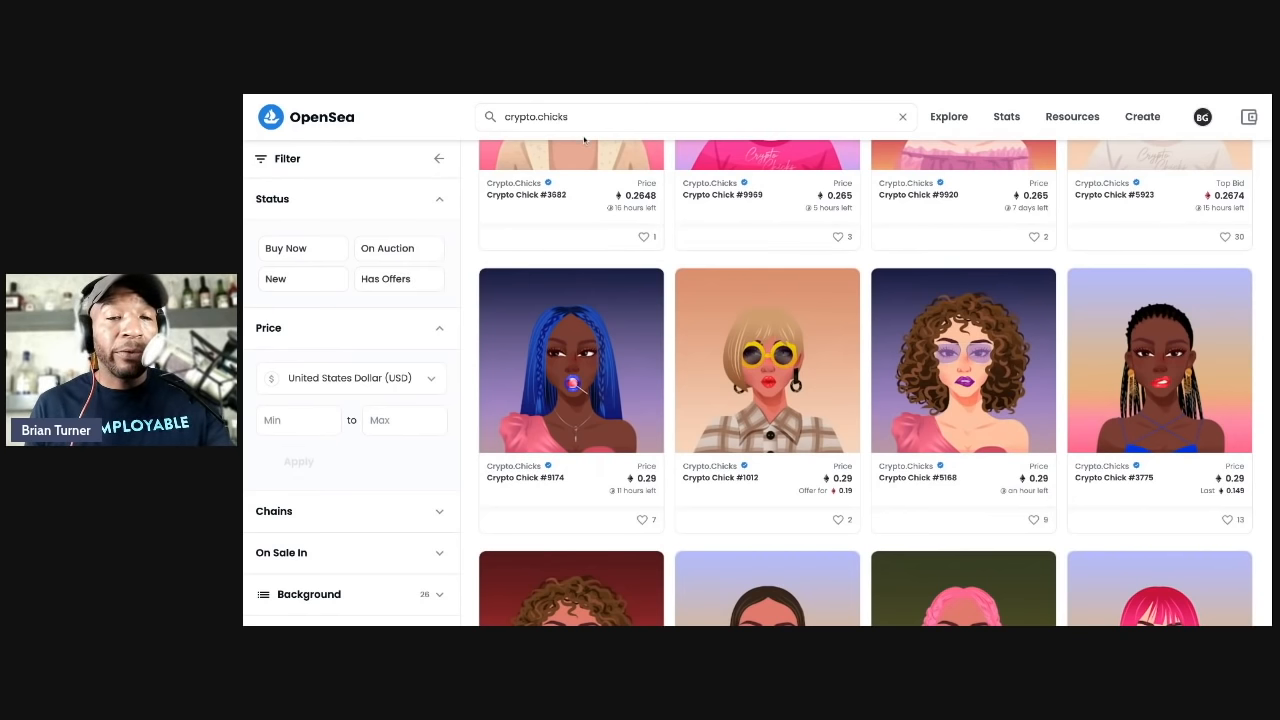
pyautogui.scroll(3)
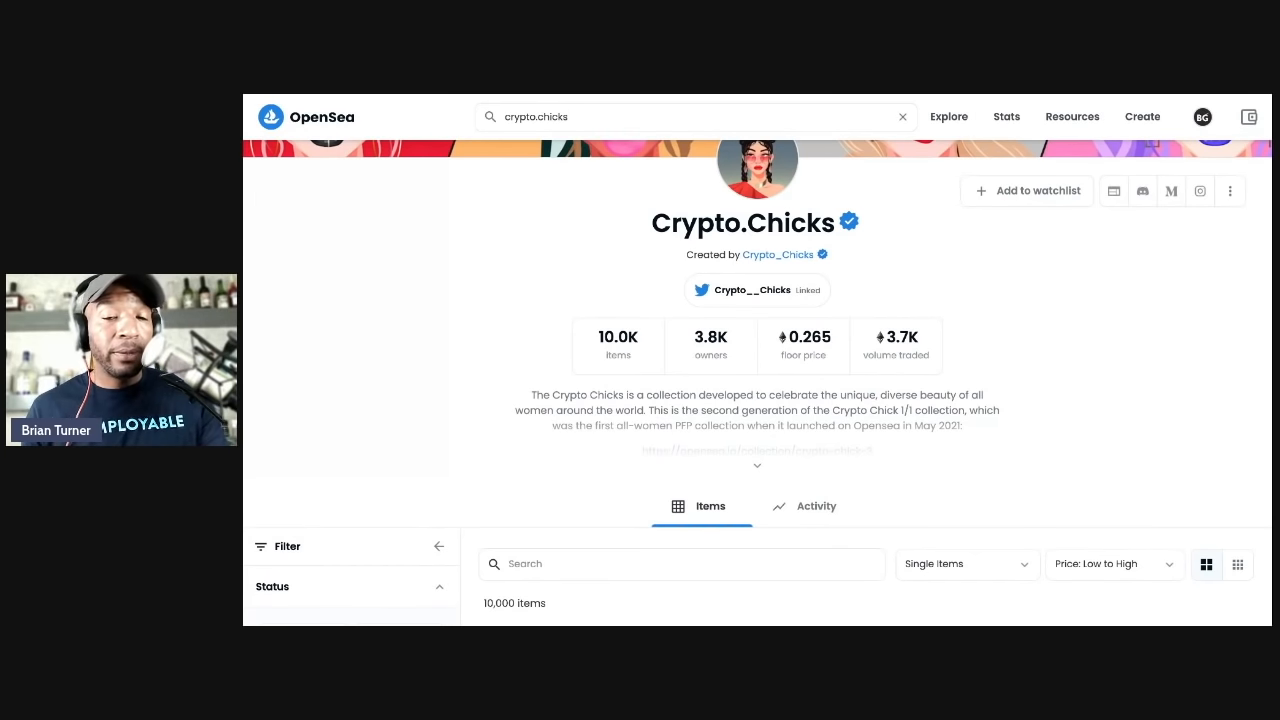
pyautogui.moveTo(476, 236)
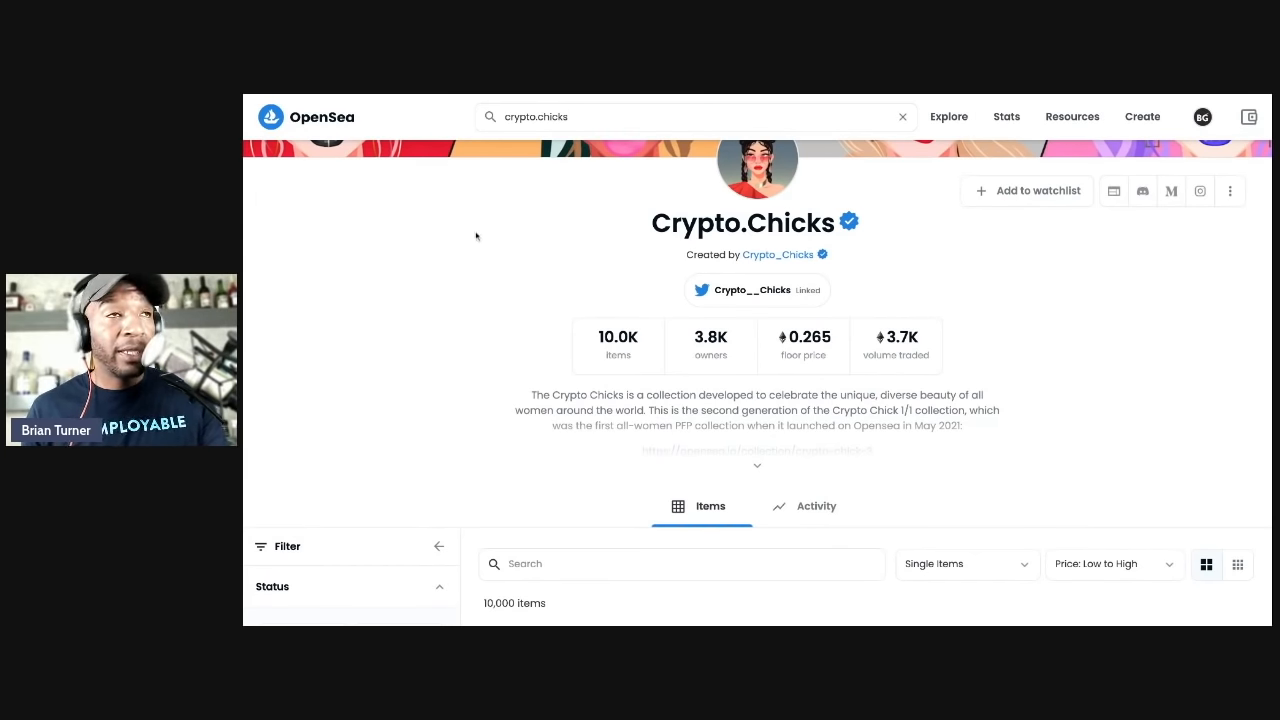